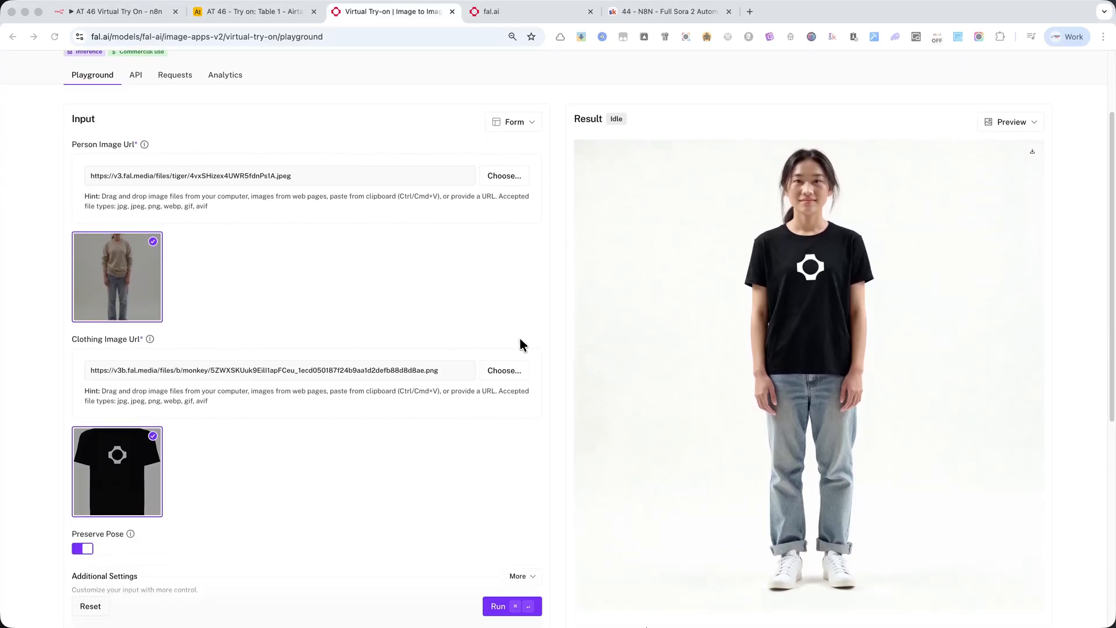
- Review the fal.ai virtual try-on model page, selecting the model name
scroll(up, 3)
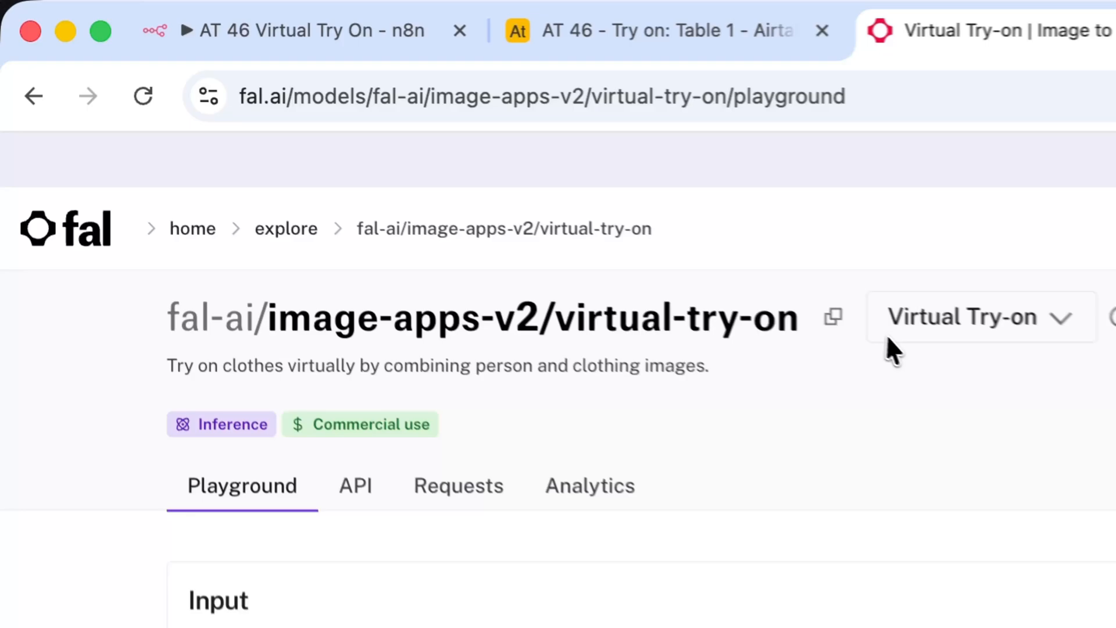
double_click(683, 316)
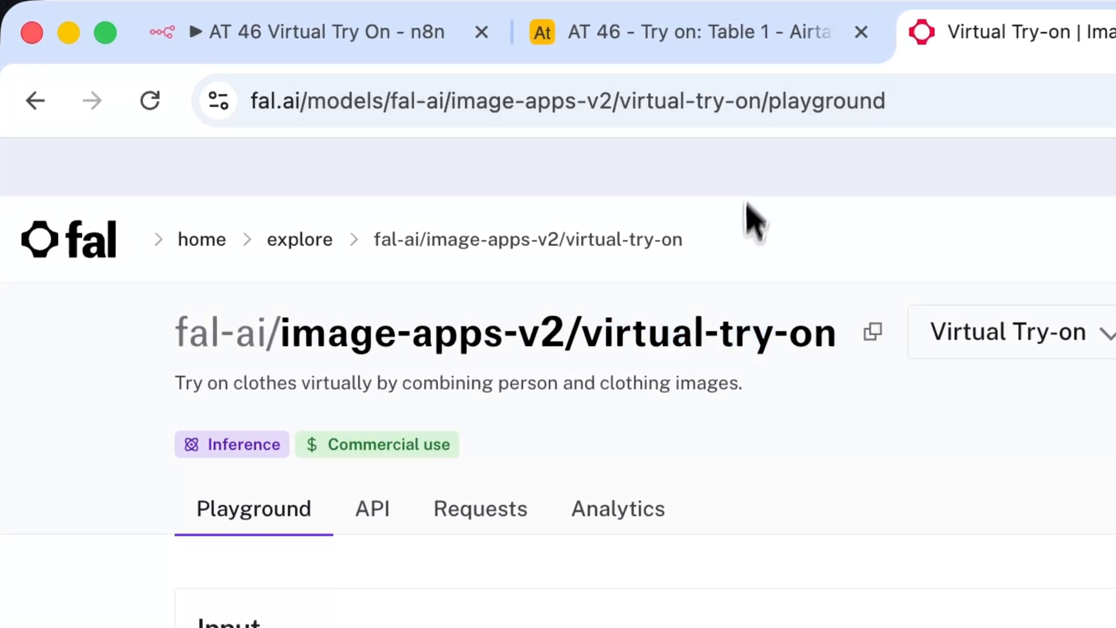
click(701, 32)
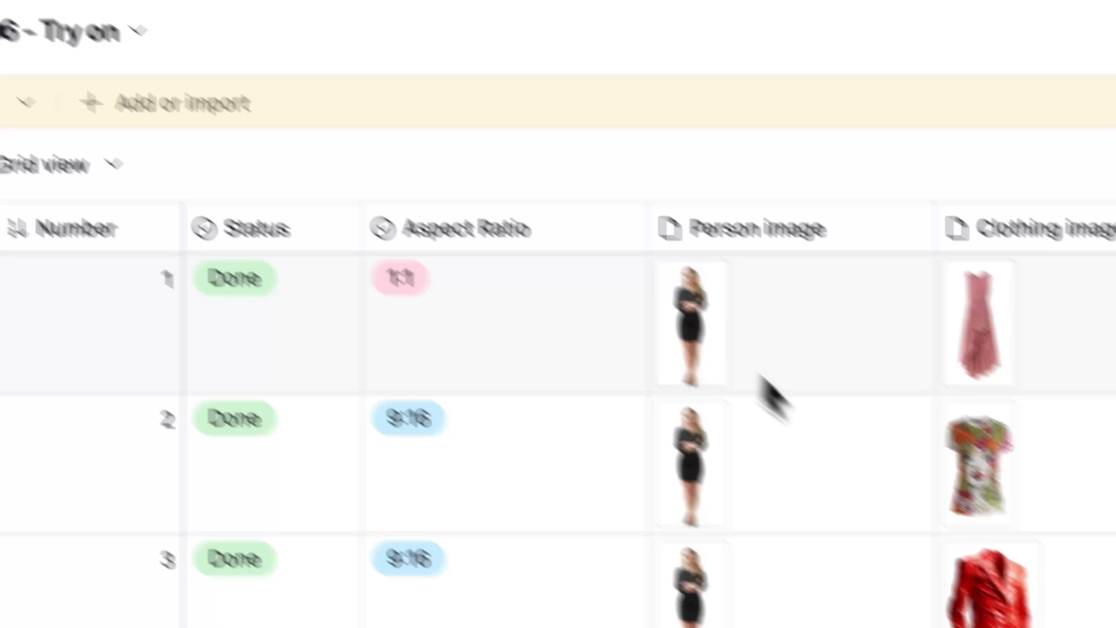
click(532, 11)
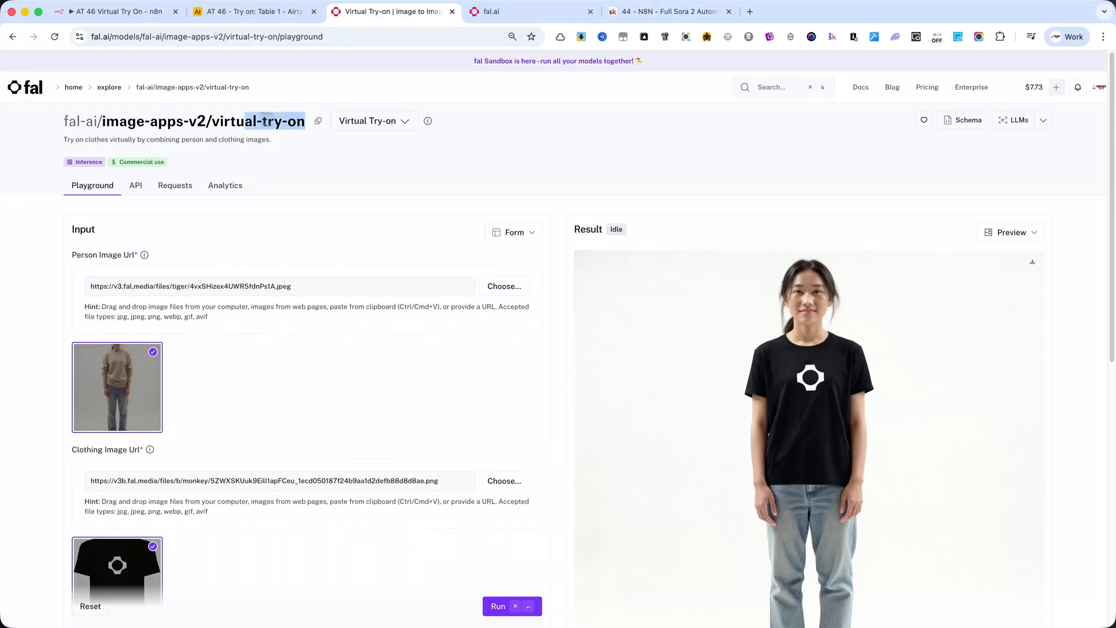
- Clear the example Person and Clothing Image URLs from the Input form
scroll(down, 3)
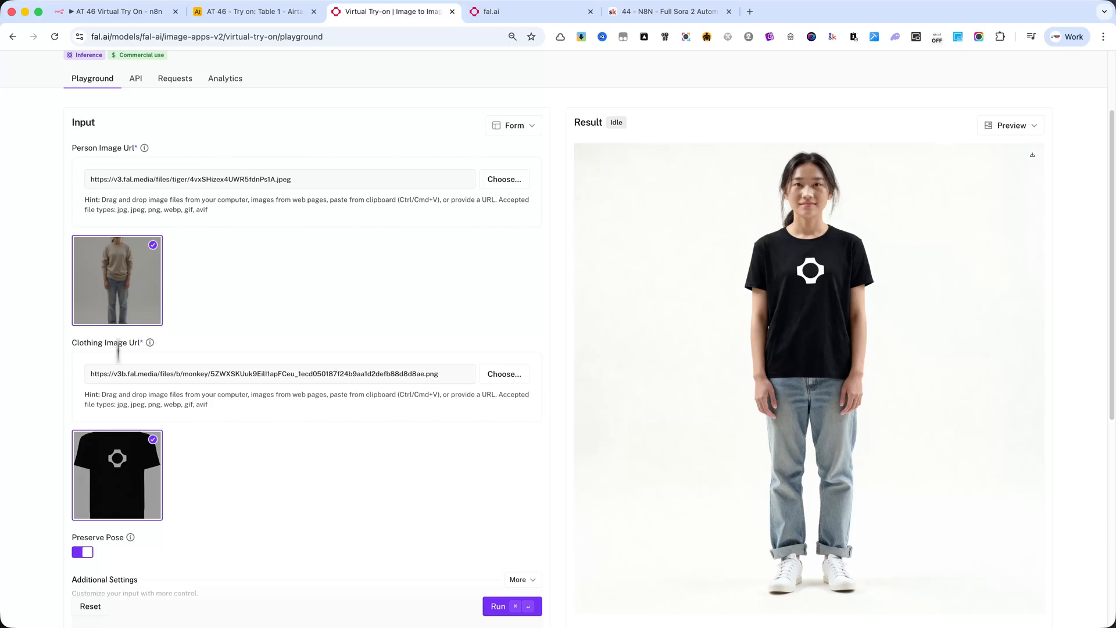
click(89, 606)
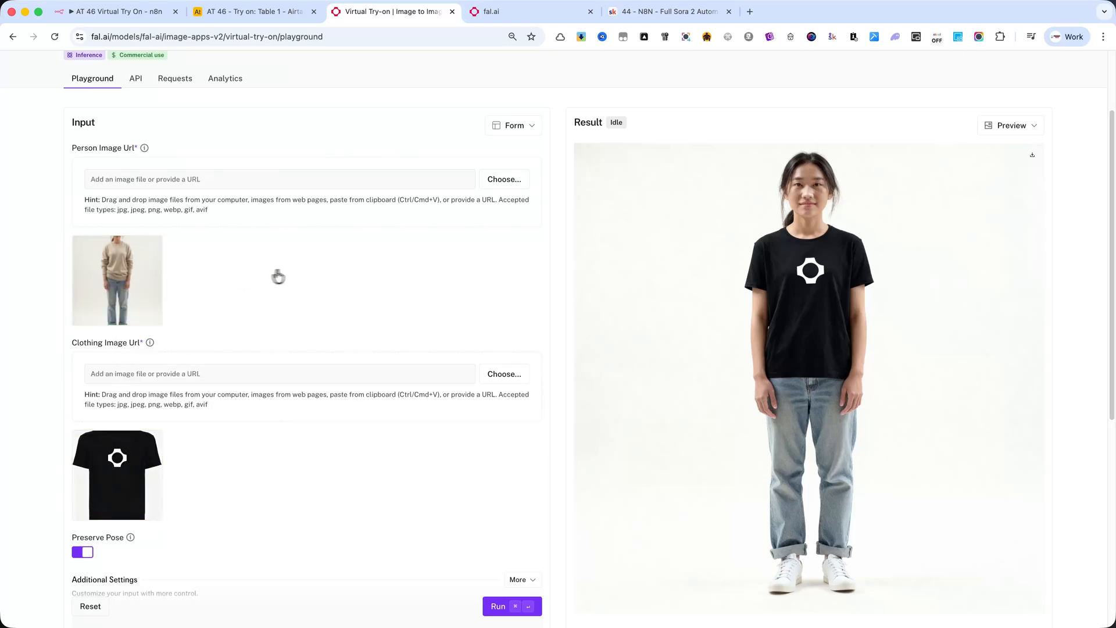
scroll(up, 3)
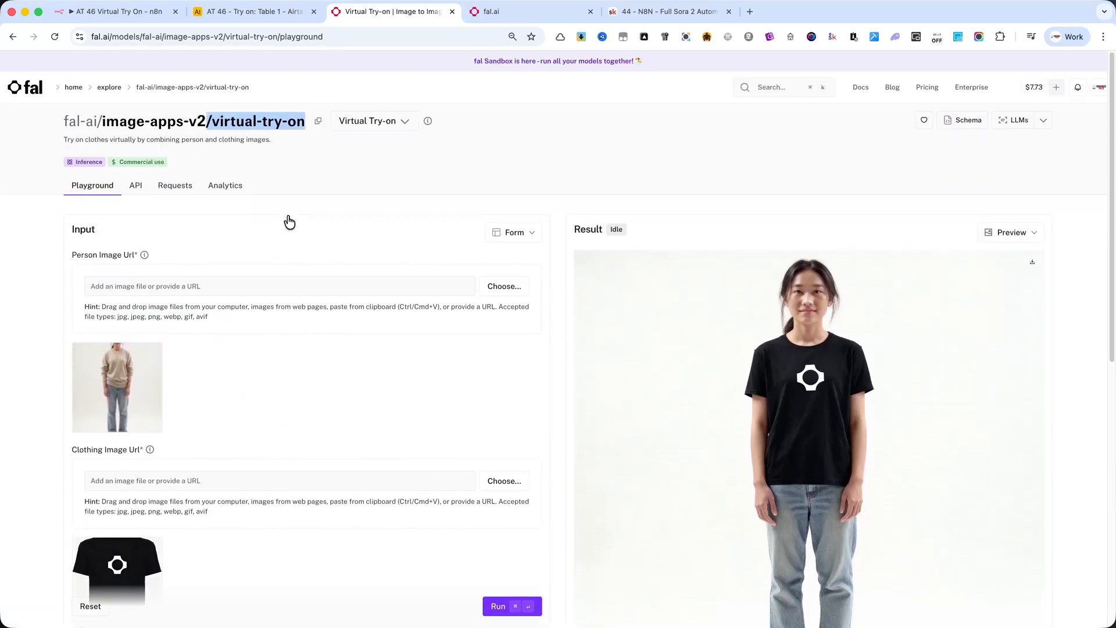
click(253, 11)
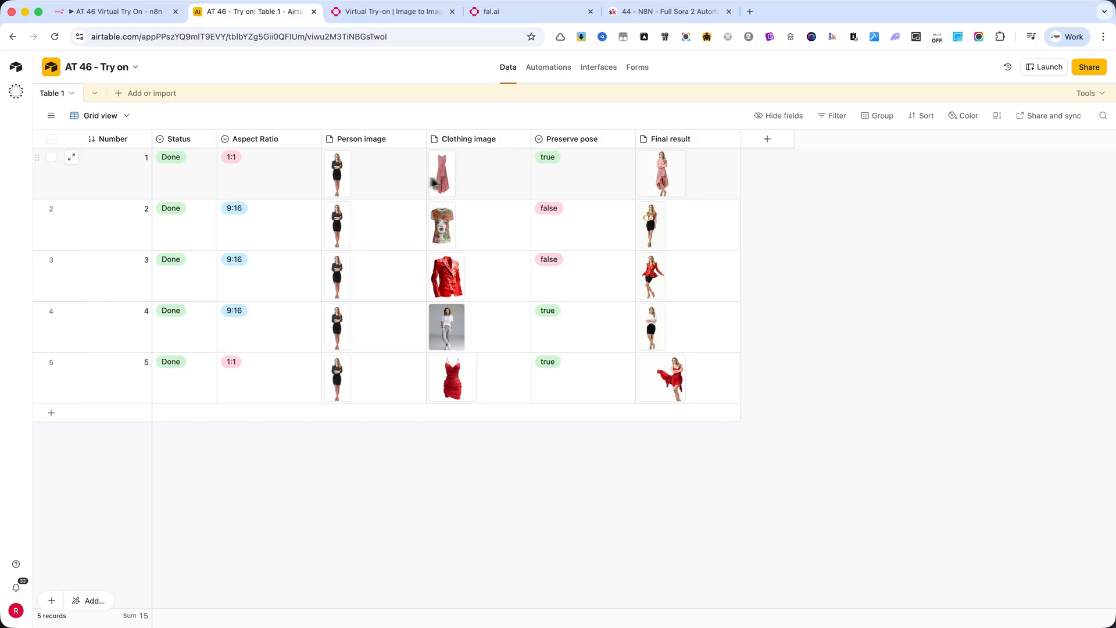
mouse_move(376, 181)
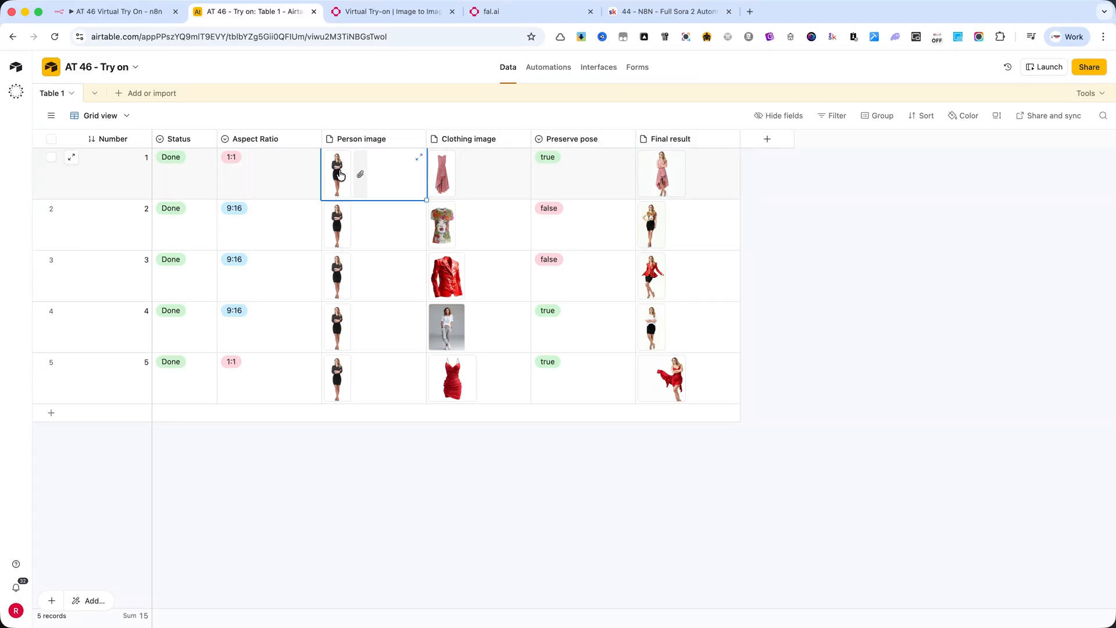
click(335, 173)
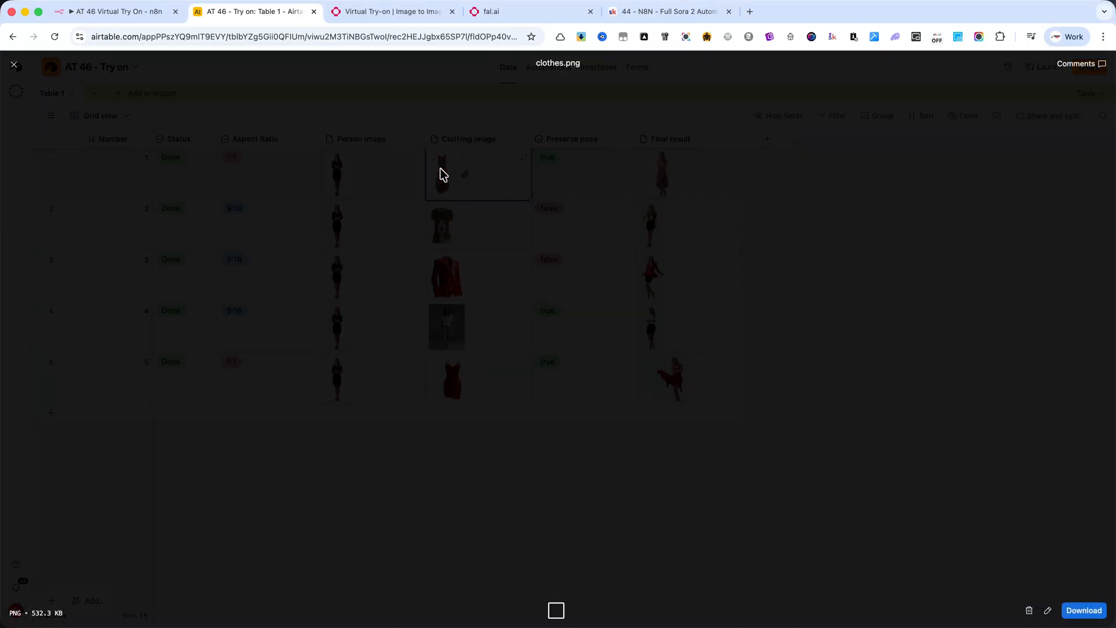
click(13, 64)
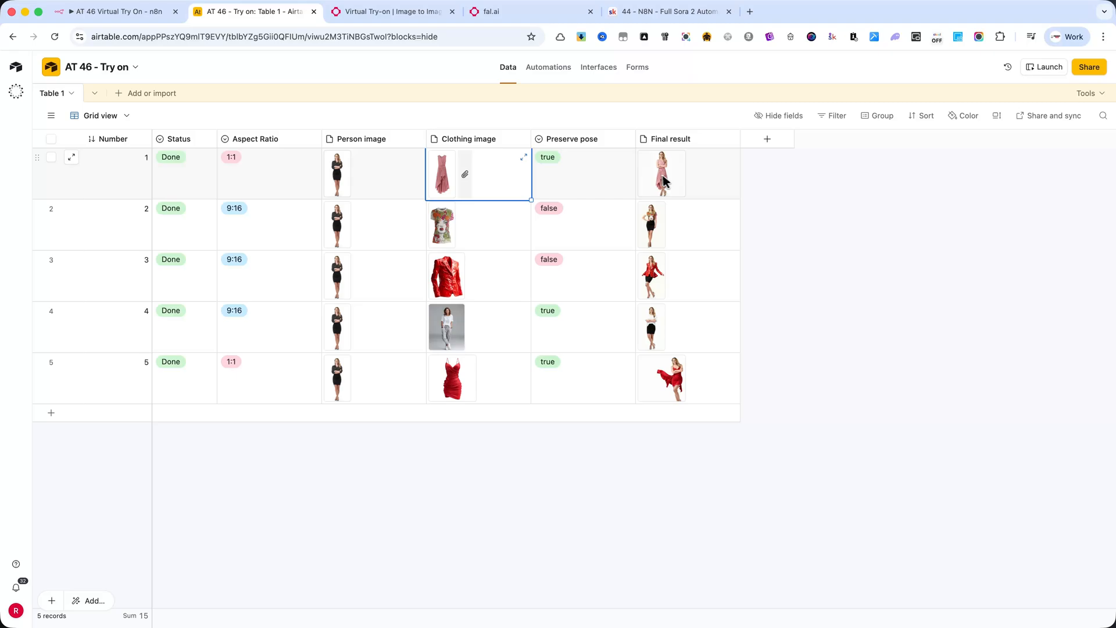
click(660, 173)
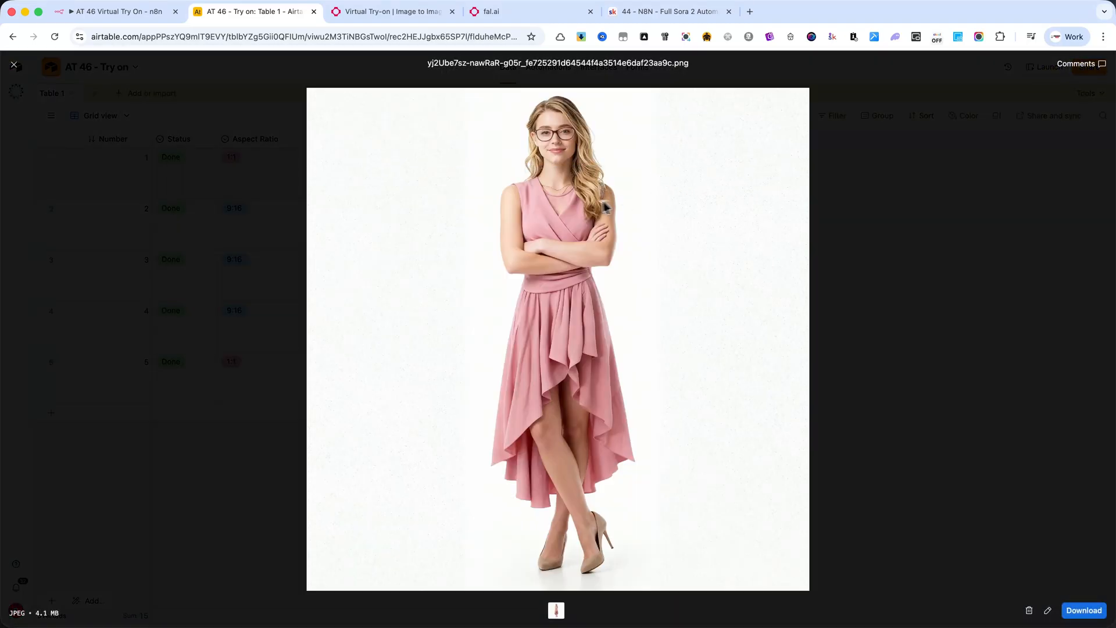
click(13, 64)
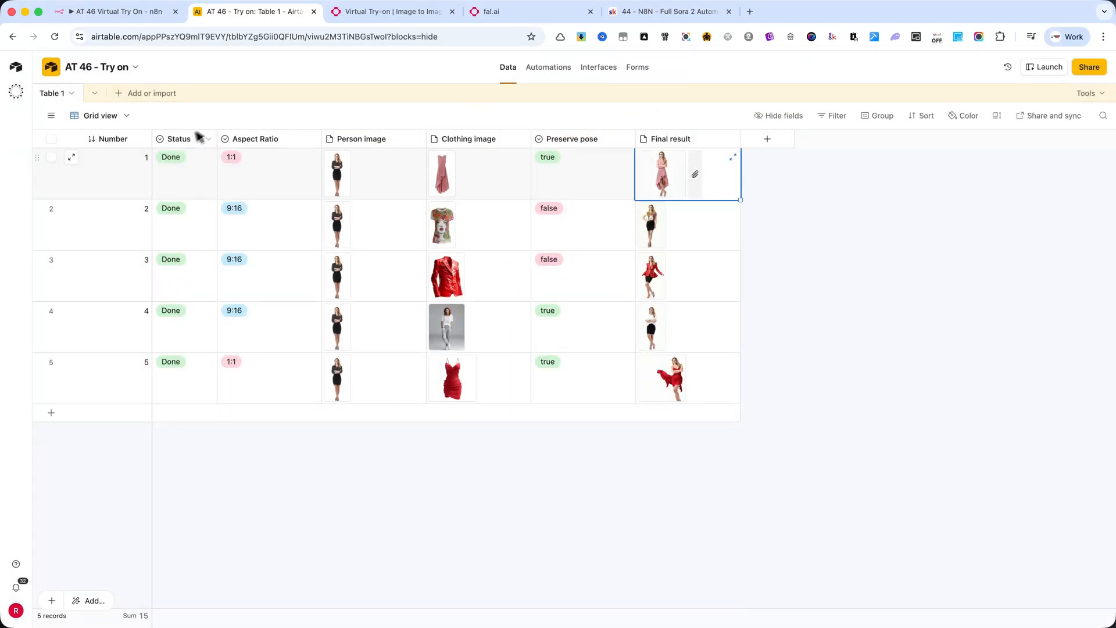
mouse_move(236, 17)
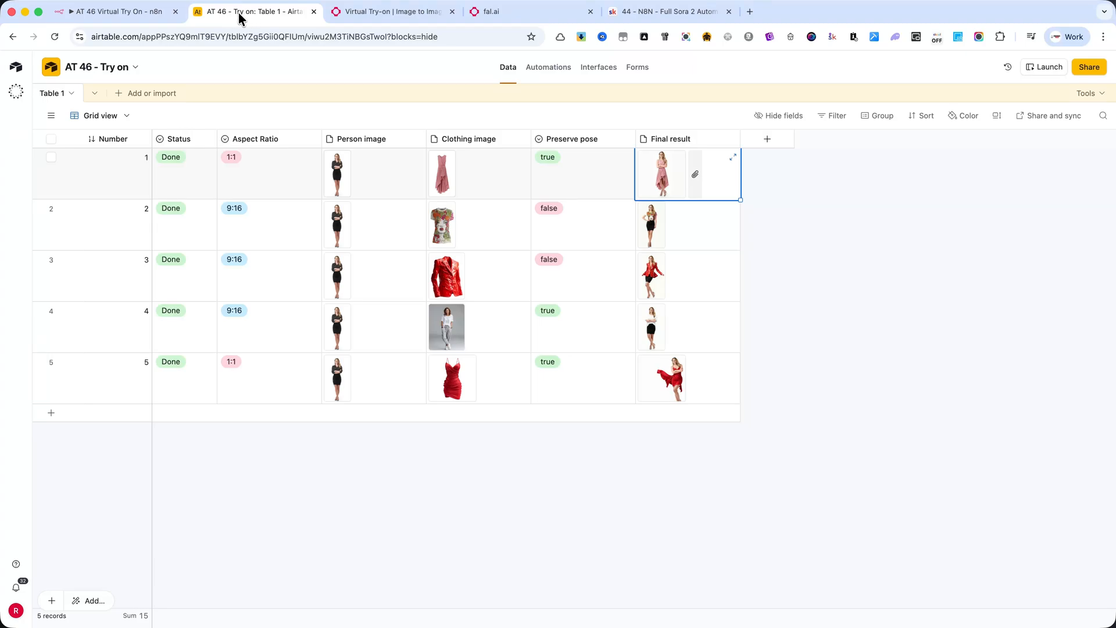
mouse_move(67, 178)
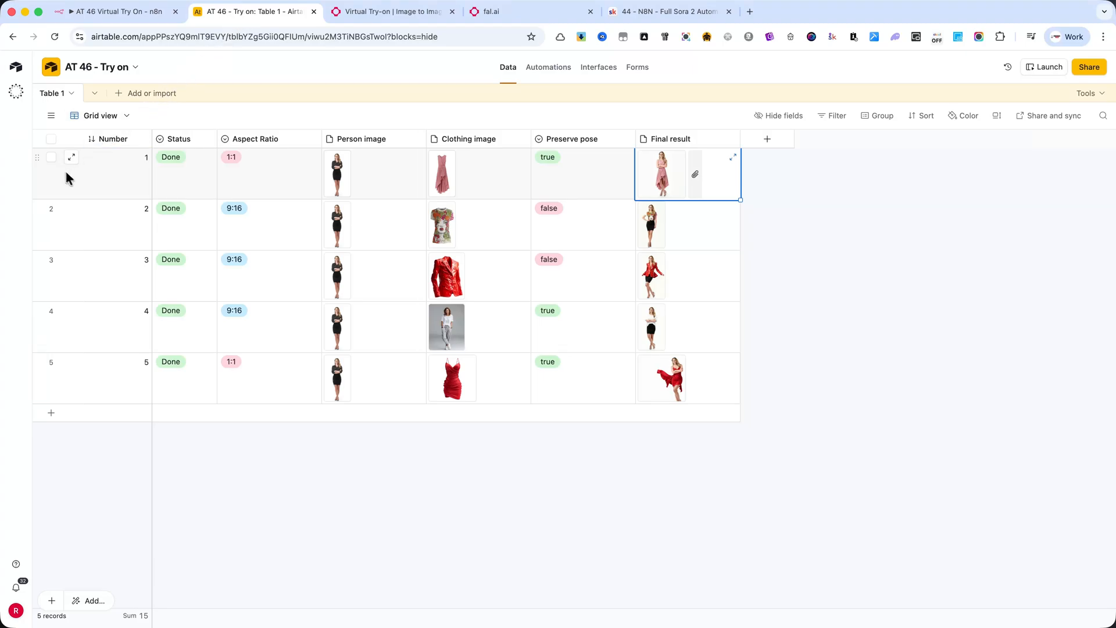
click(50, 208)
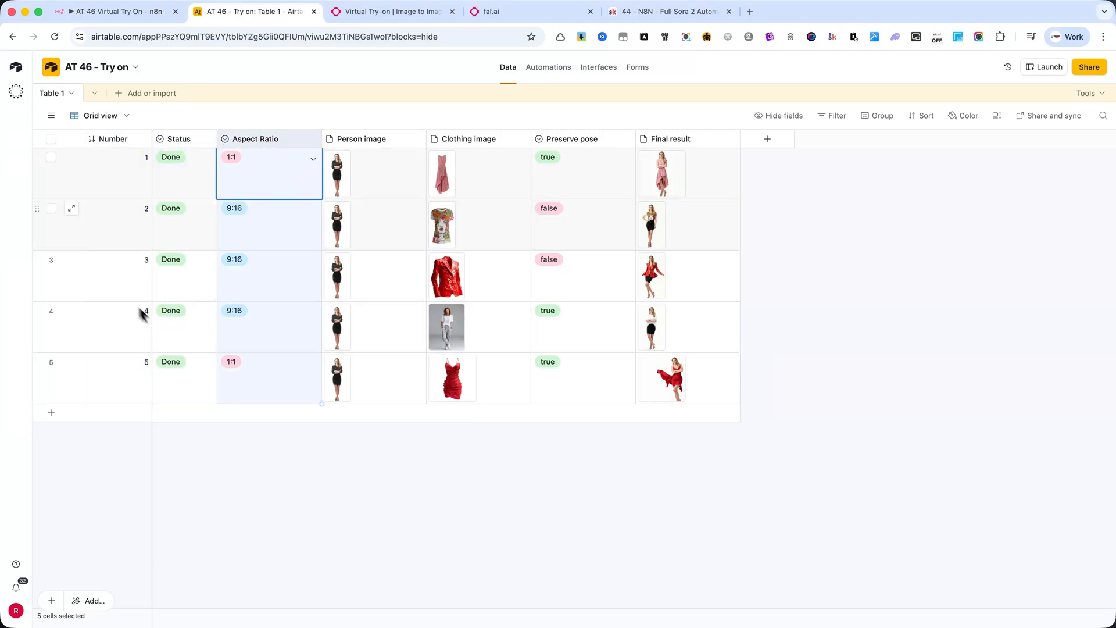
click(111, 139)
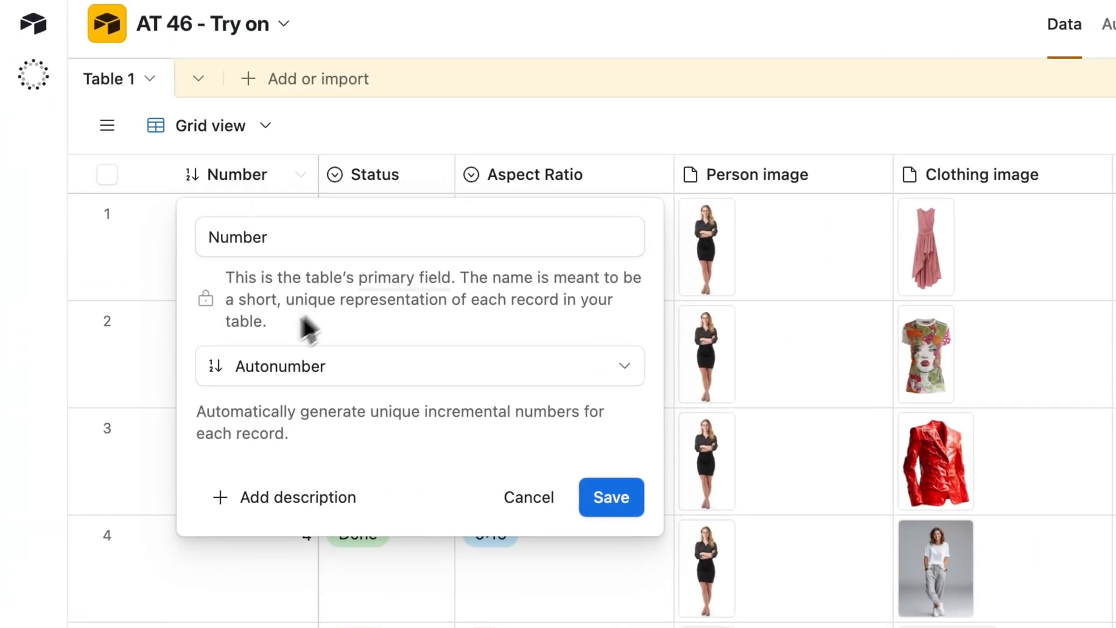
mouse_move(528, 497)
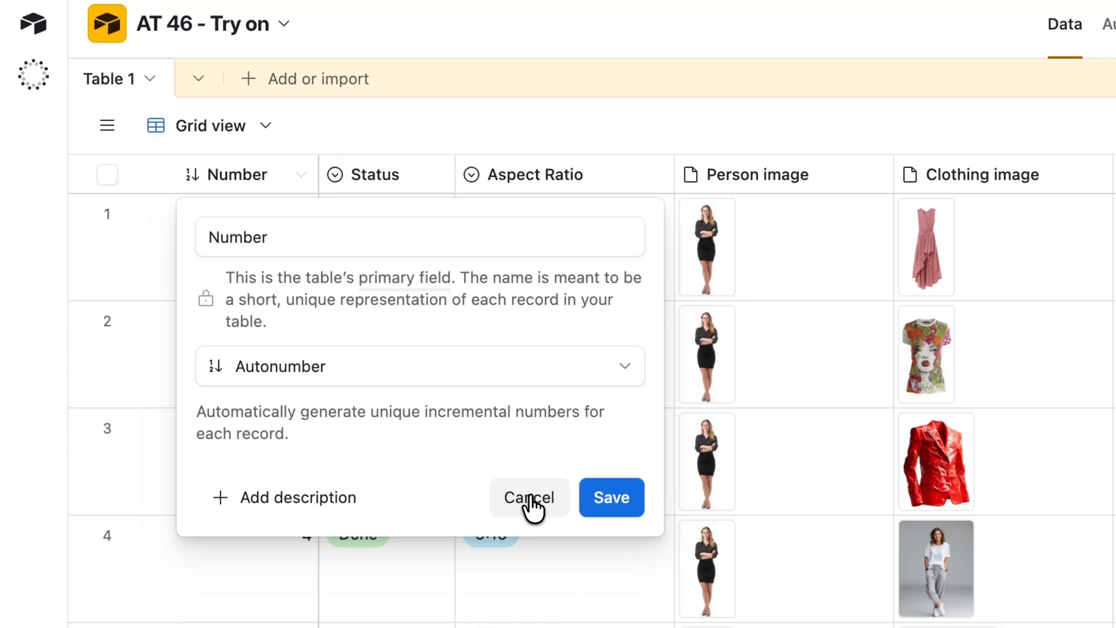
click(529, 497)
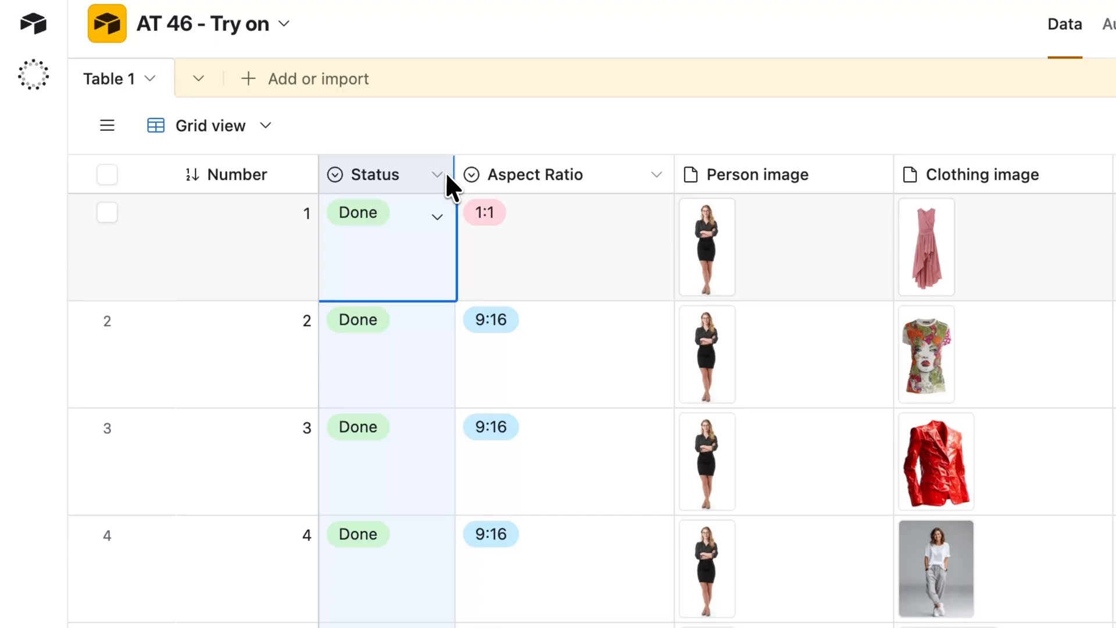
click(437, 174)
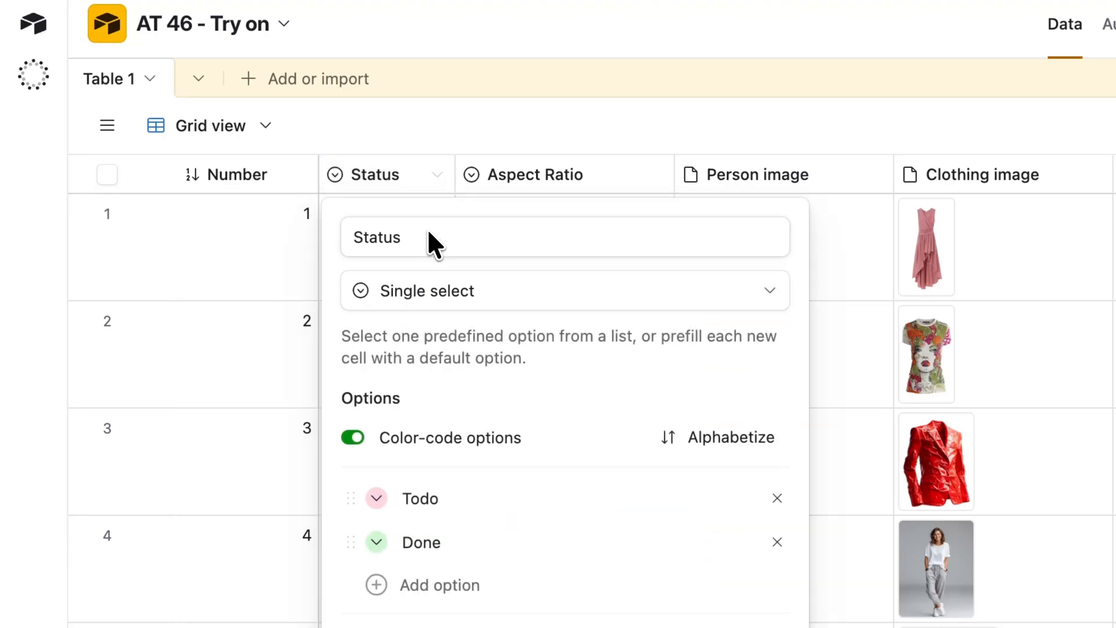
mouse_move(425, 327)
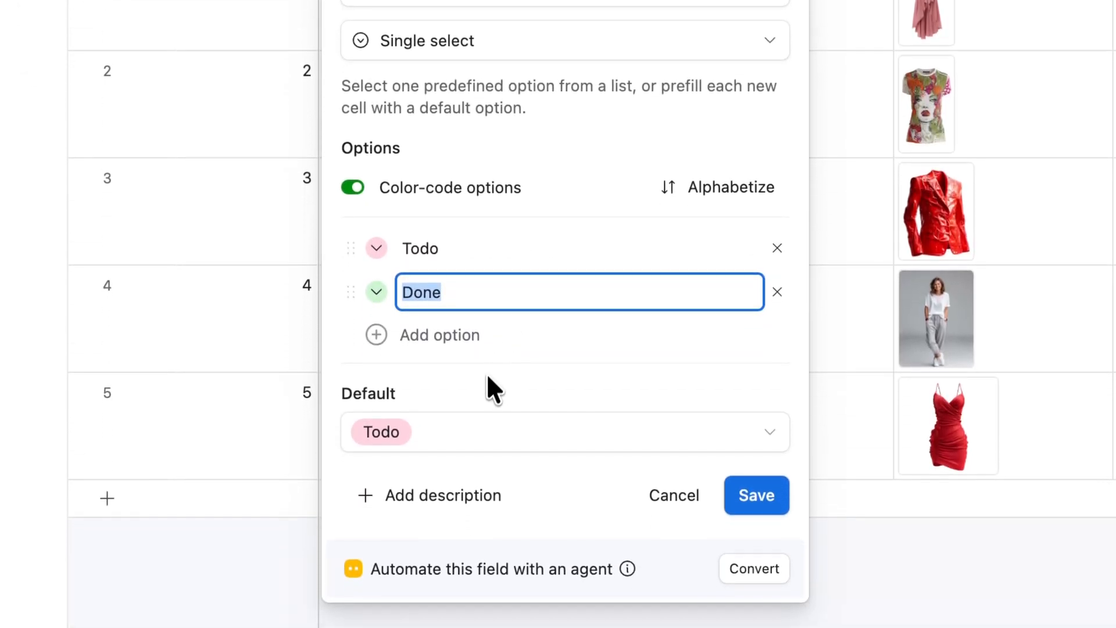
mouse_move(673, 494)
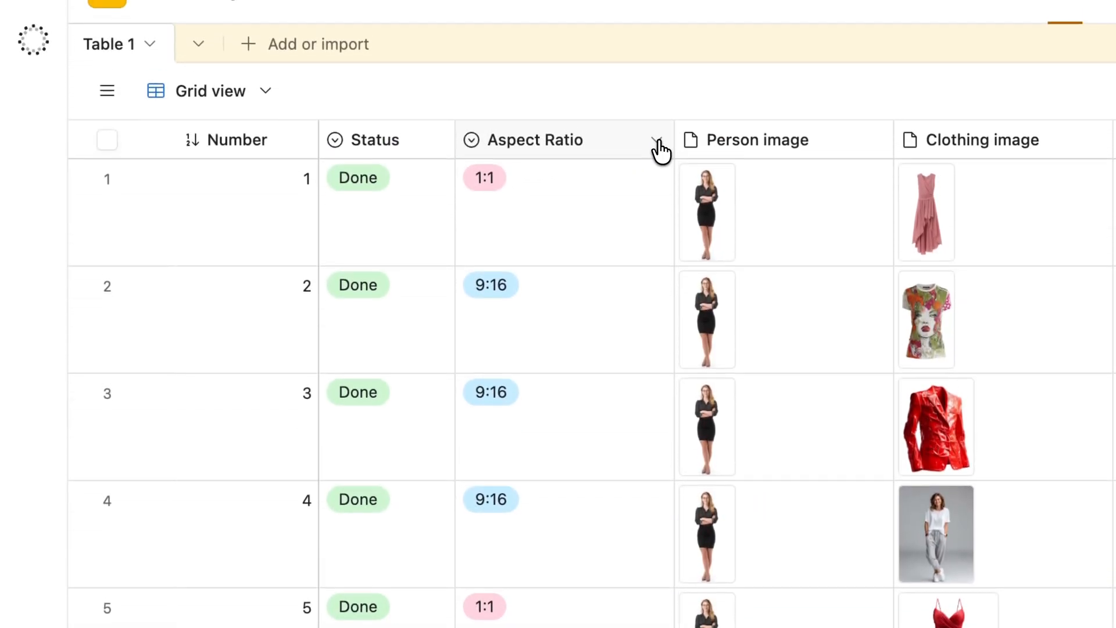
- Review Aspect Ratio options, preview record 1's person image, then open Clothing image's attachment settings
click(650, 139)
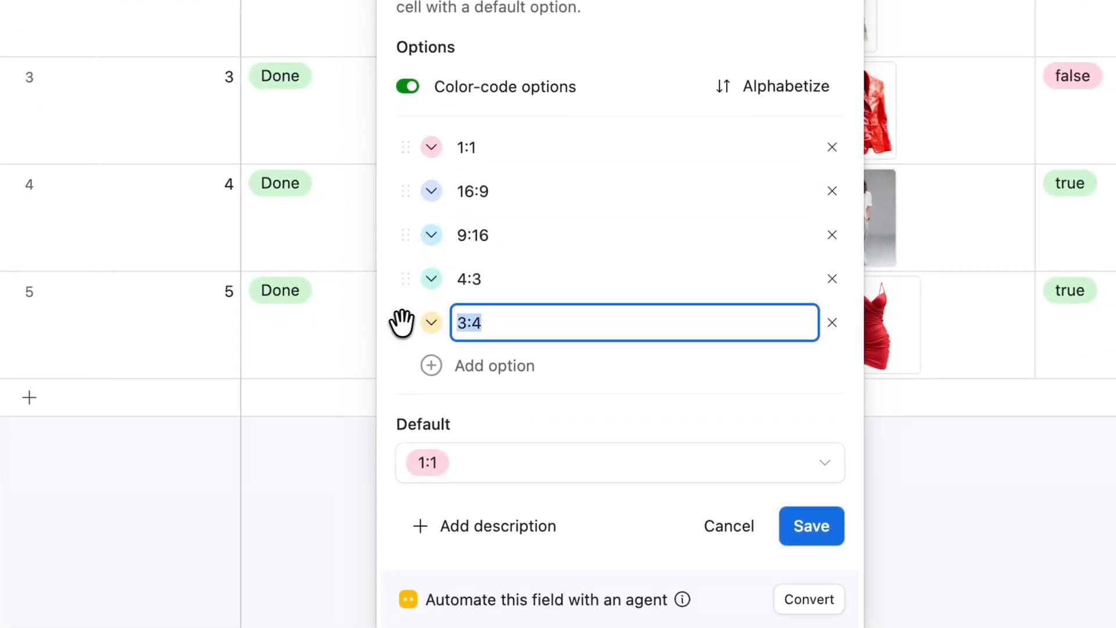
mouse_move(502, 463)
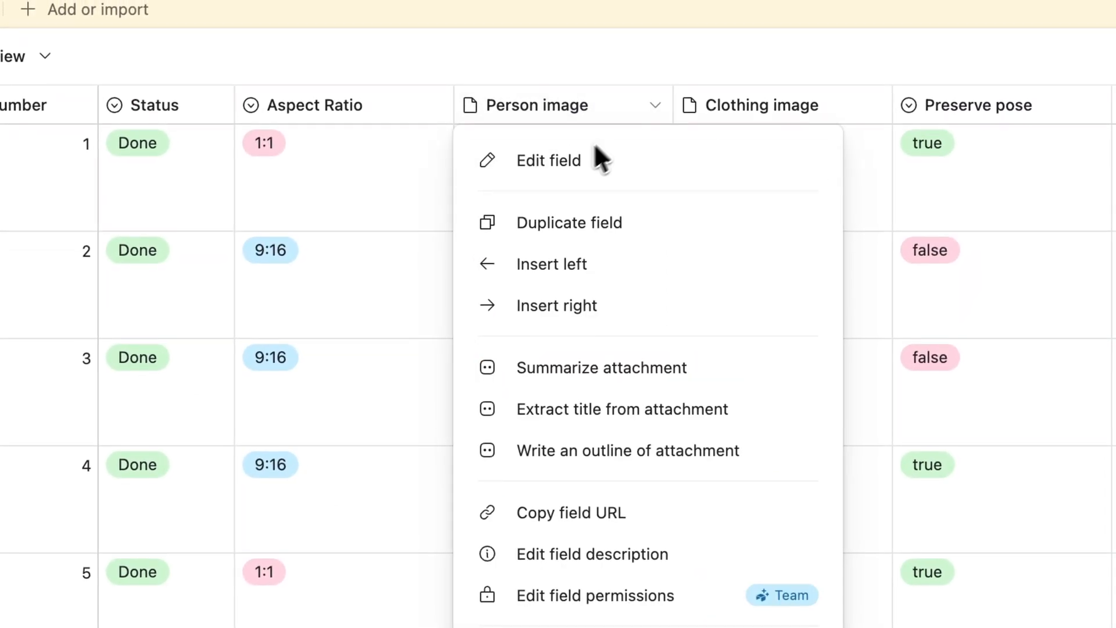
click(548, 160)
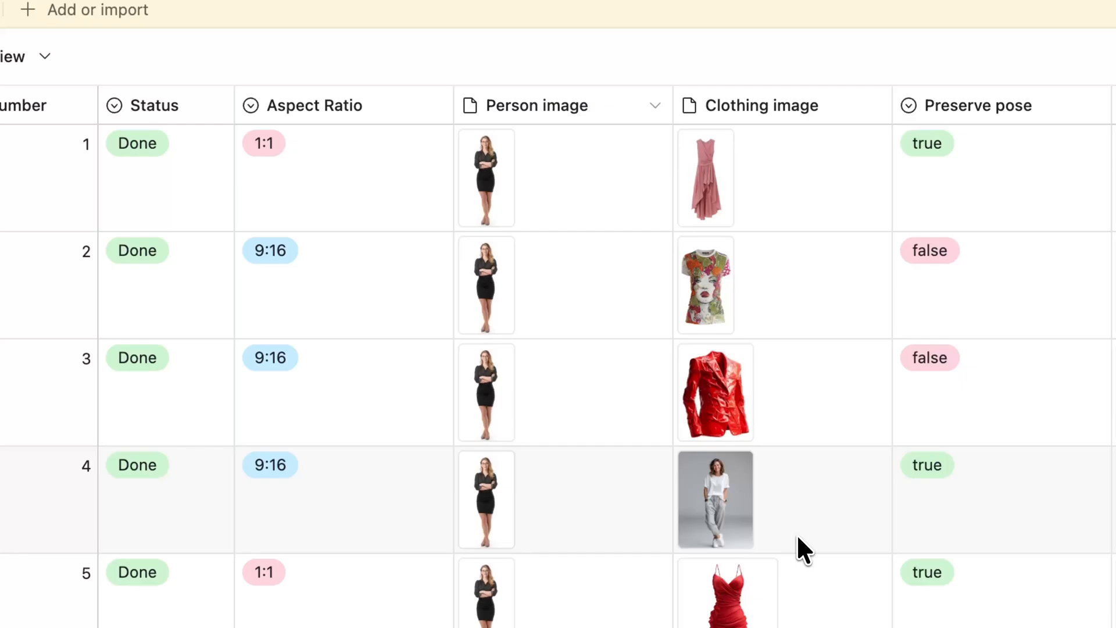
click(486, 178)
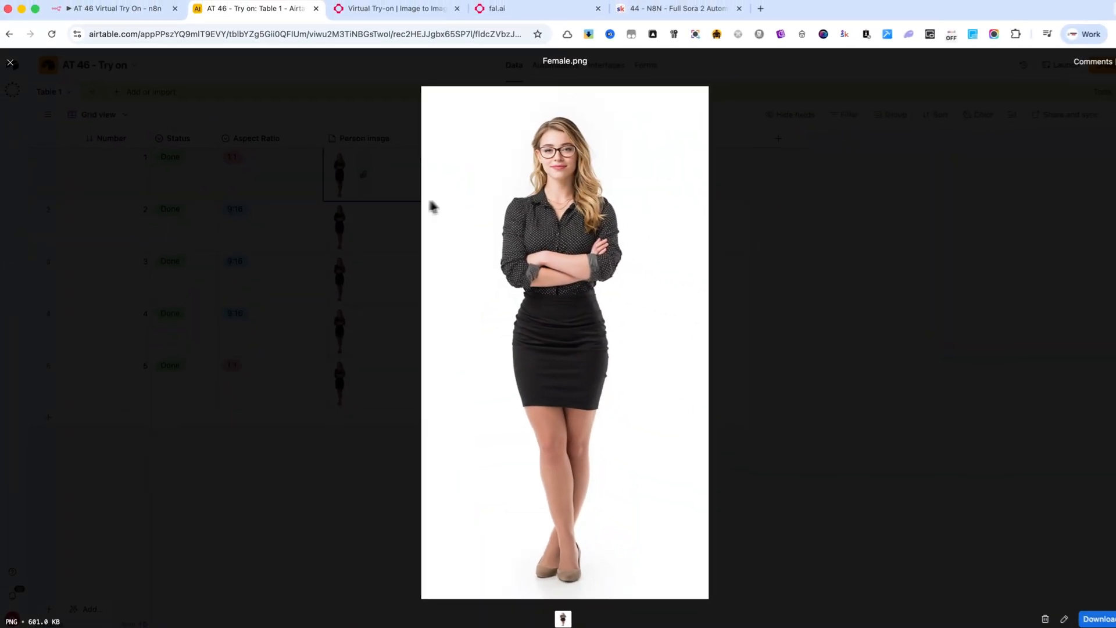
click(10, 63)
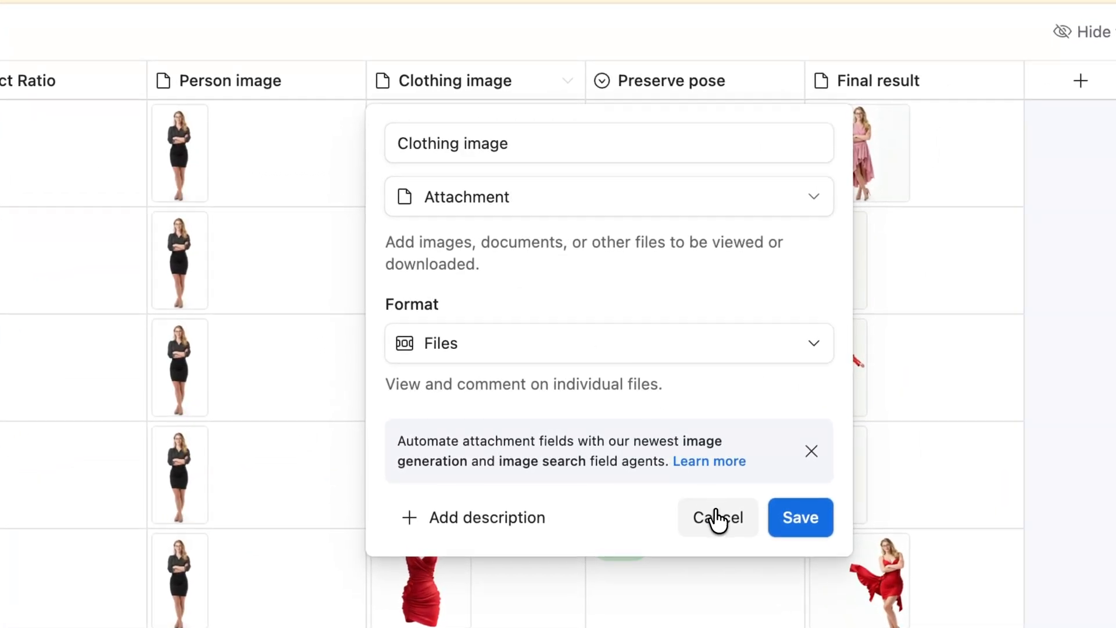
- Check Preserve pose (true/false, default true) and Final result attachment settings, cancelling each unchanged
click(717, 517)
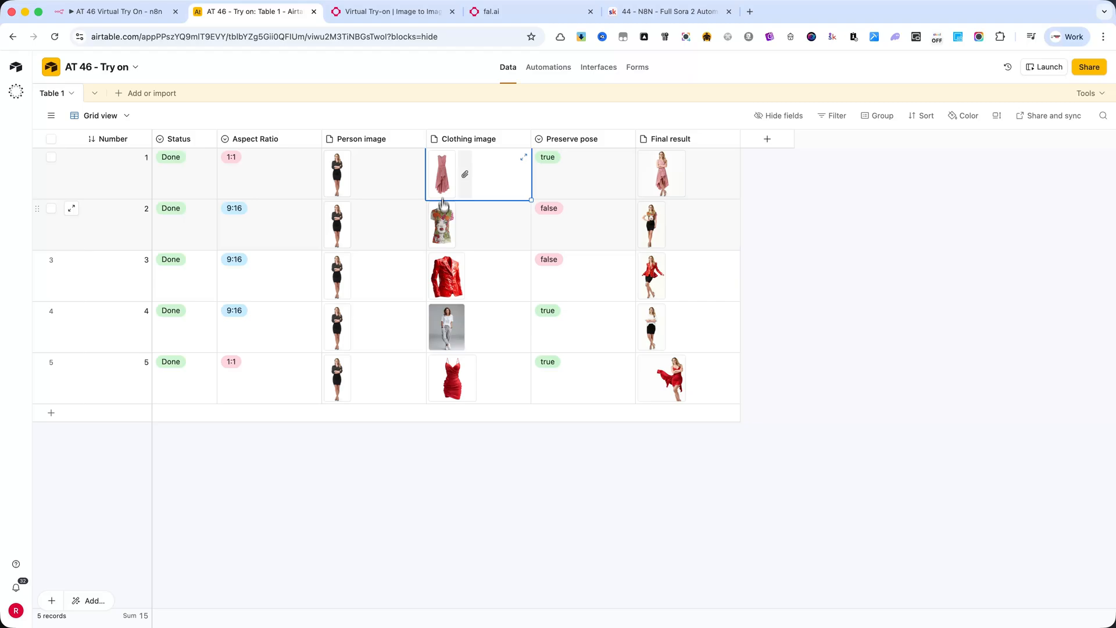
click(451, 378)
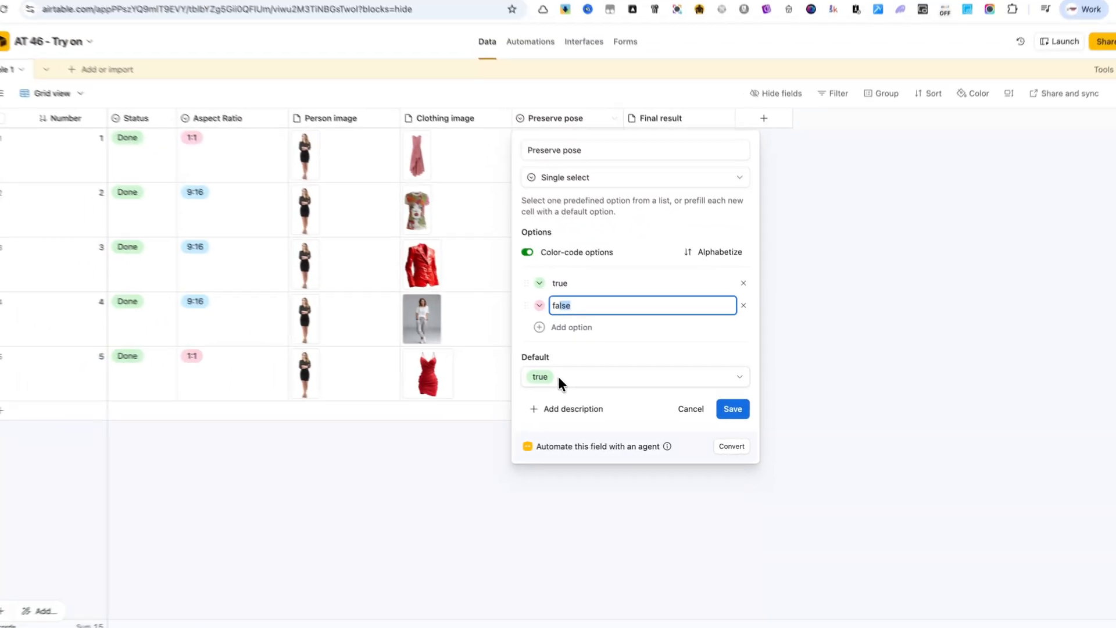
click(732, 409)
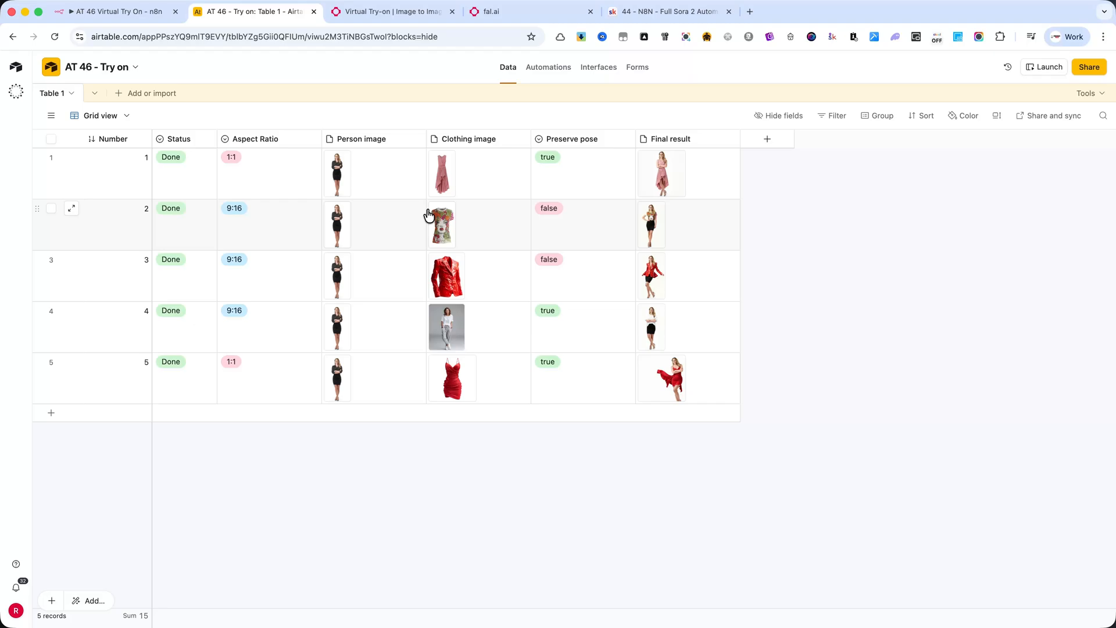
mouse_move(526, 226)
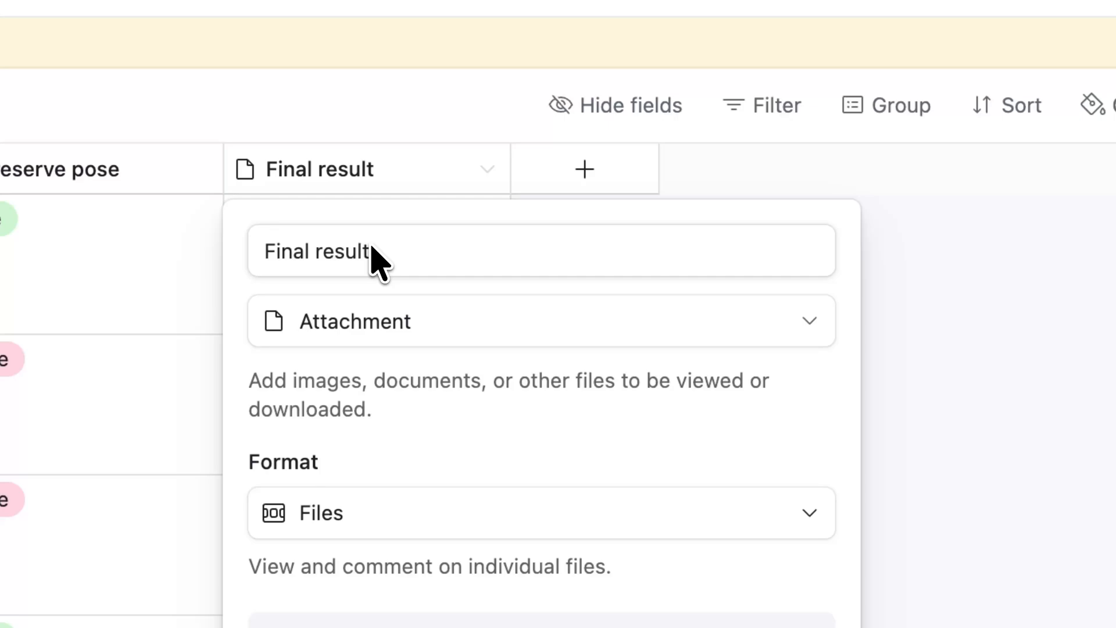
mouse_move(409, 335)
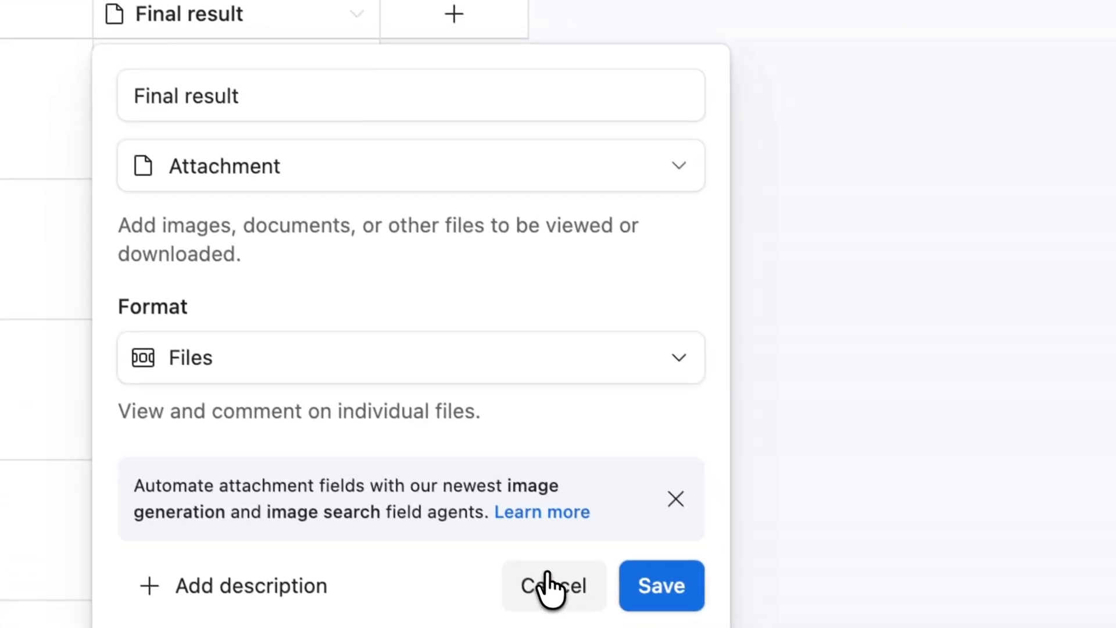
click(553, 585)
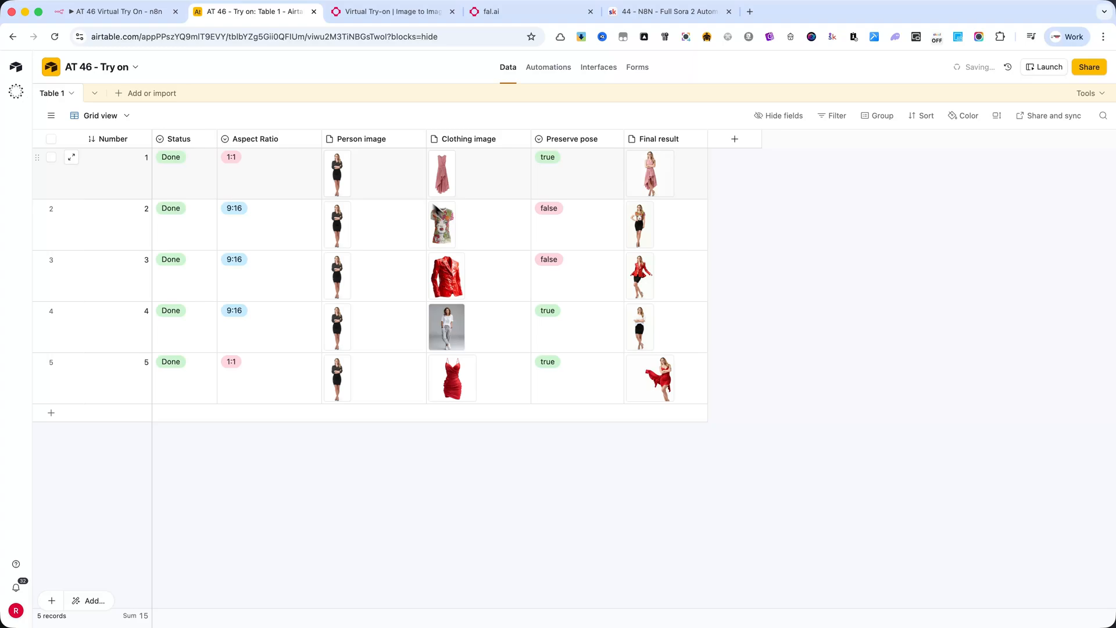
mouse_move(356, 335)
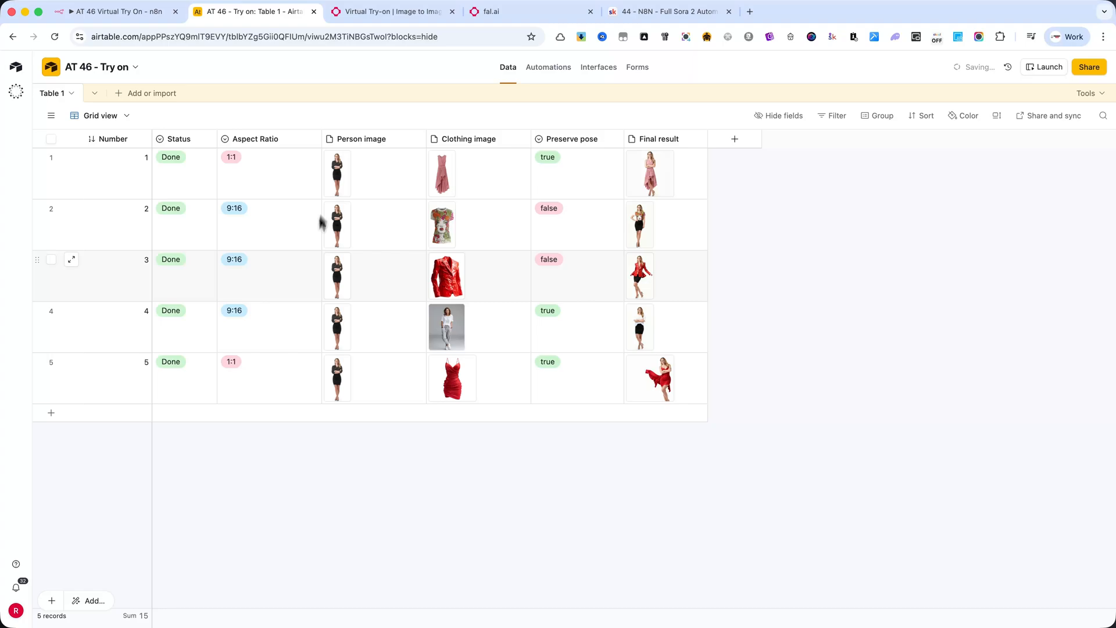
mouse_move(178, 76)
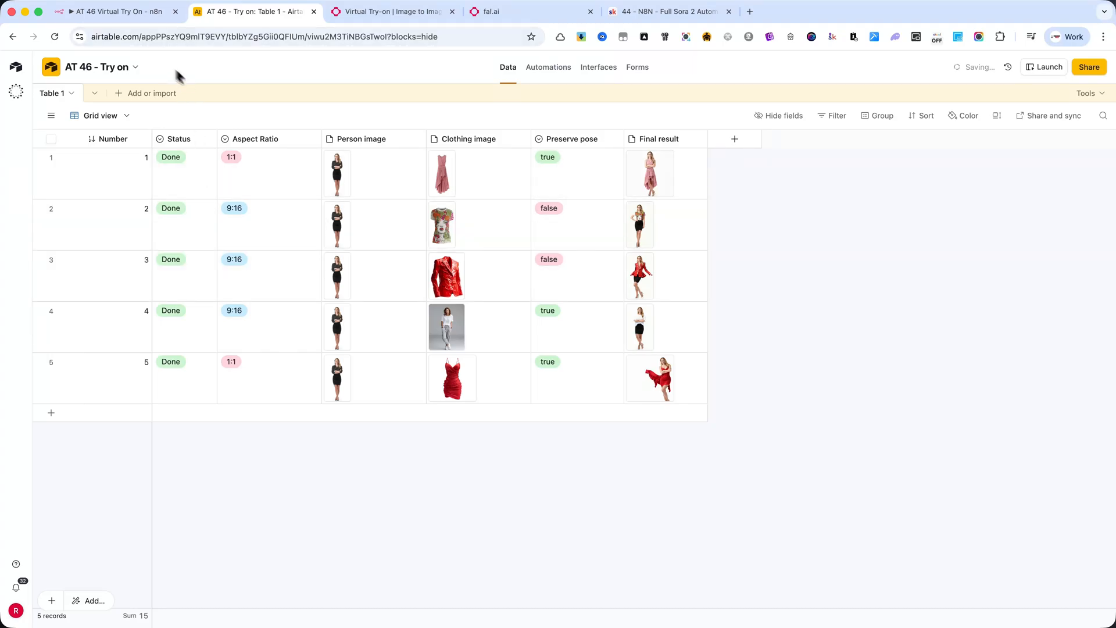
mouse_move(274, 249)
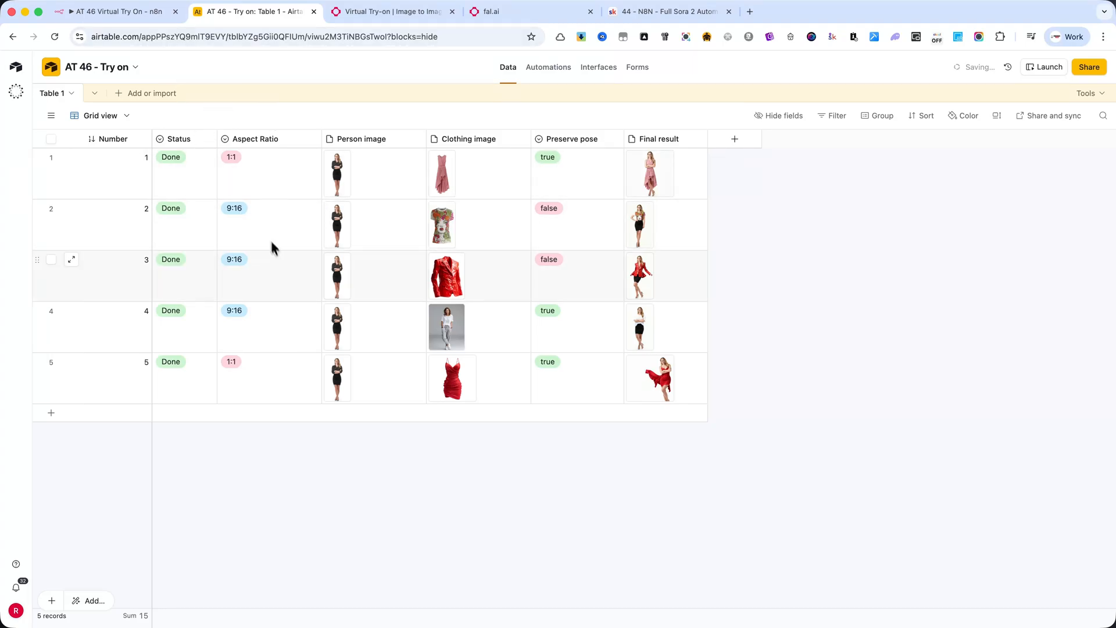
mouse_move(286, 263)
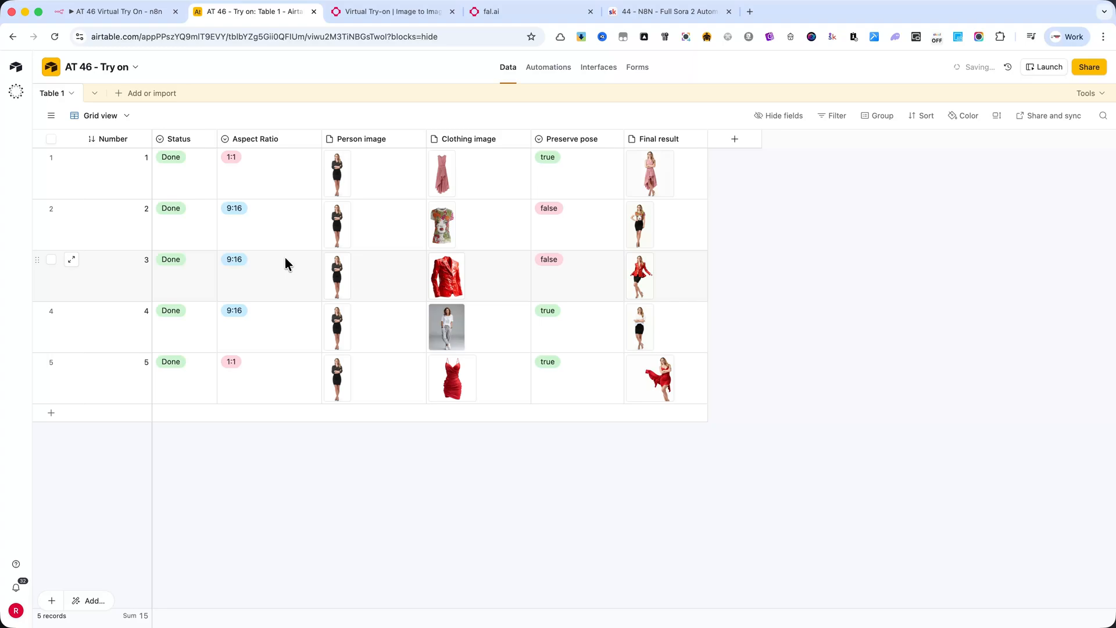
mouse_move(530, 287)
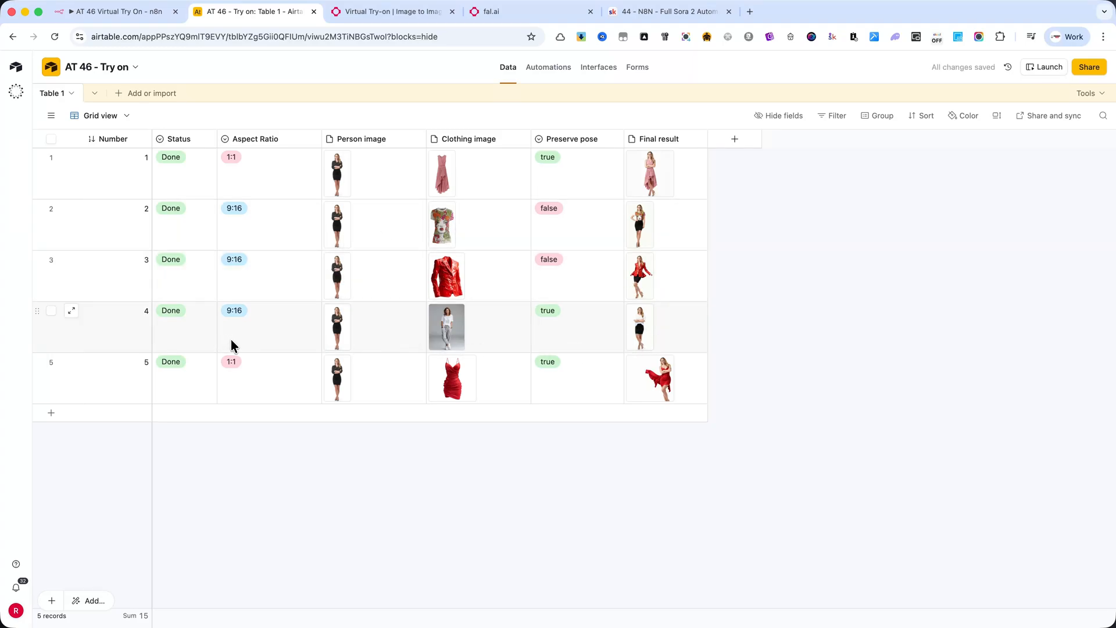
mouse_move(254, 286)
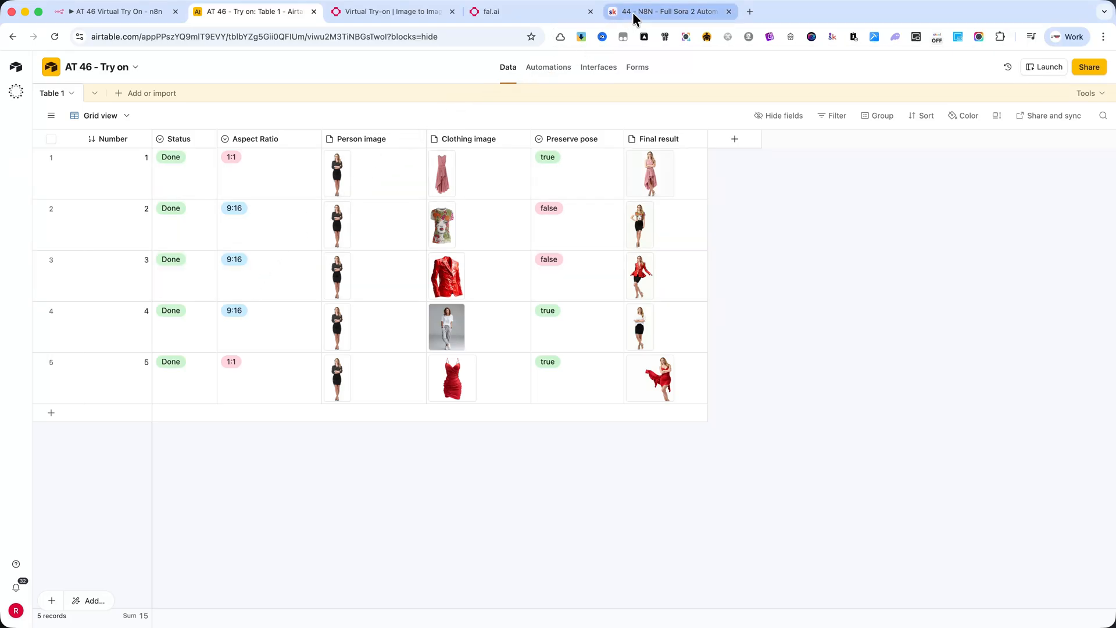
- Browse Skool's Download Blueprints list and view lesson 45's workflow download and Airtable link
click(668, 12)
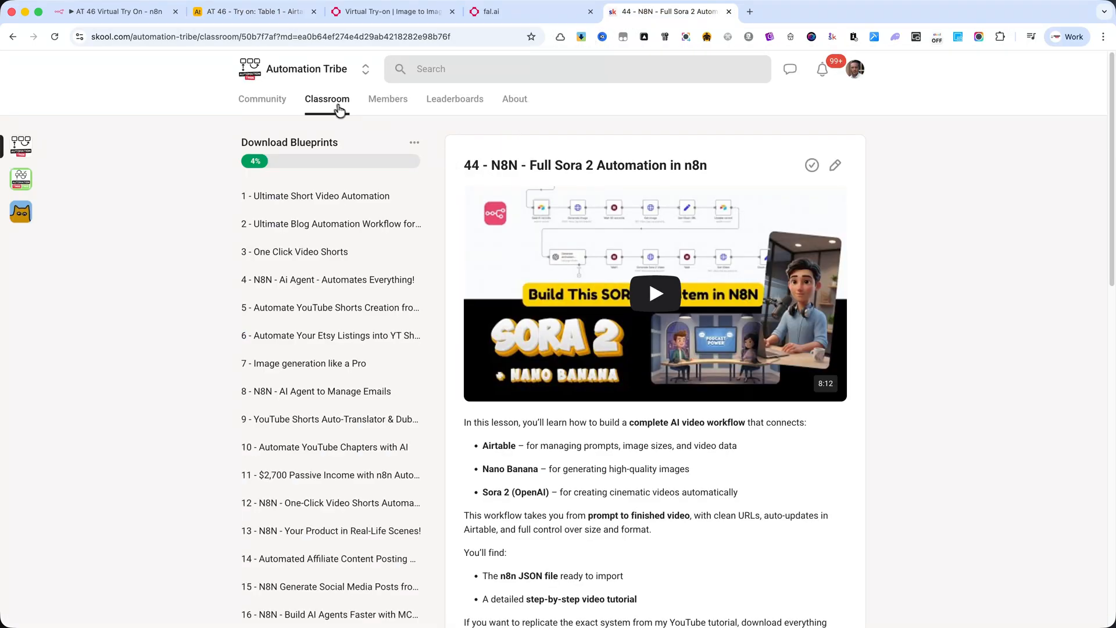
click(327, 98)
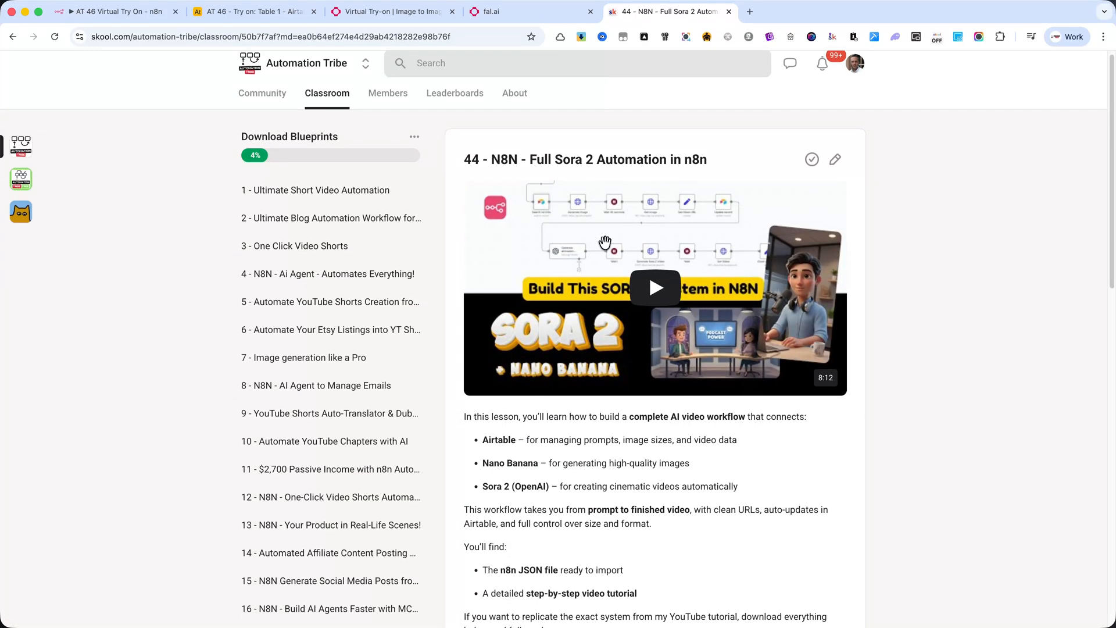
scroll(down, 3)
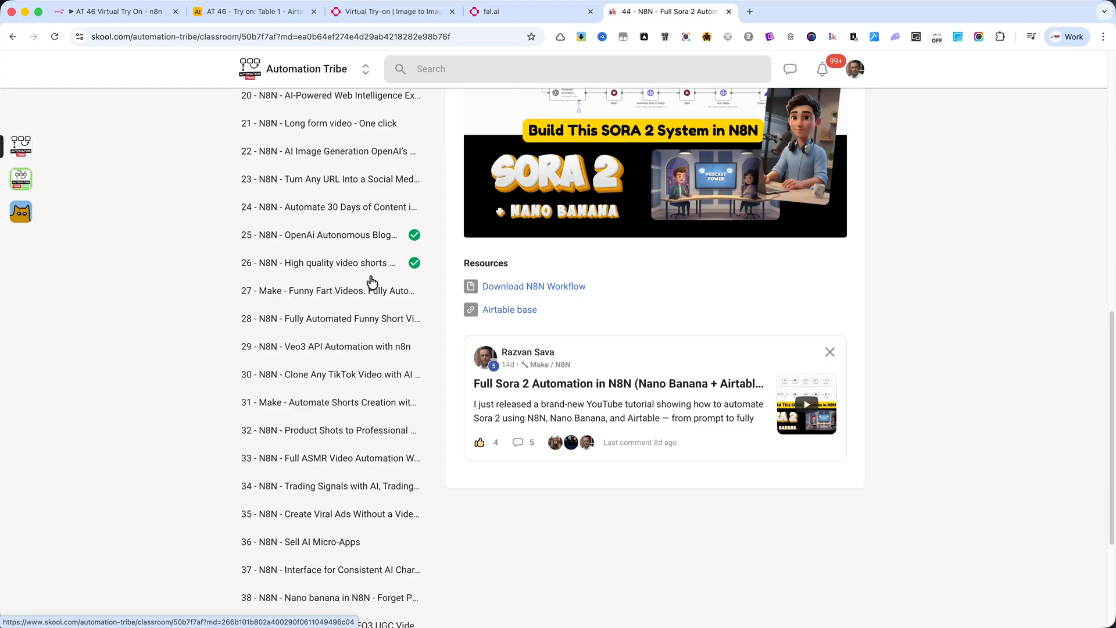
scroll(down, 3)
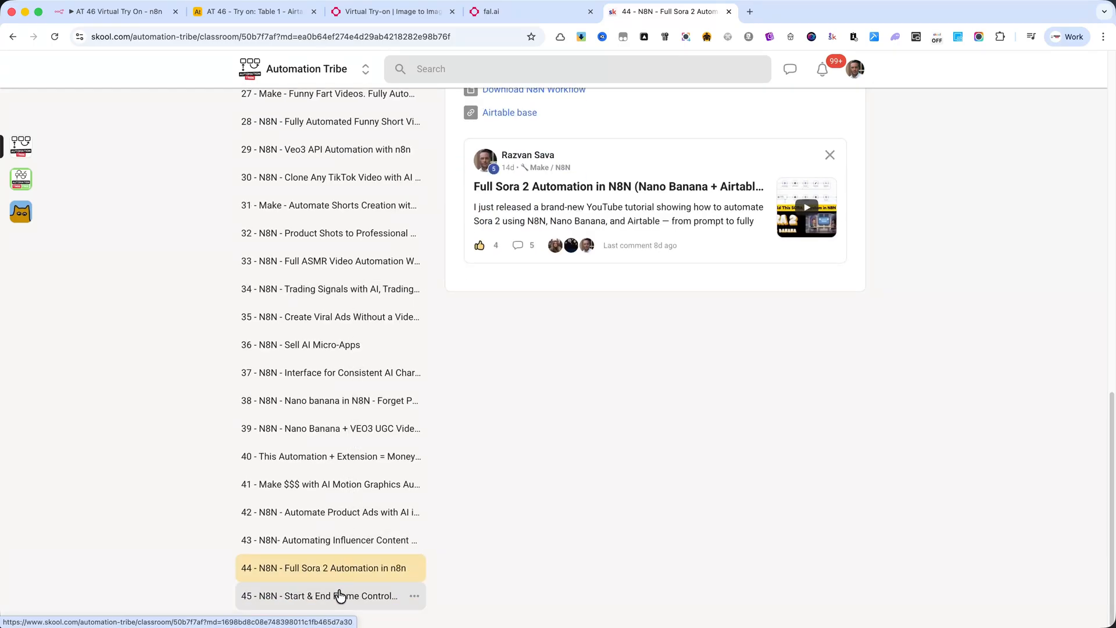
click(320, 595)
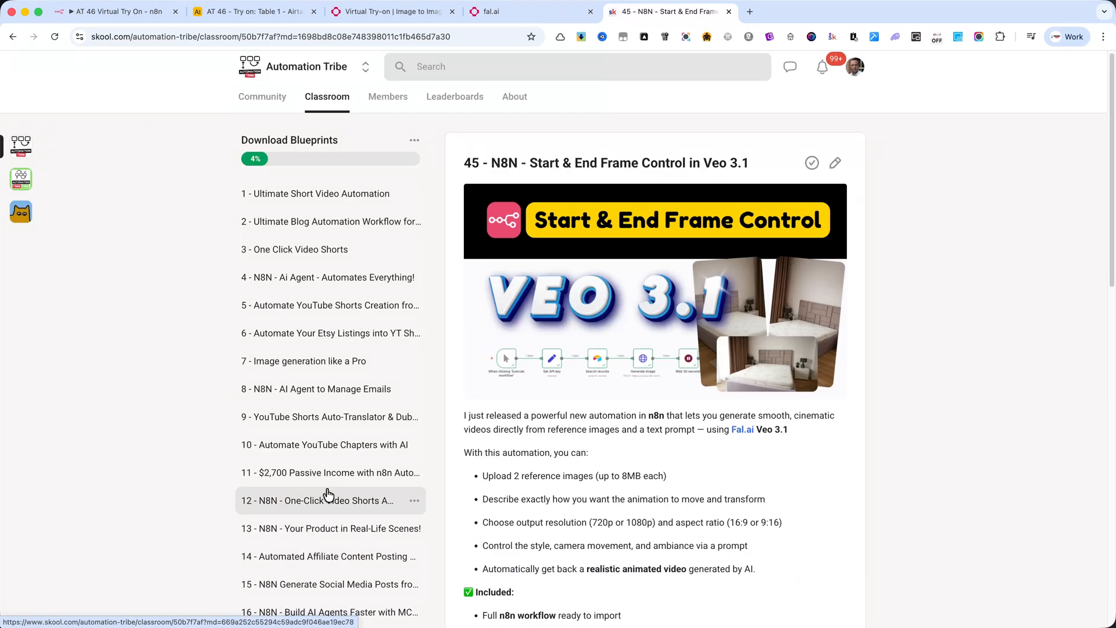
scroll(down, 3)
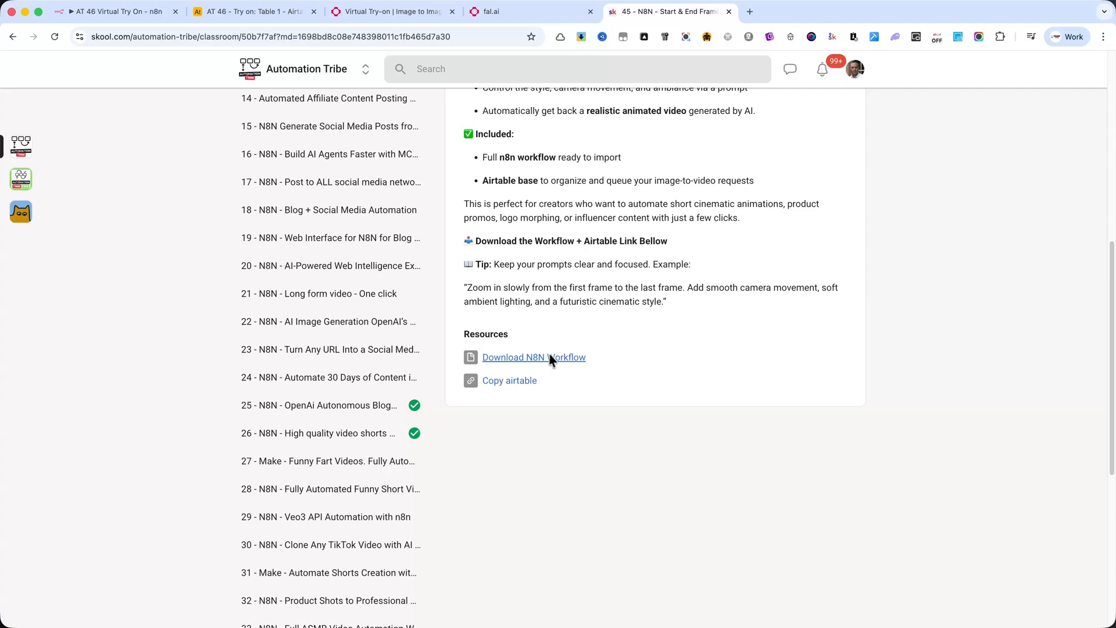
click(319, 405)
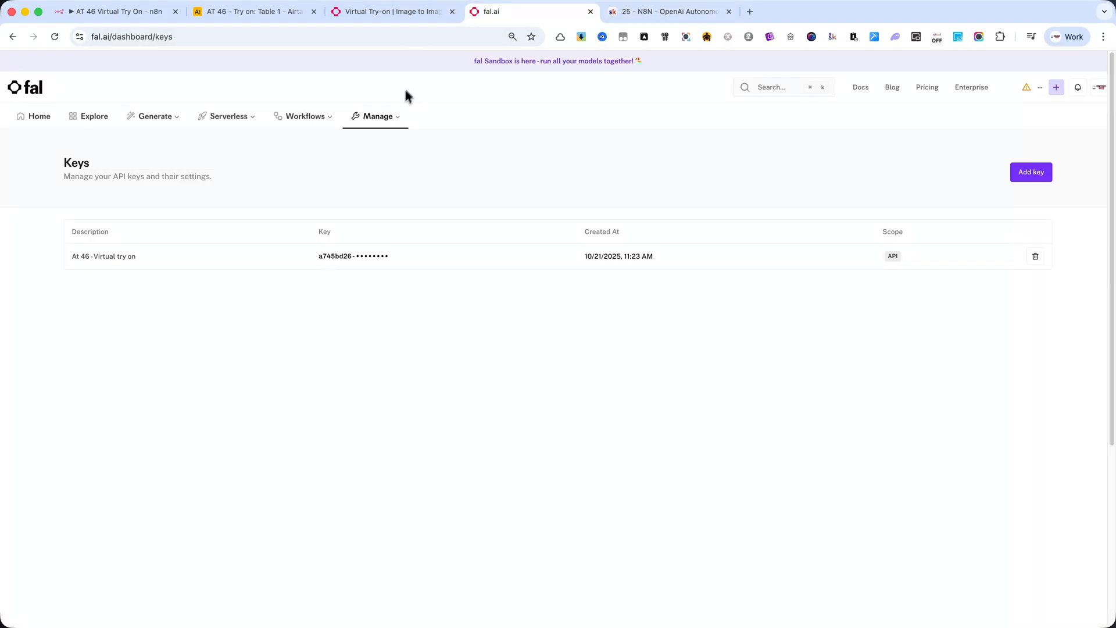
- View the 'At 46 - Virtual try on' key under Manage > API Keys, then return to n8n
click(375, 116)
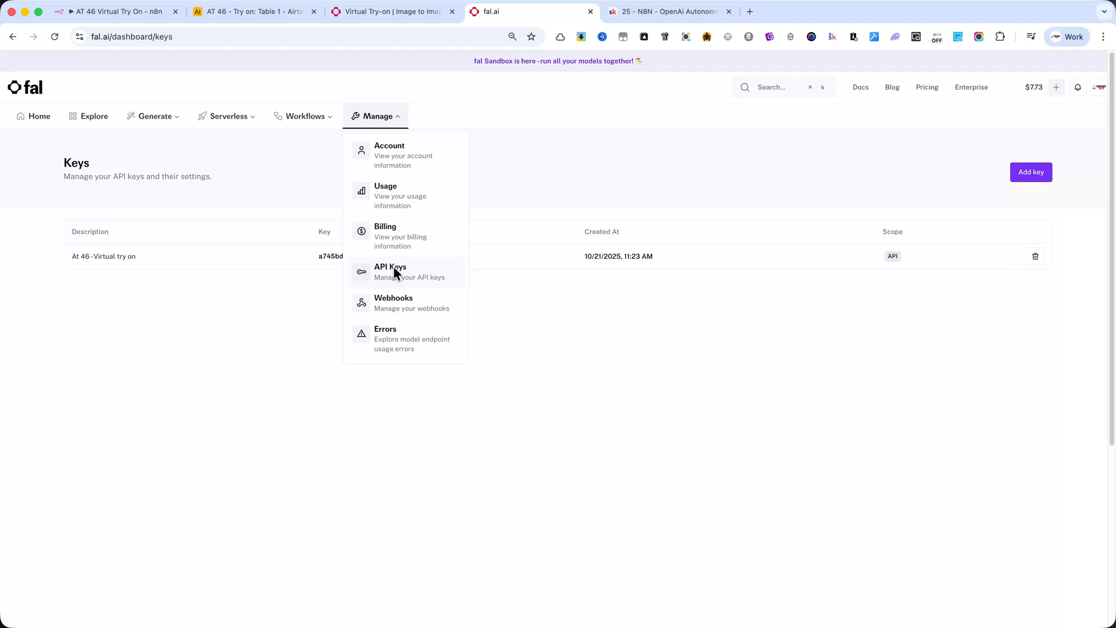
mouse_move(382, 277)
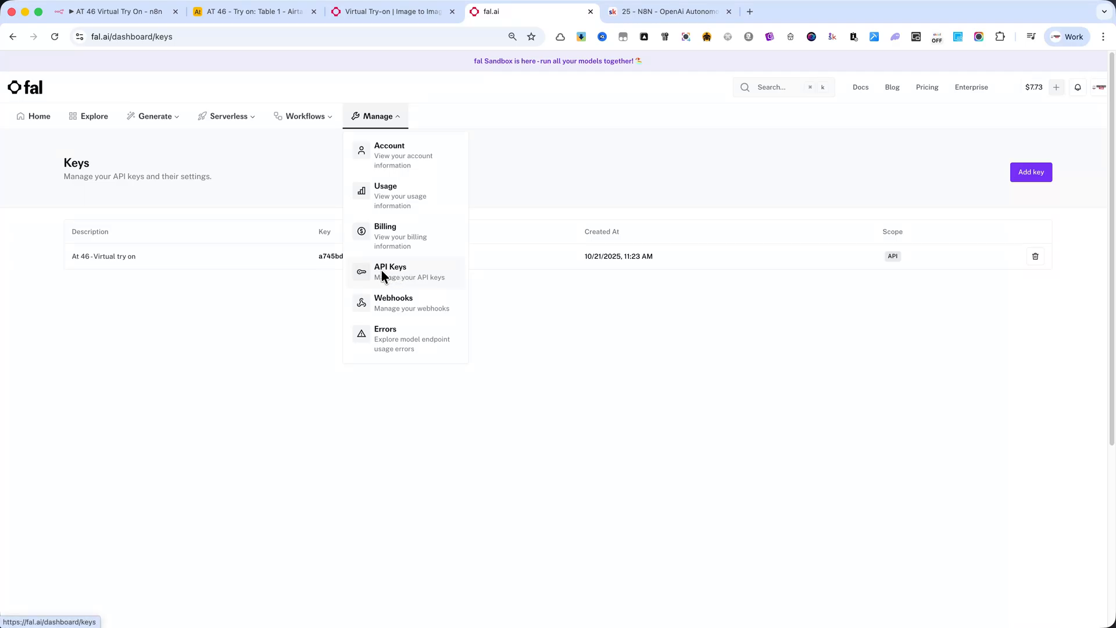
mouse_move(395, 99)
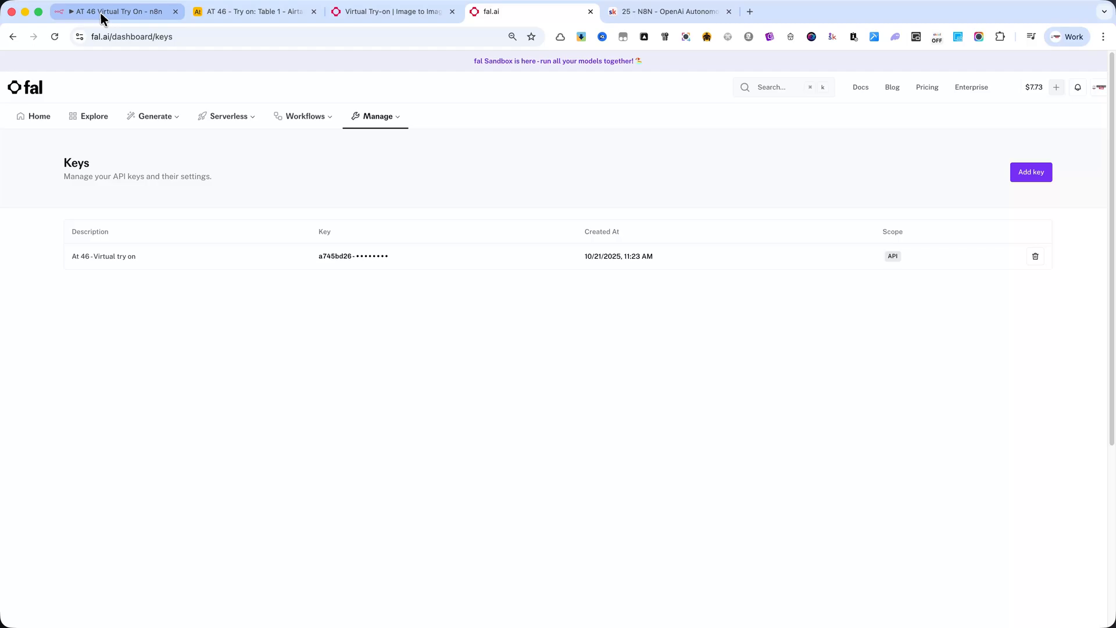
click(114, 12)
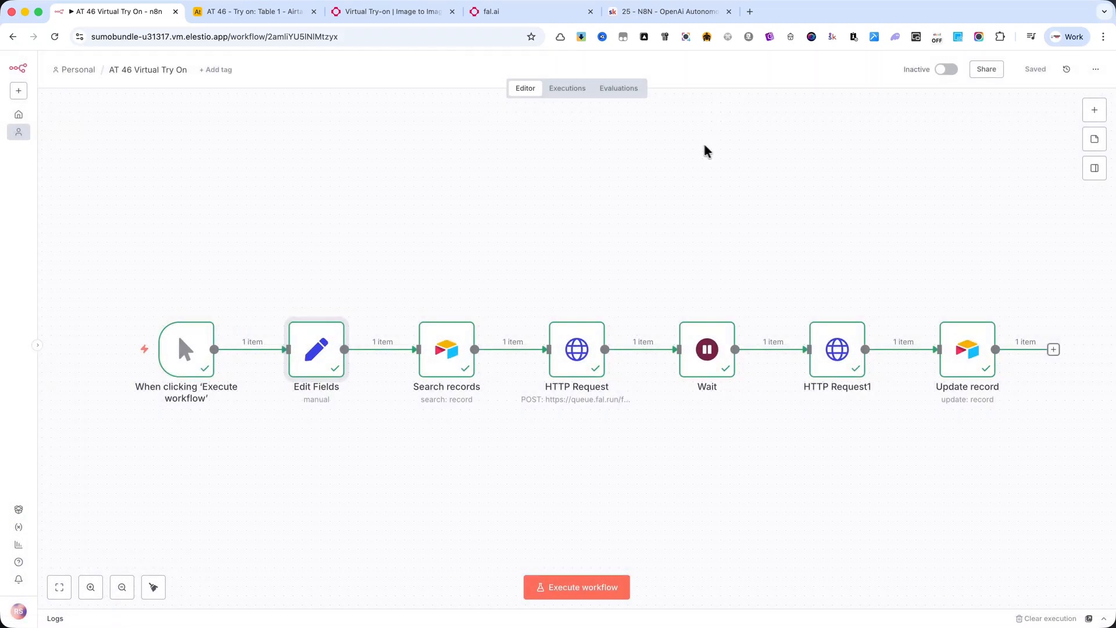
mouse_move(513, 200)
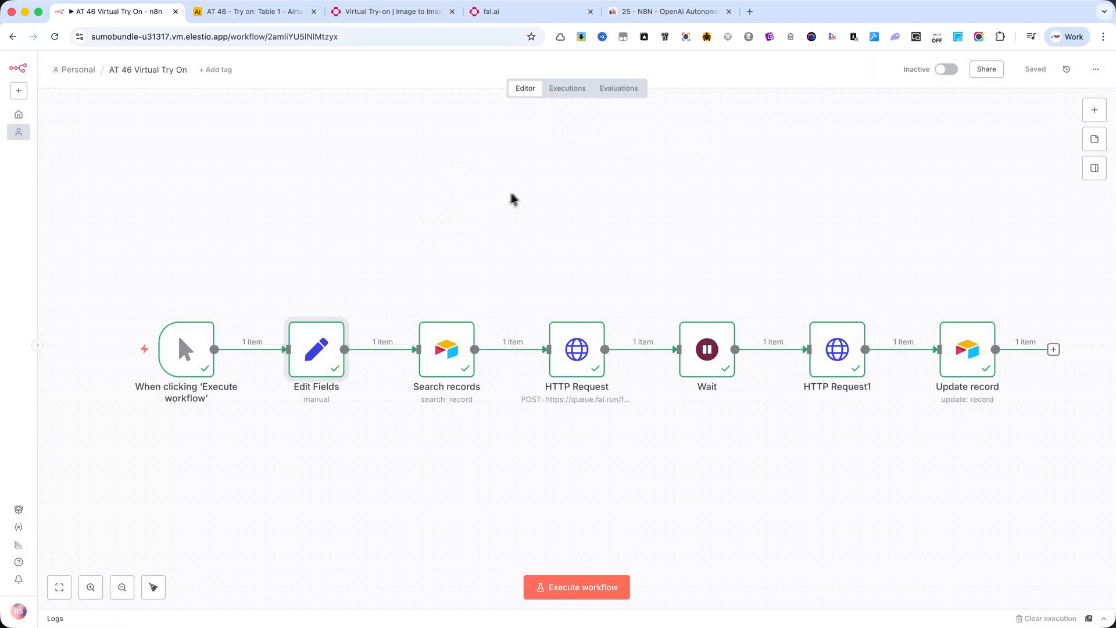
- Glance at the Skool classroom overview, then start and cancel a workflow file import in n8n
click(665, 11)
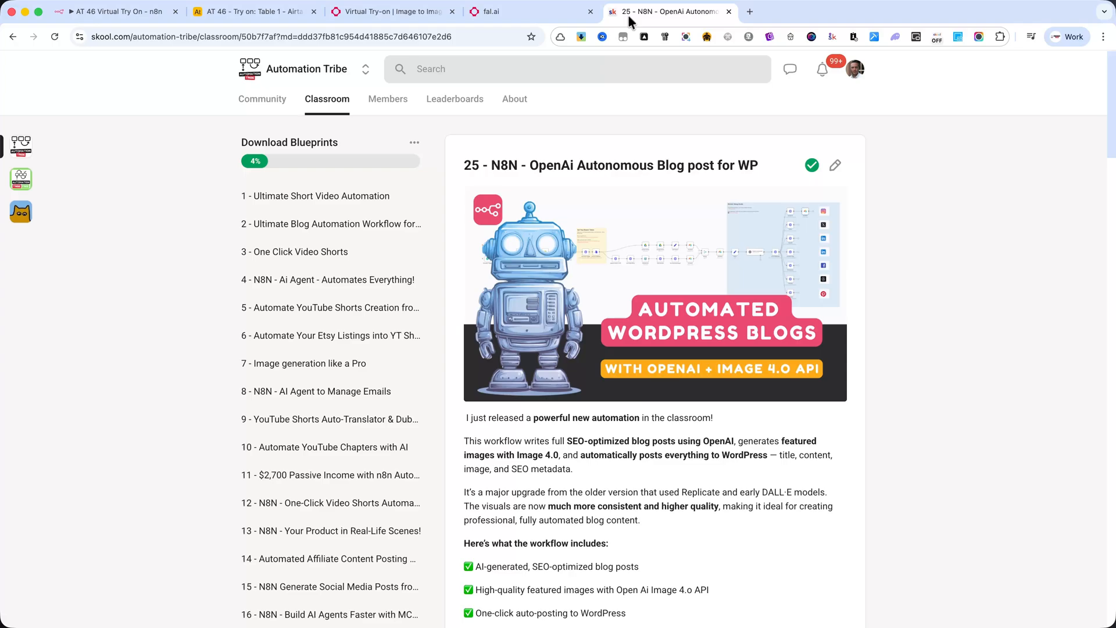
click(327, 99)
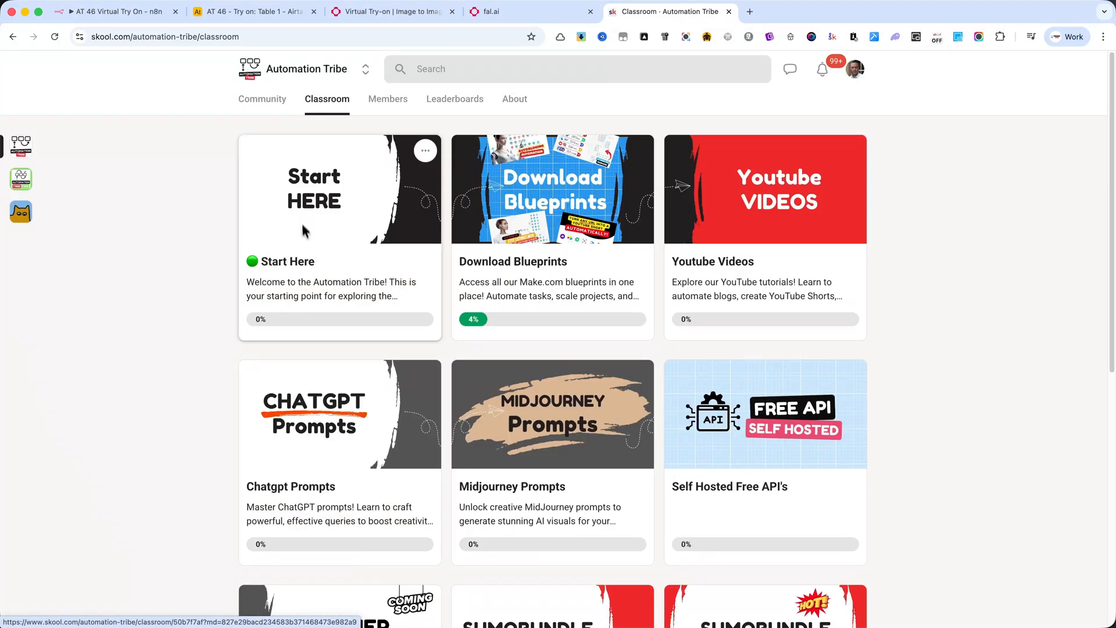
mouse_move(205, 68)
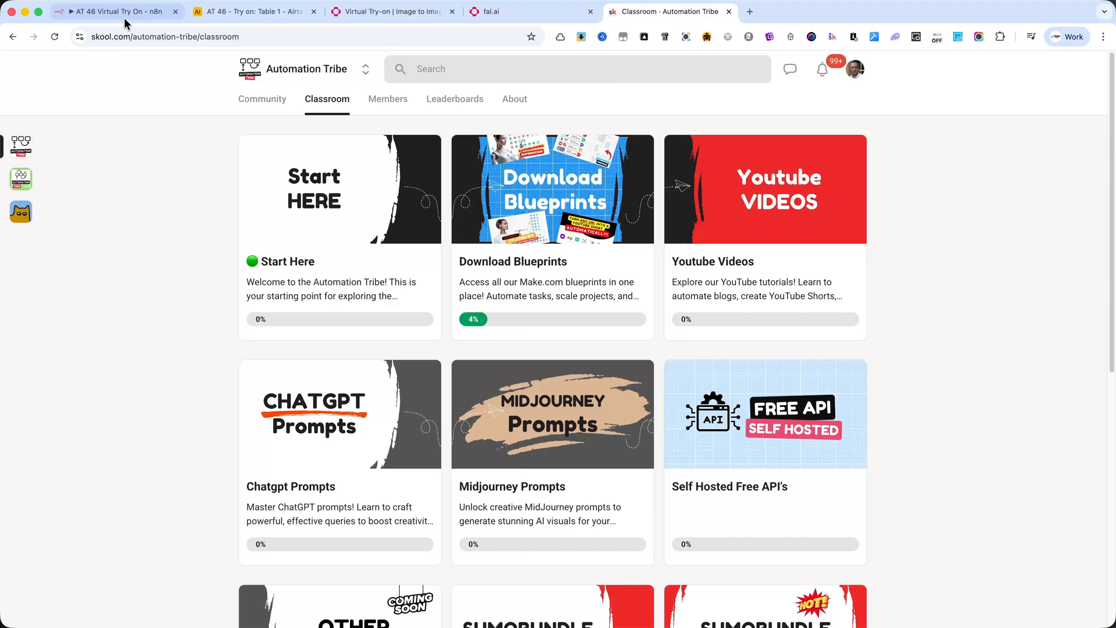
click(114, 12)
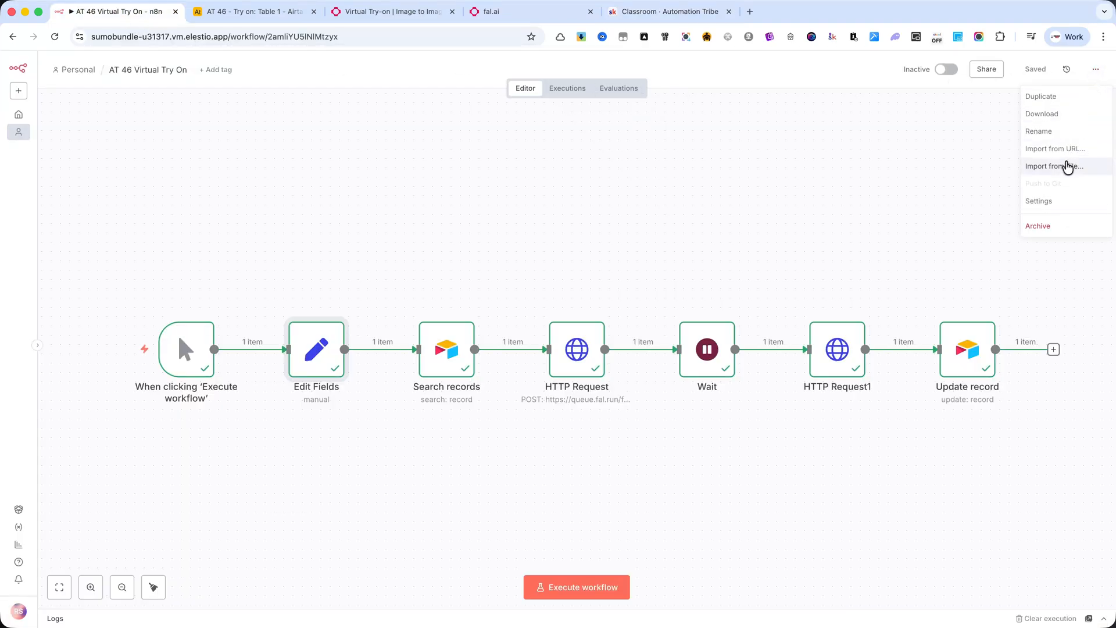
click(1053, 166)
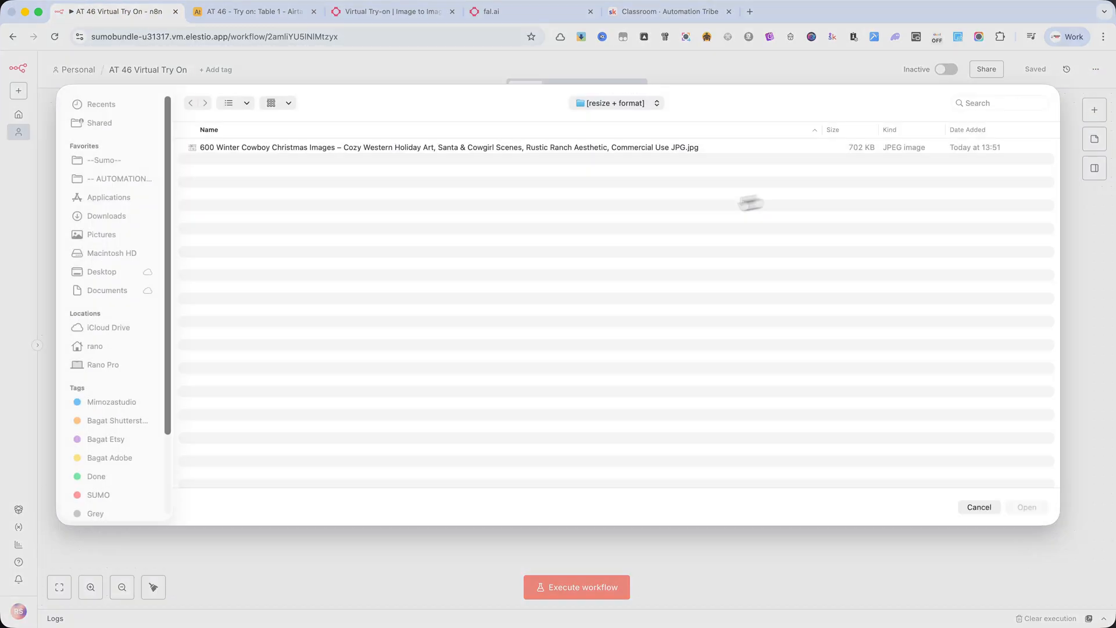
click(978, 507)
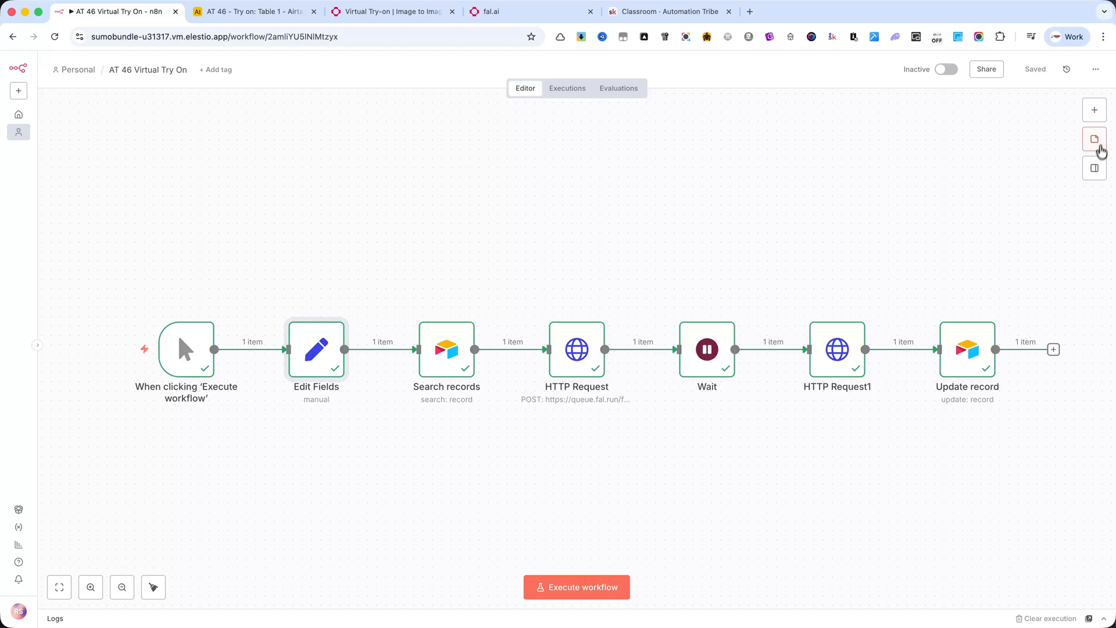
mouse_move(629, 223)
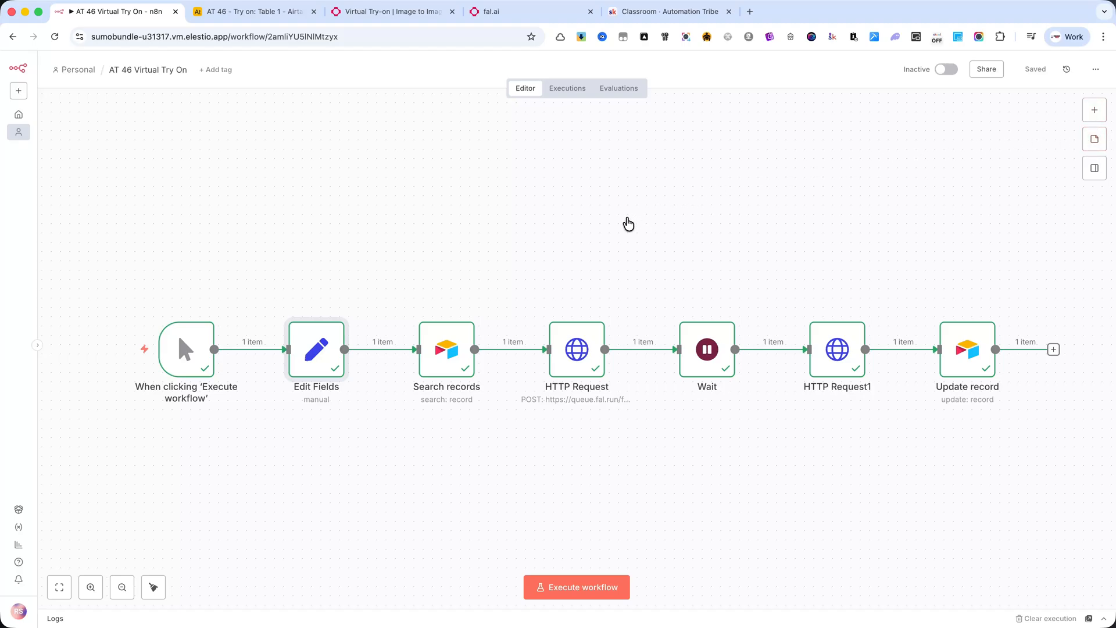
mouse_move(413, 162)
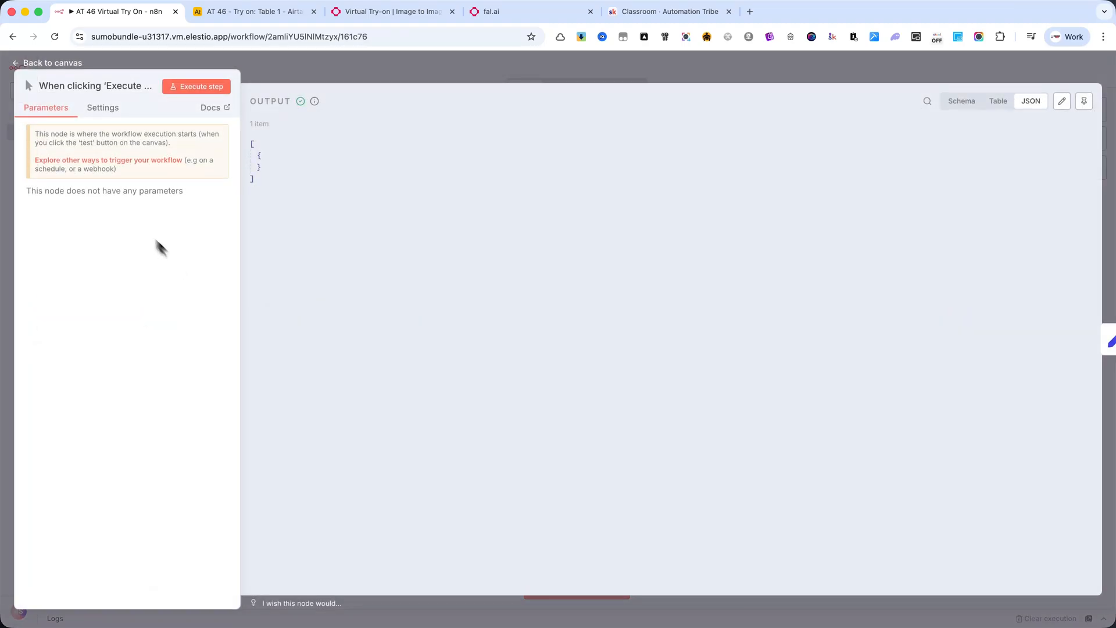
- Inspect the Edit Fields API key and Search records filter, glancing at the Airtable table
click(52, 63)
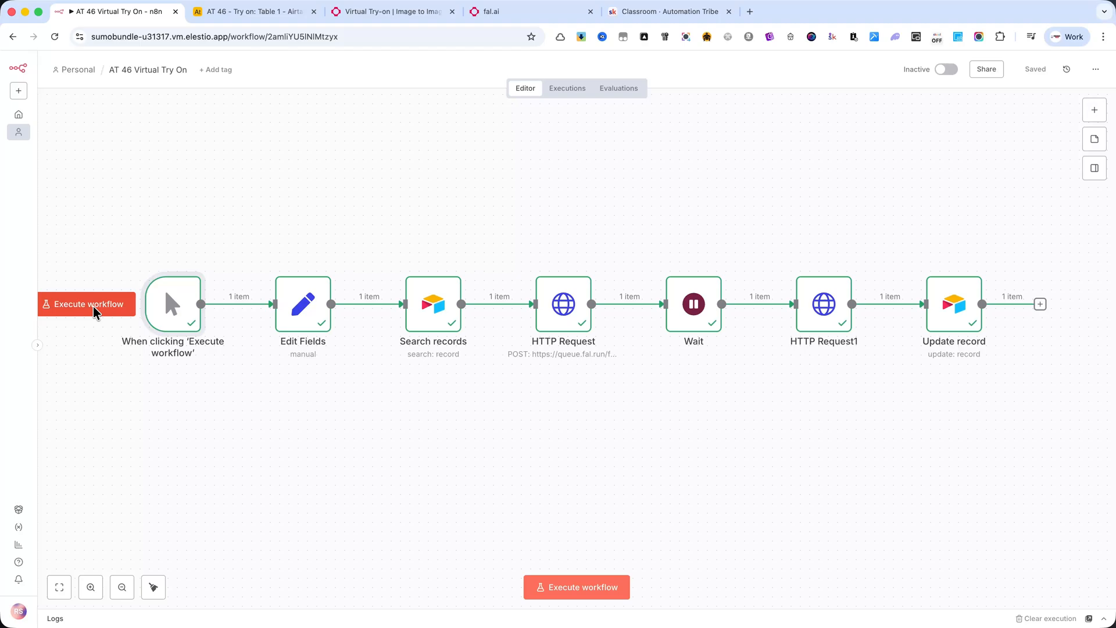
mouse_move(104, 327)
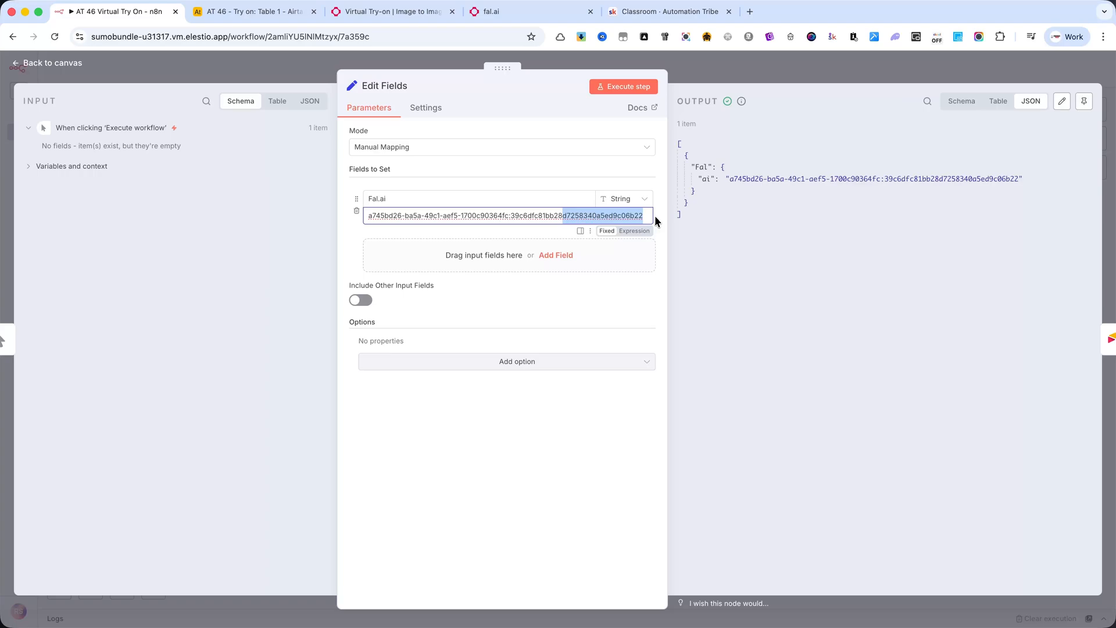
mouse_move(687, 71)
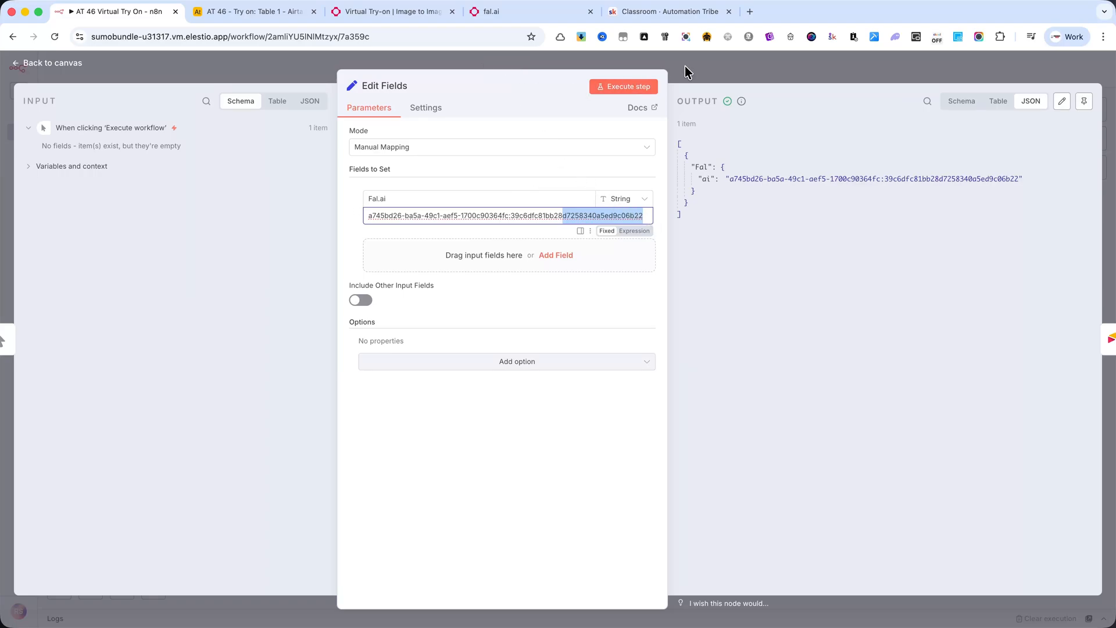
click(48, 63)
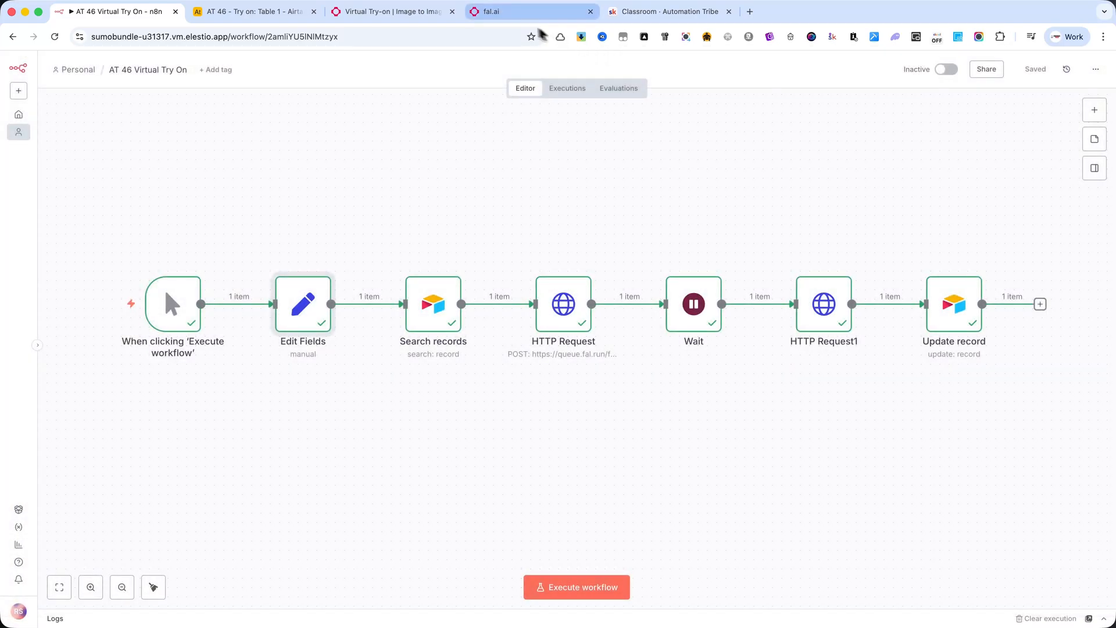
mouse_move(441, 310)
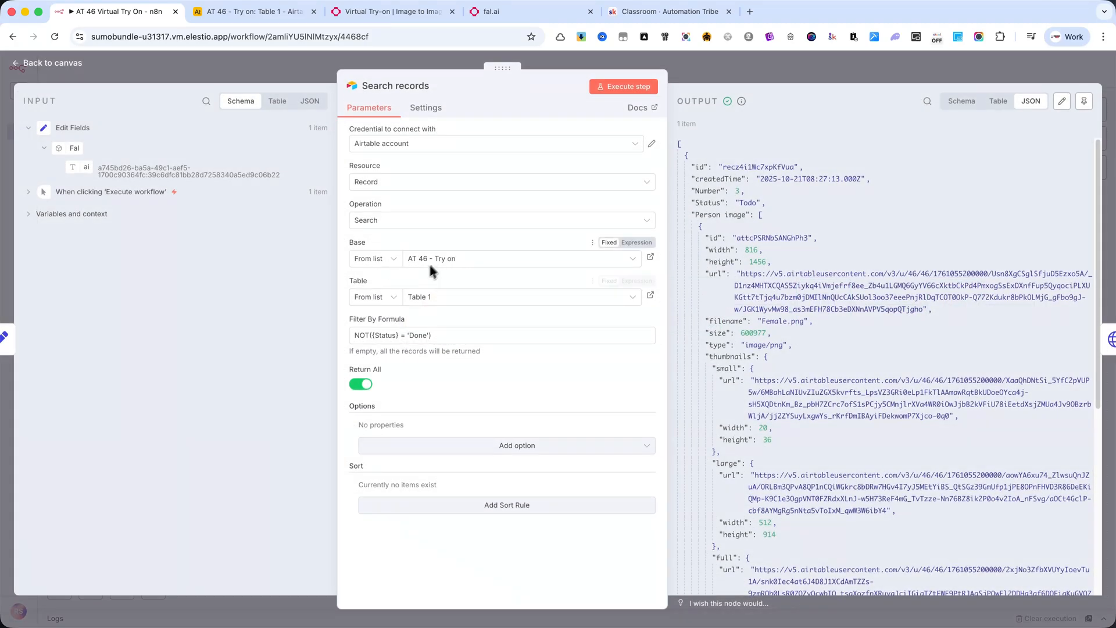
scroll(down, 3)
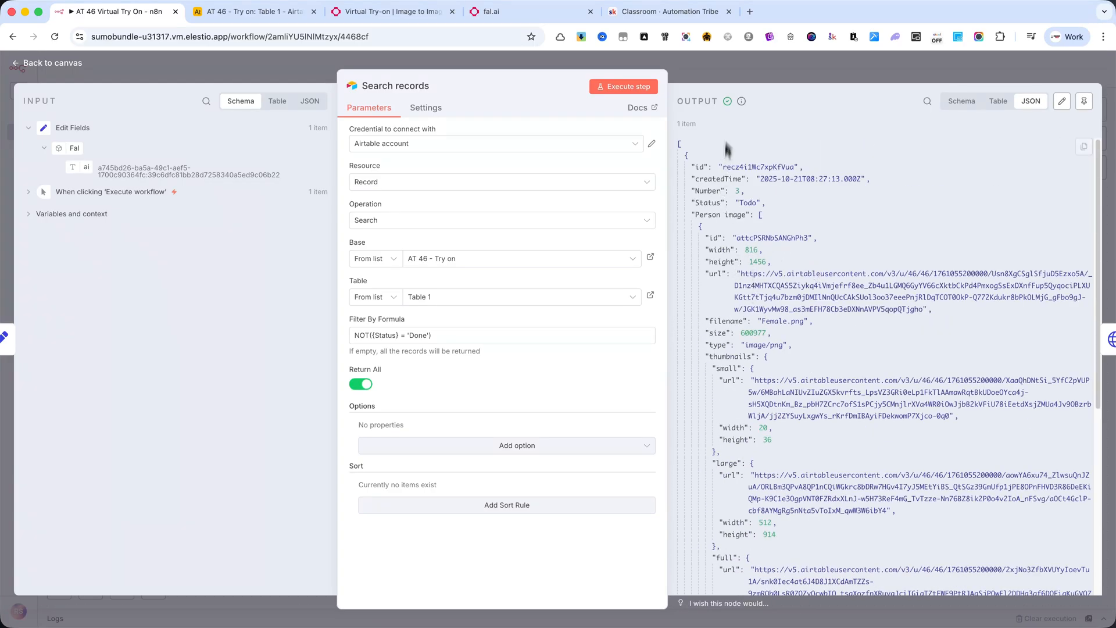
click(253, 11)
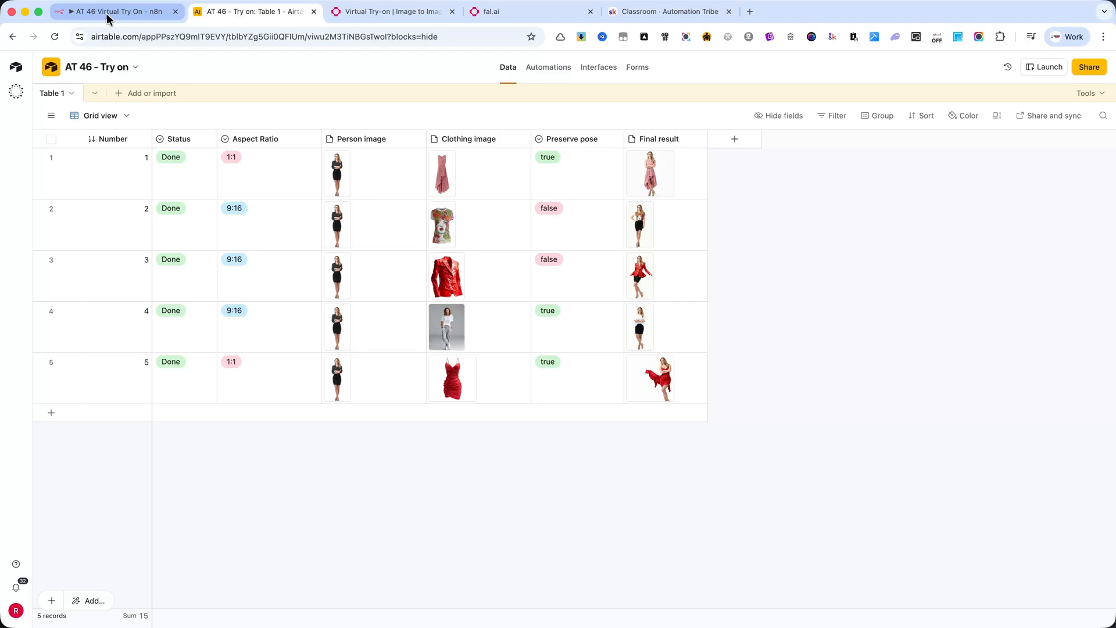
click(118, 11)
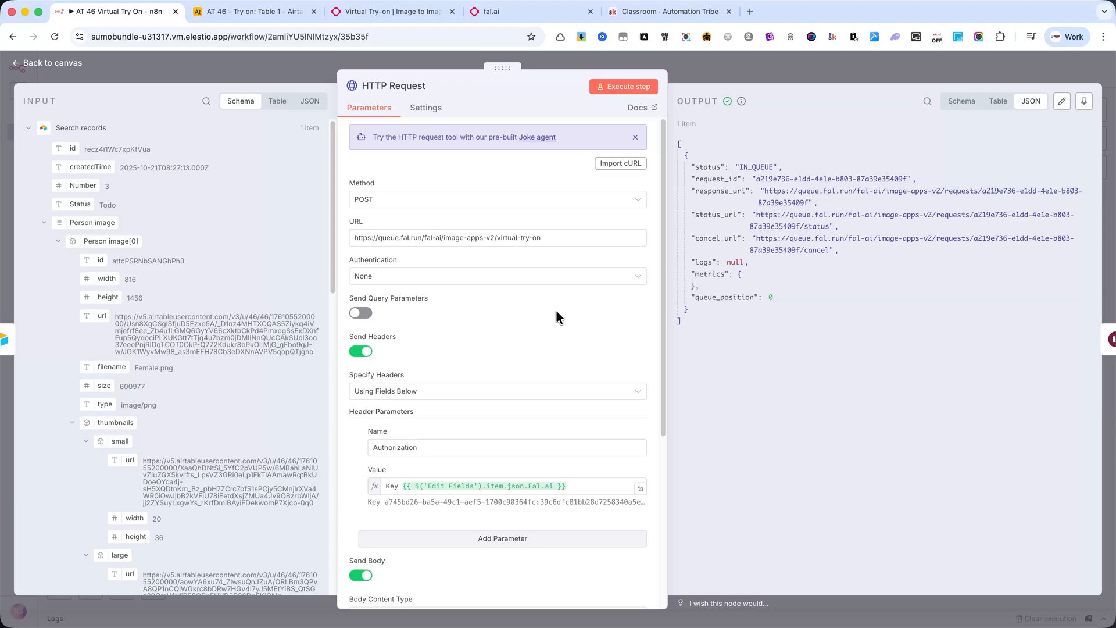
- Review the JSON body, Wait node, result-fetching GET request and Update record field mapping
scroll(down, 3)
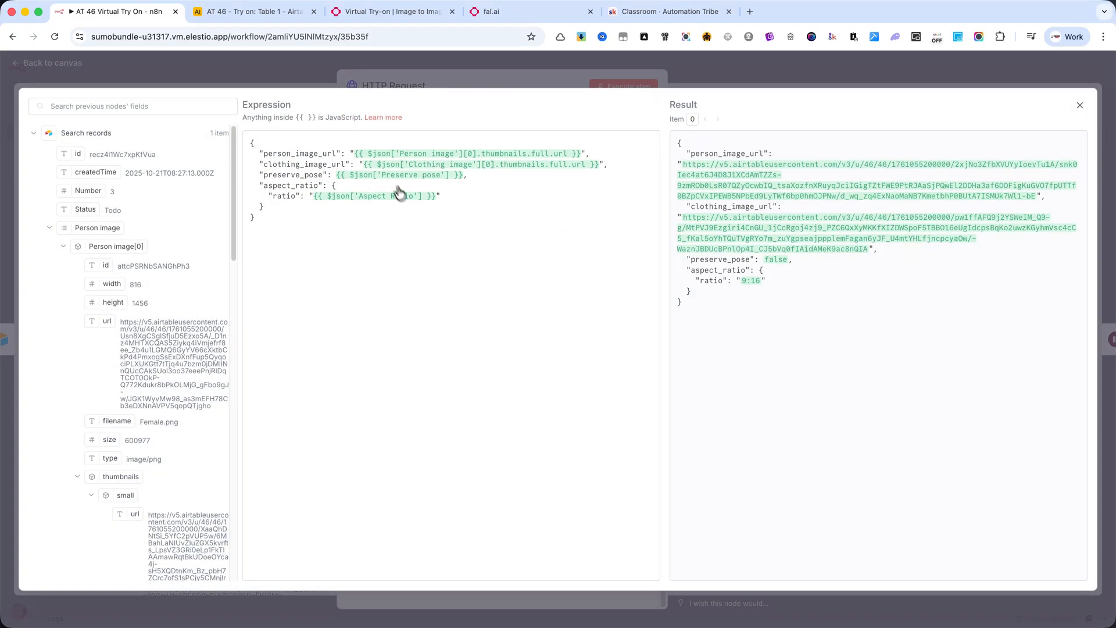
mouse_move(395, 222)
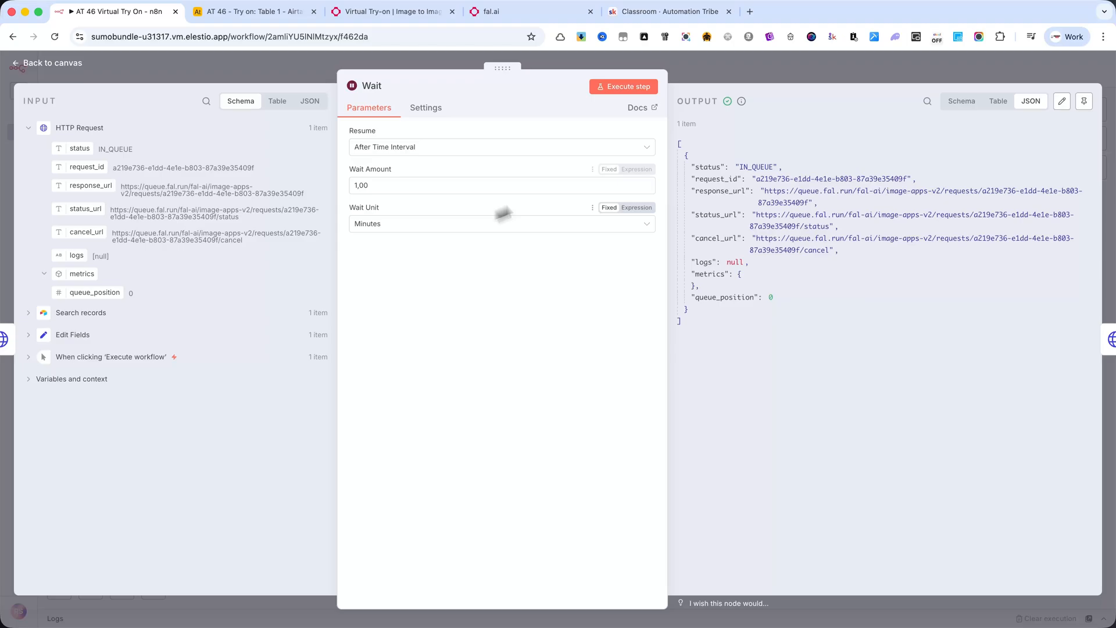
click(50, 63)
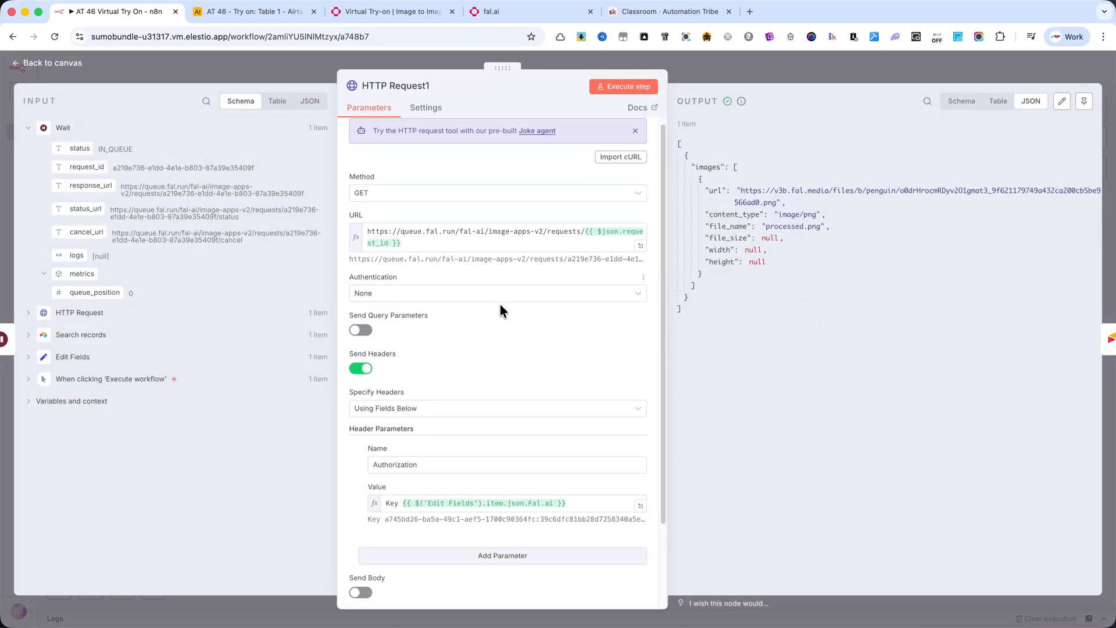
click(418, 235)
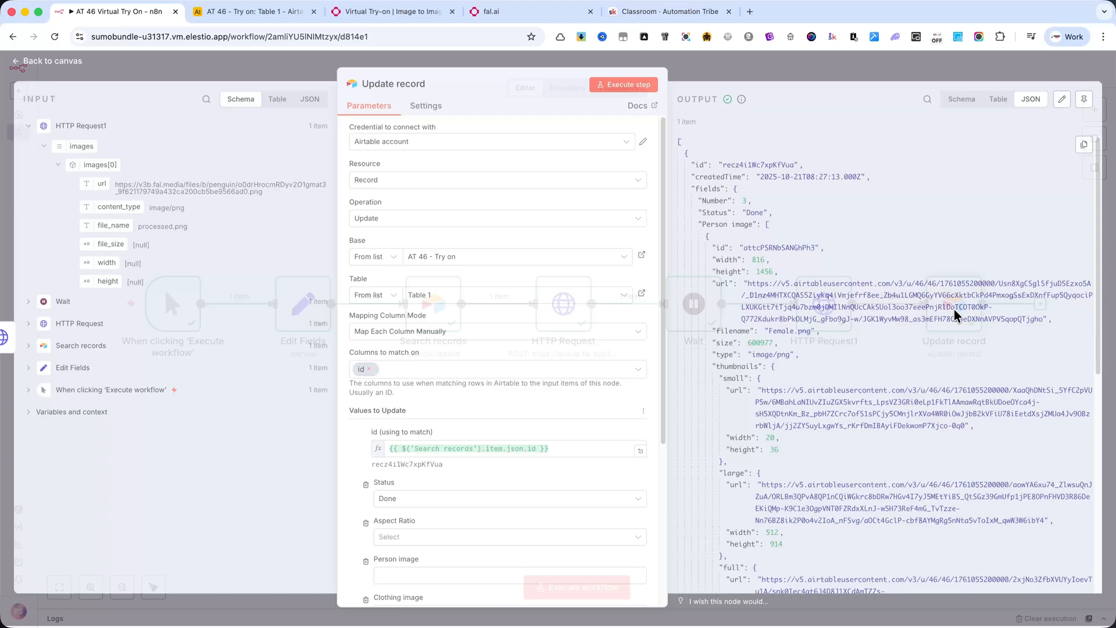
scroll(down, 3)
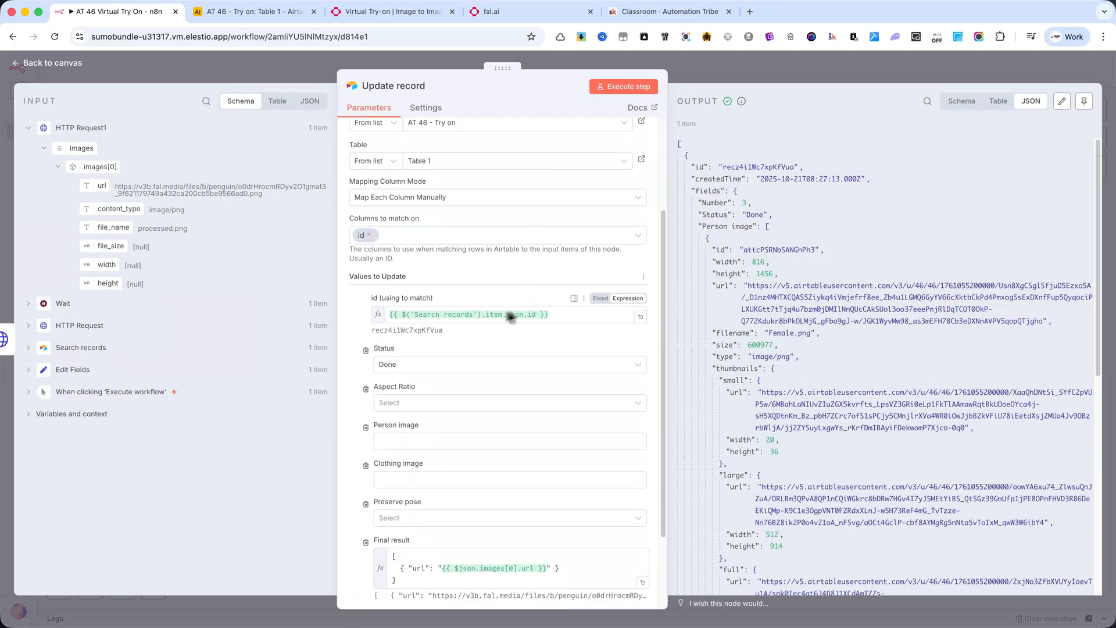
scroll(down, 3)
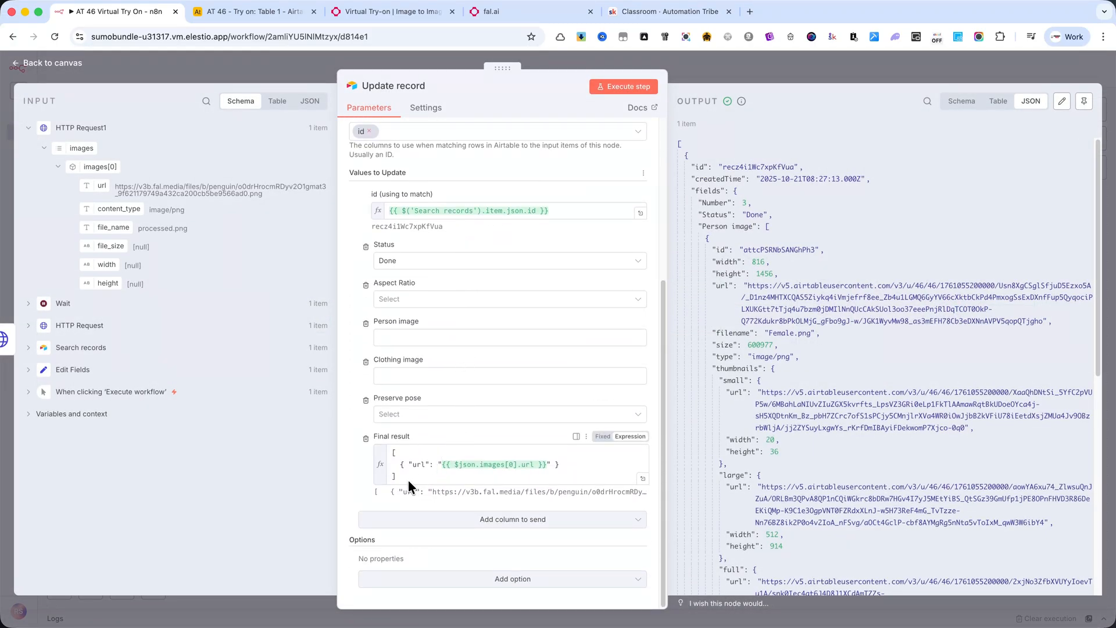
mouse_move(586, 472)
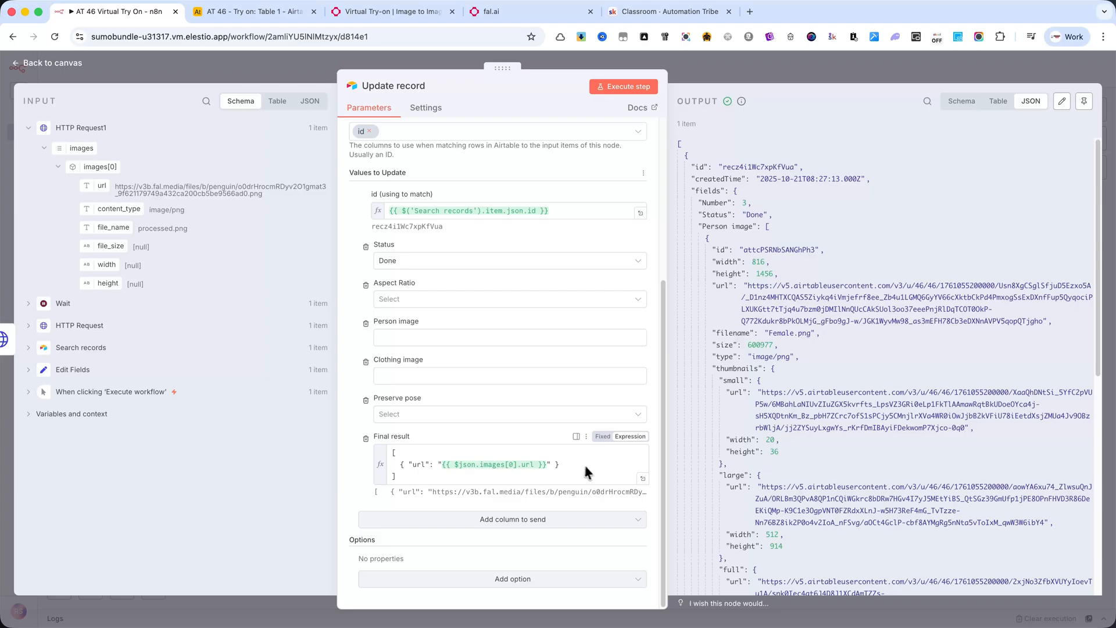
mouse_move(717, 78)
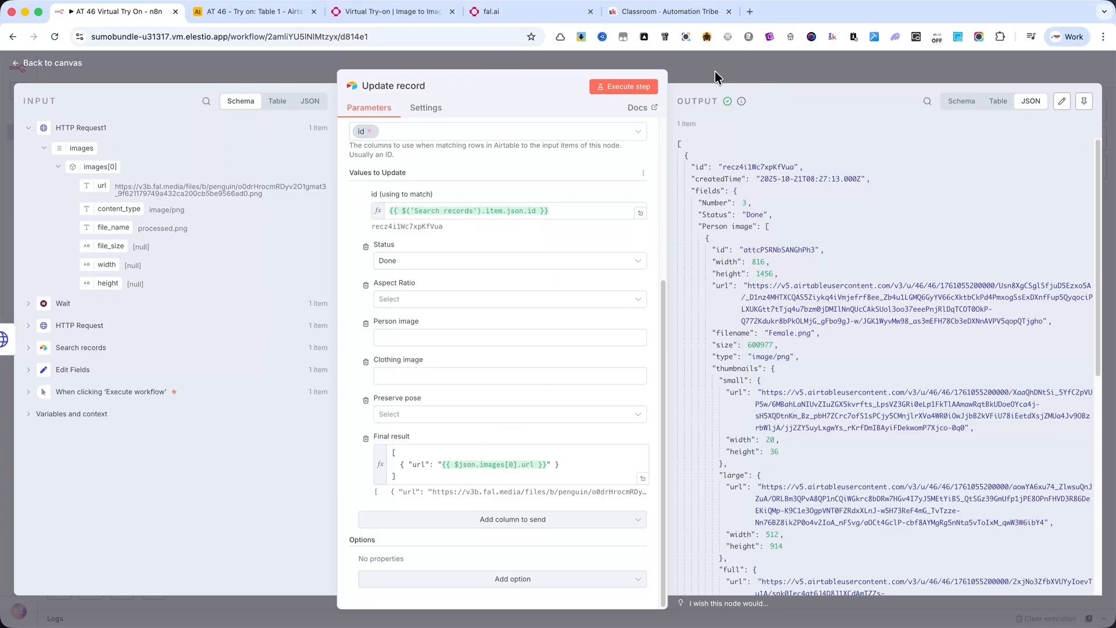
click(48, 63)
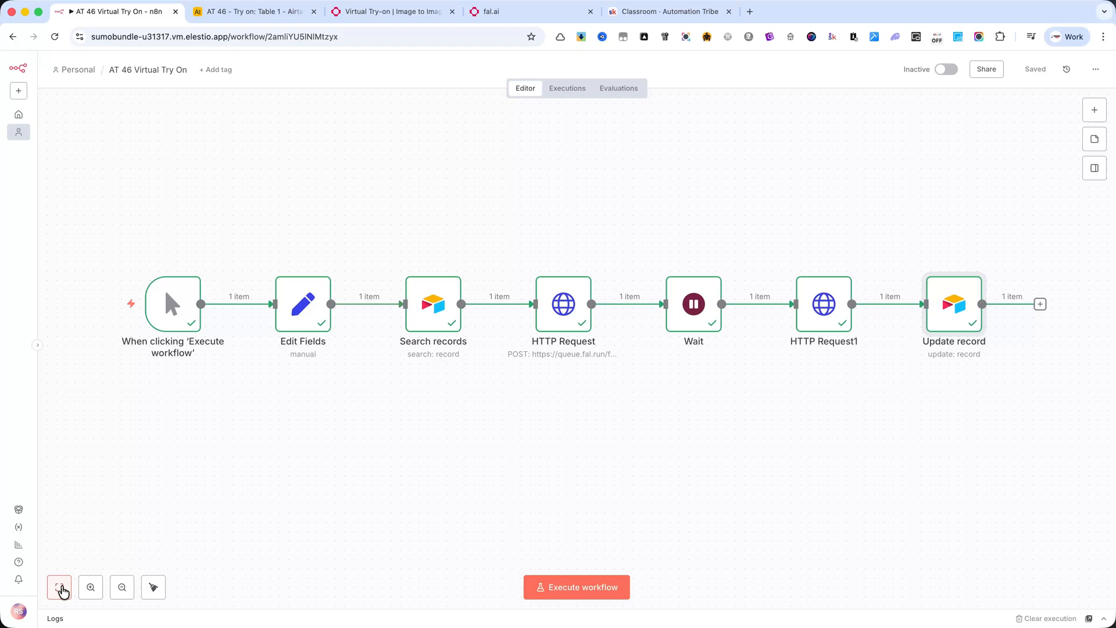
- Zoom the seven-node workflow to fit, then switch to the Airtable try-on table
click(59, 586)
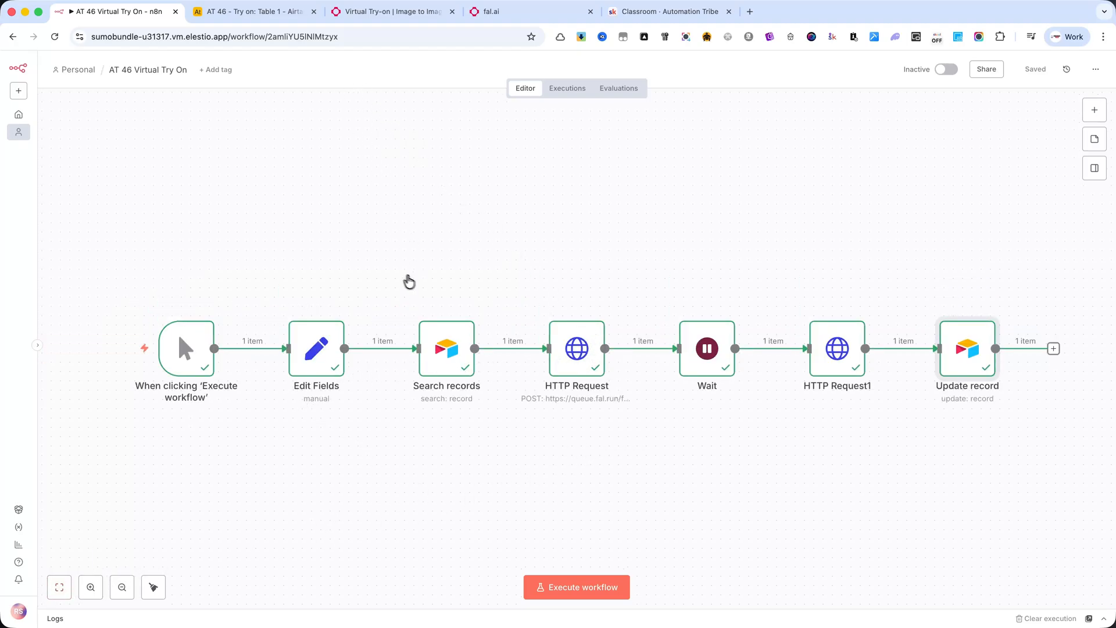
mouse_move(516, 262)
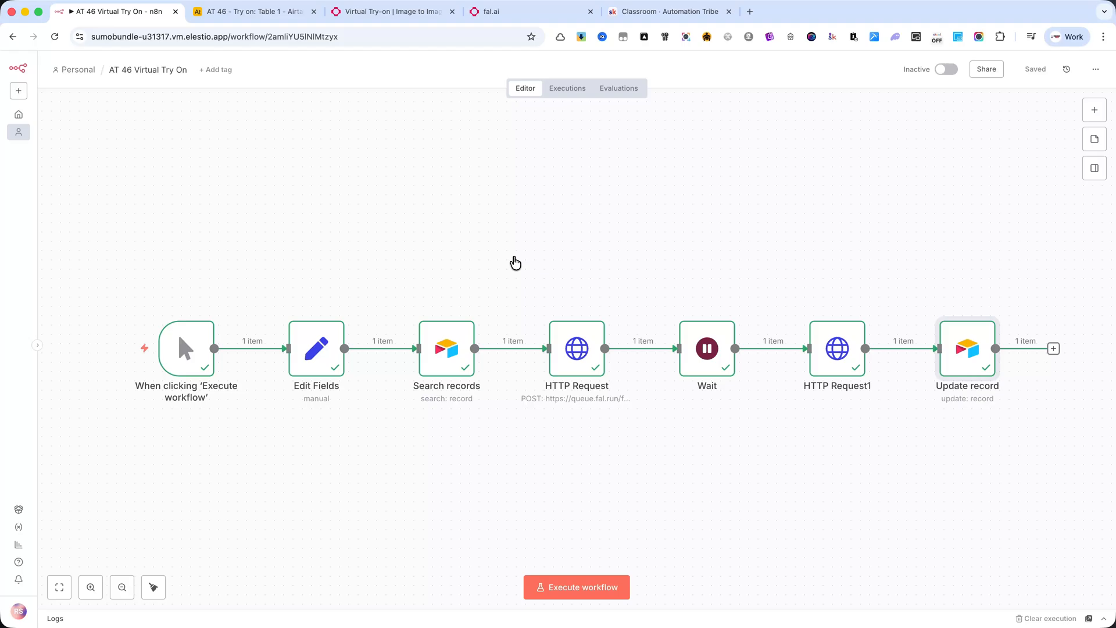
mouse_move(321, 79)
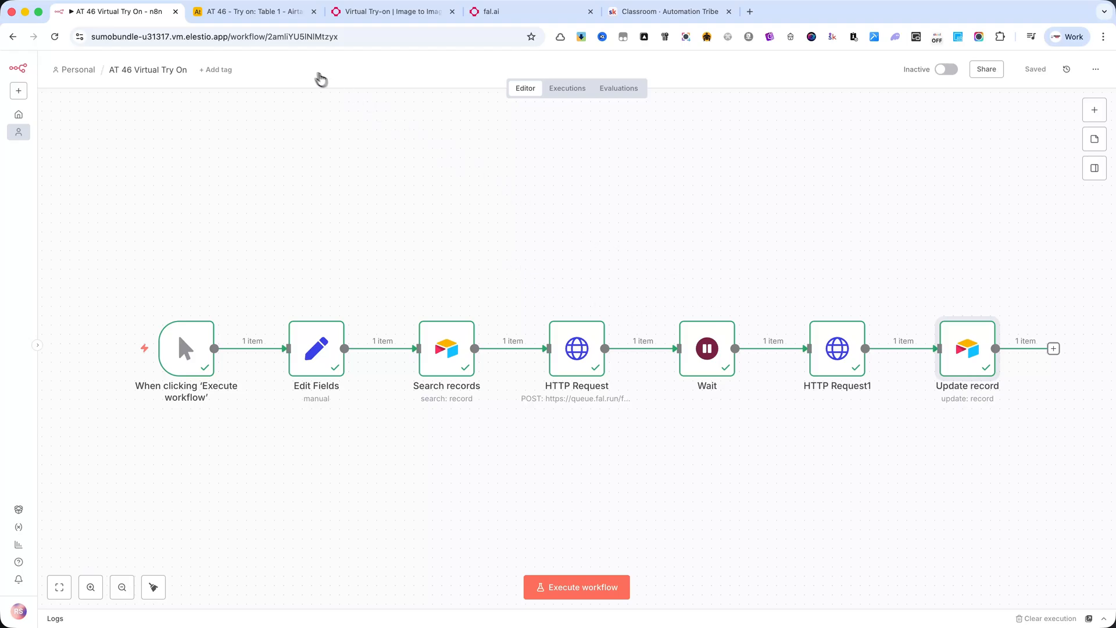
click(253, 12)
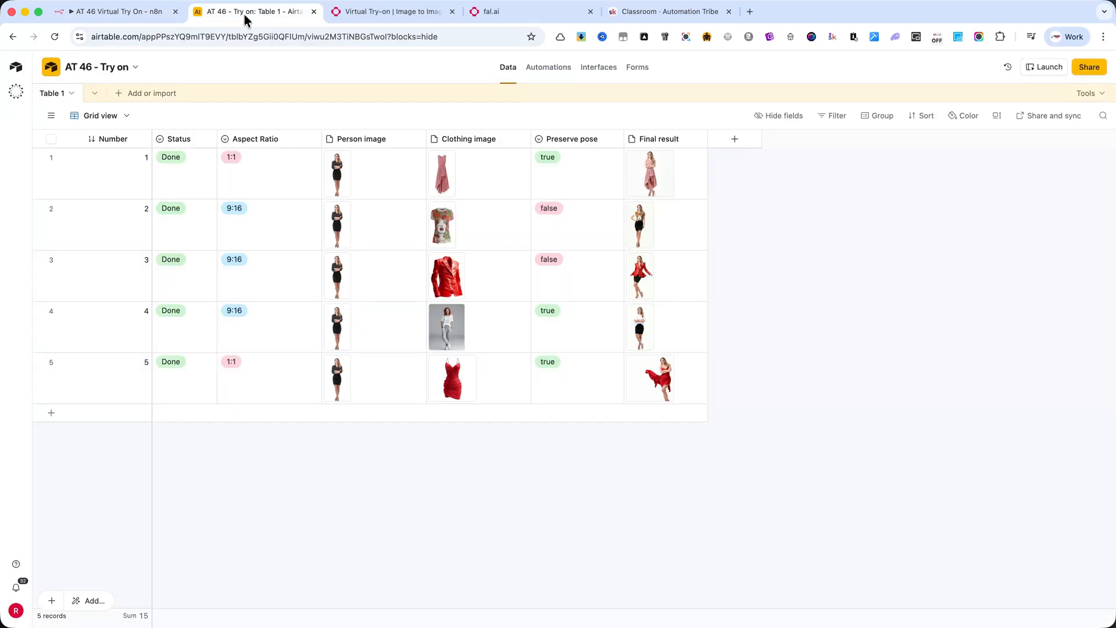
mouse_move(179, 146)
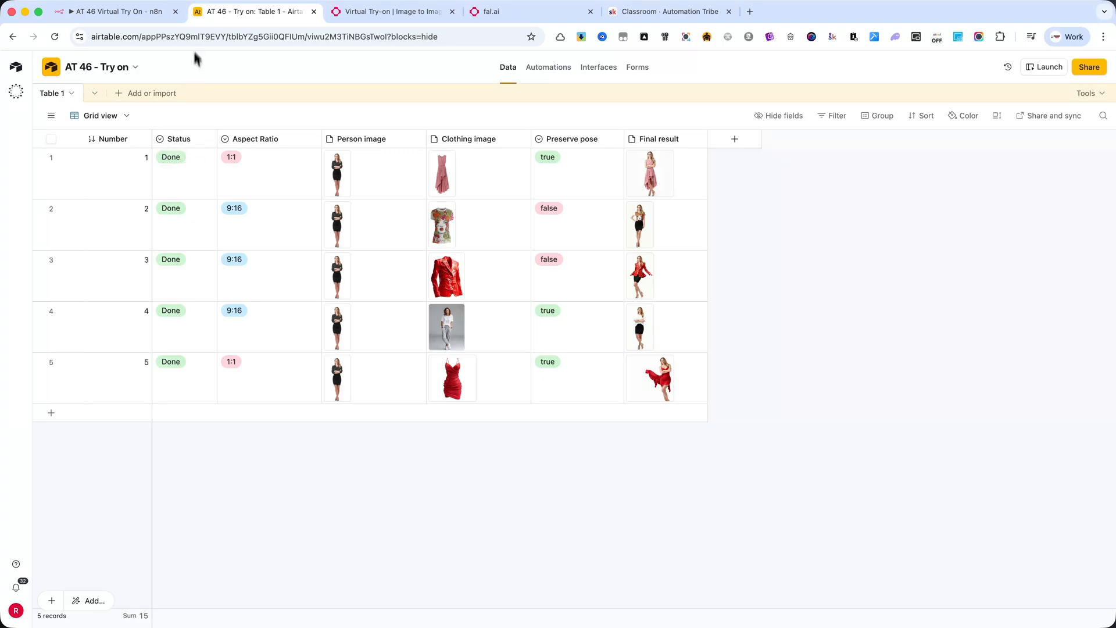
mouse_move(367, 325)
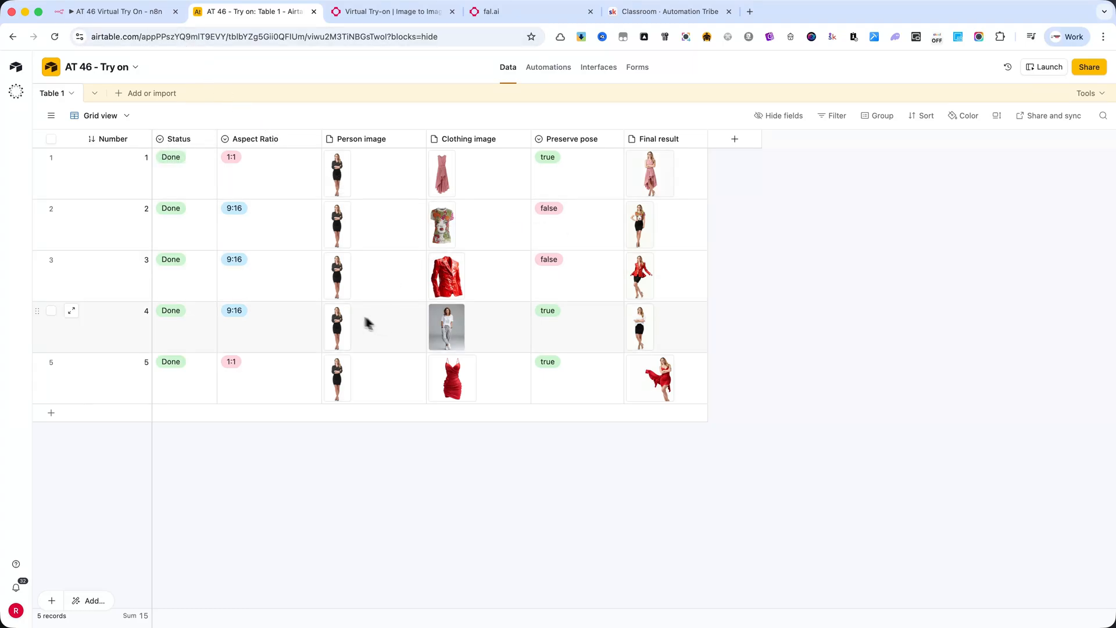
mouse_move(78, 82)
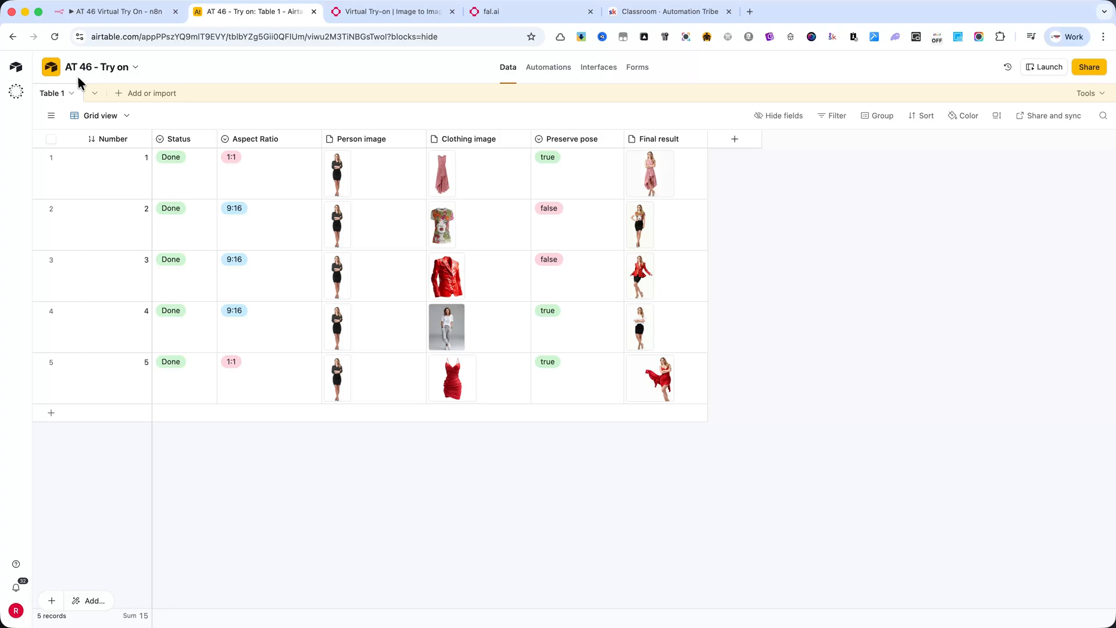
mouse_move(52, 412)
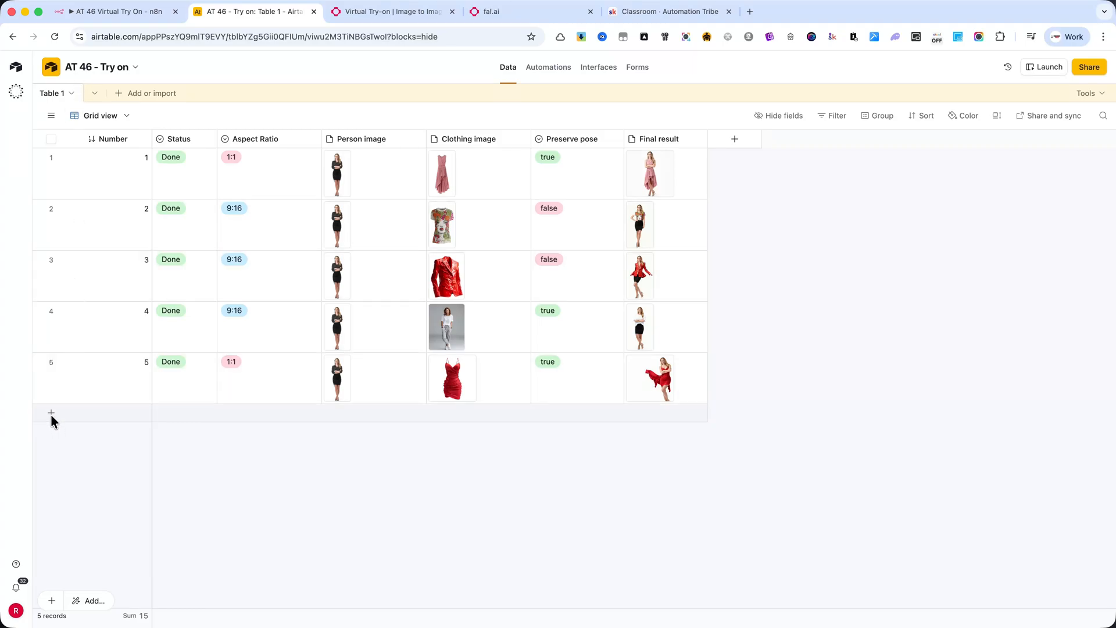
- Add record 6 with 9:16 ratio, row 5's person image, and a white t-shirt clothing image
click(51, 412)
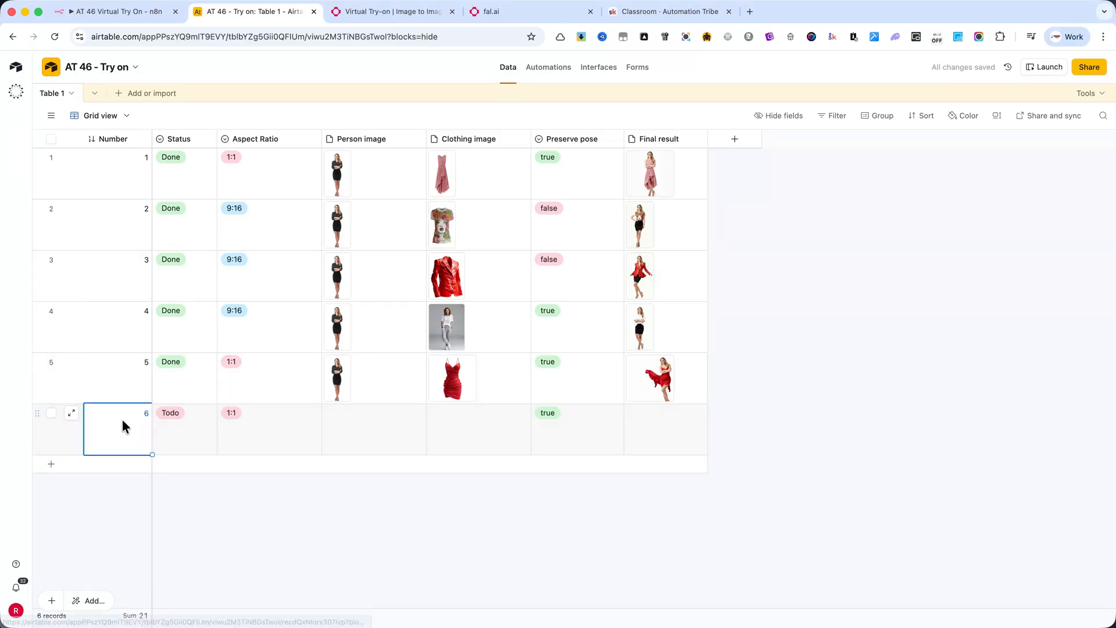
mouse_move(179, 425)
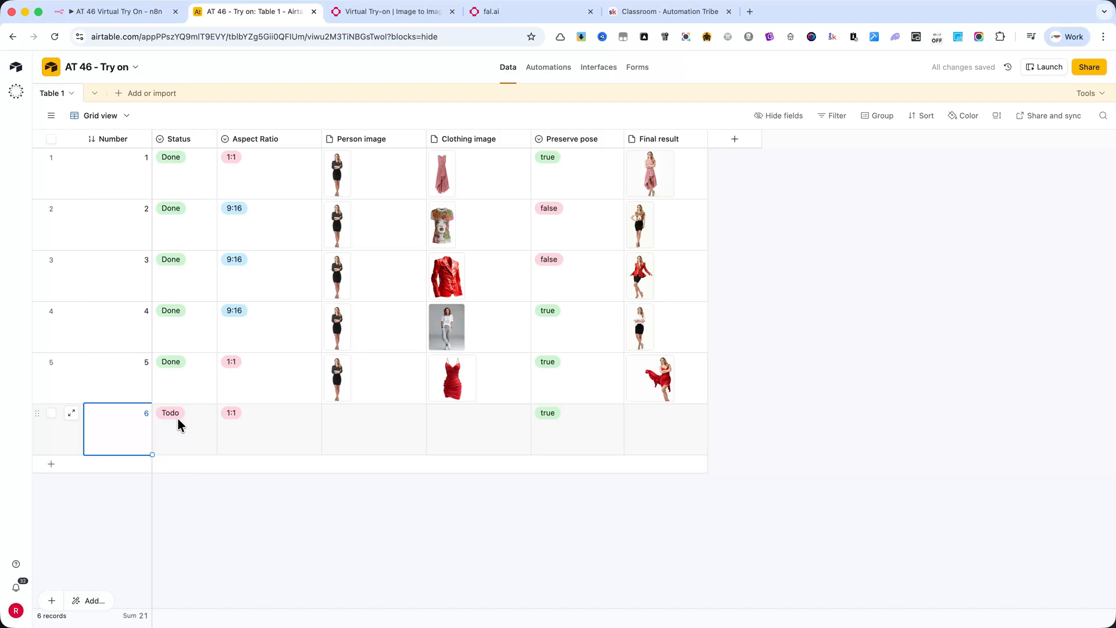
mouse_move(199, 417)
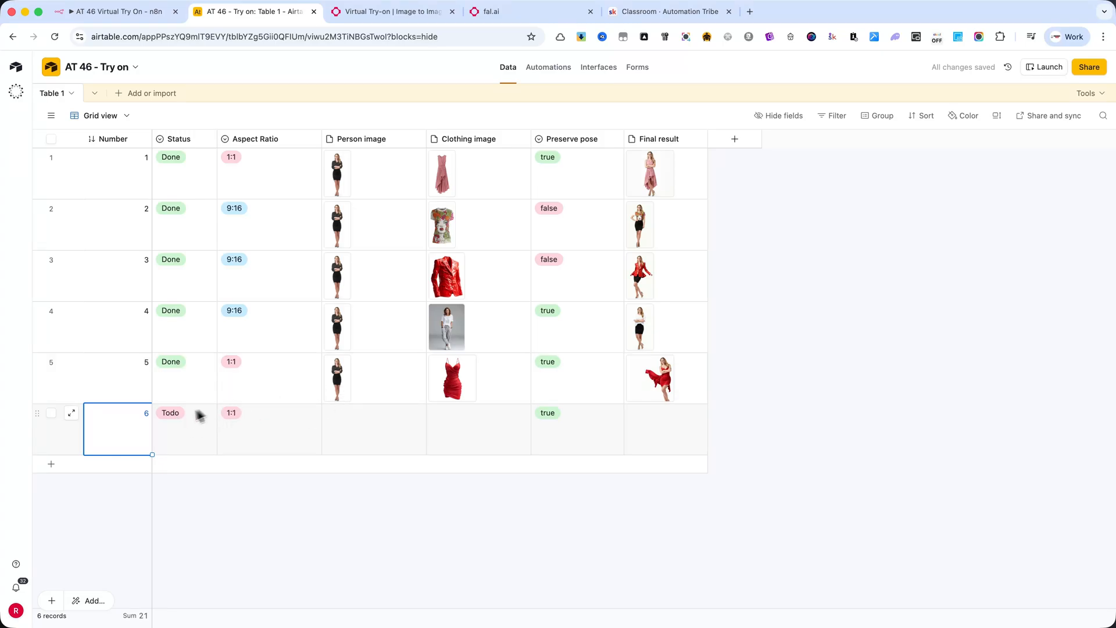
mouse_move(171, 420)
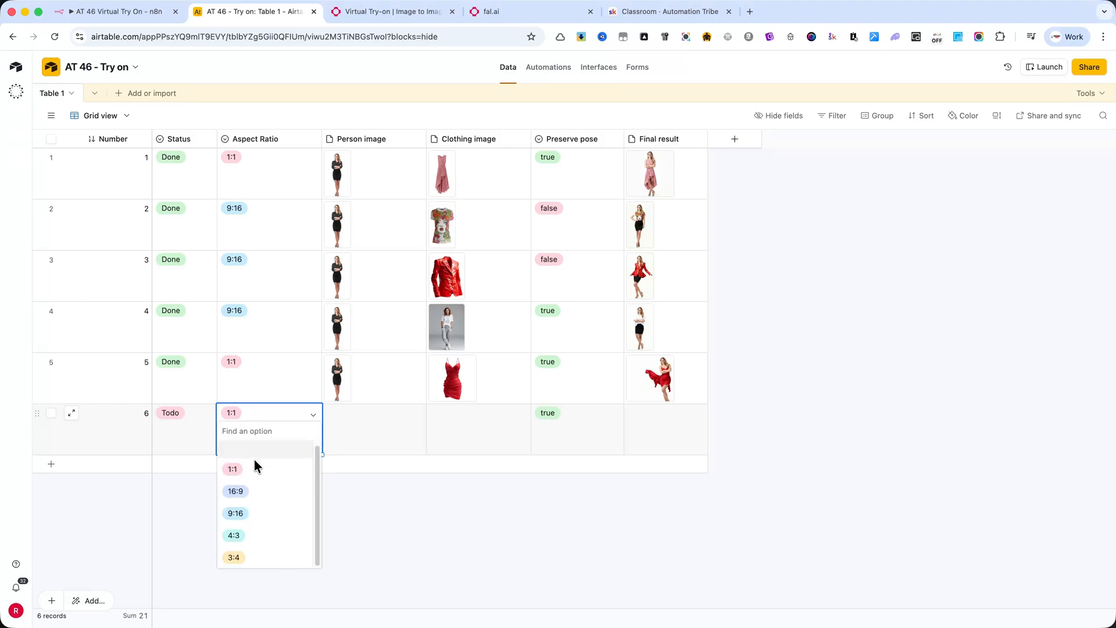
mouse_move(294, 520)
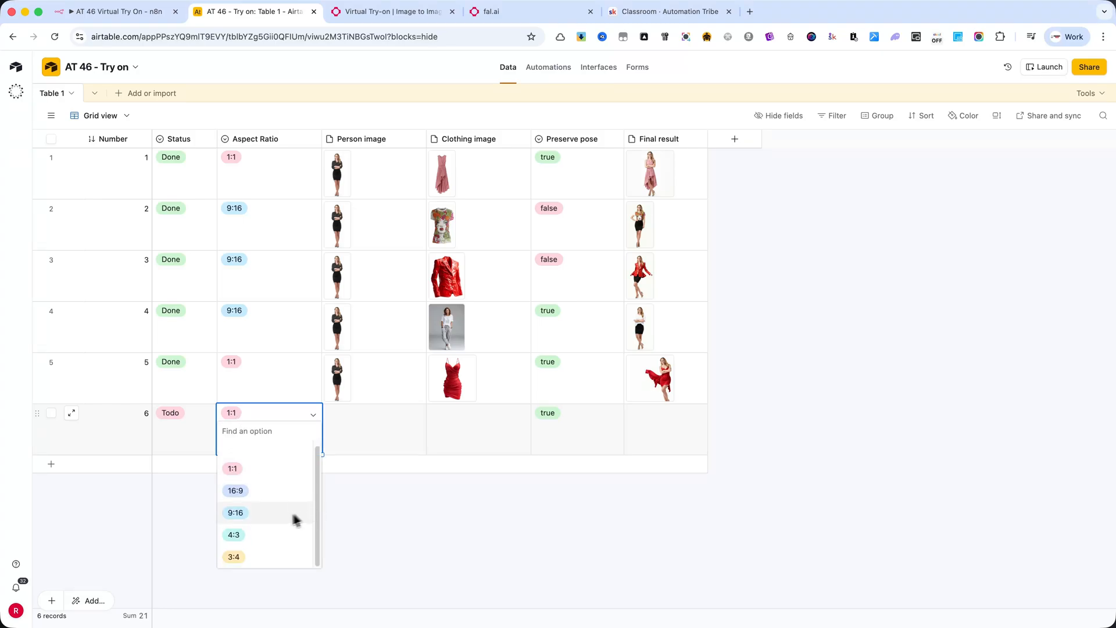
mouse_move(265, 524)
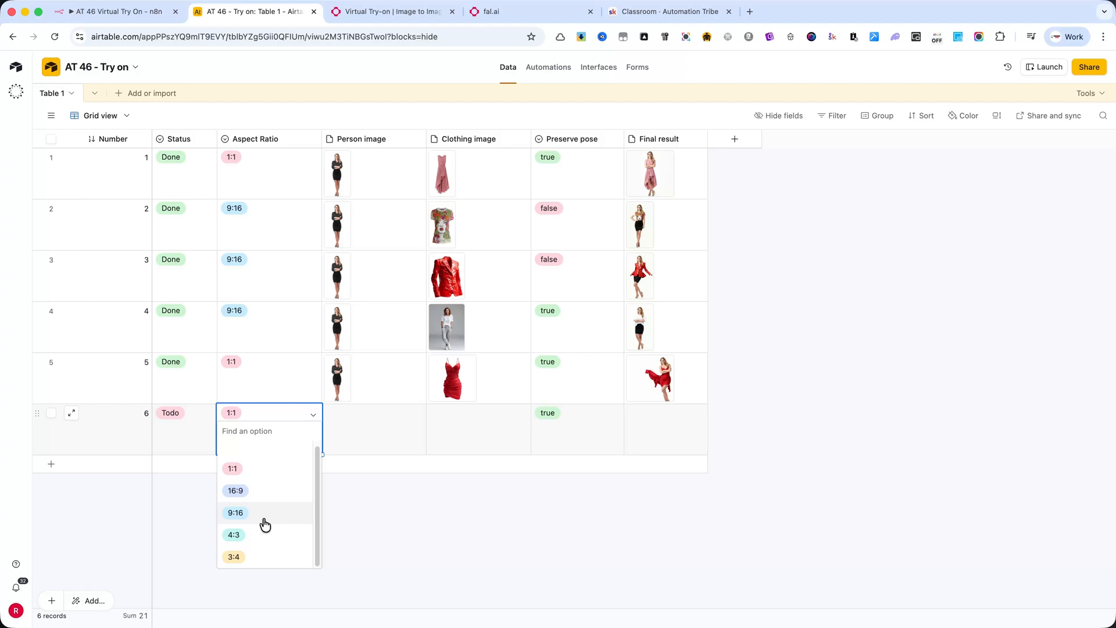
click(234, 512)
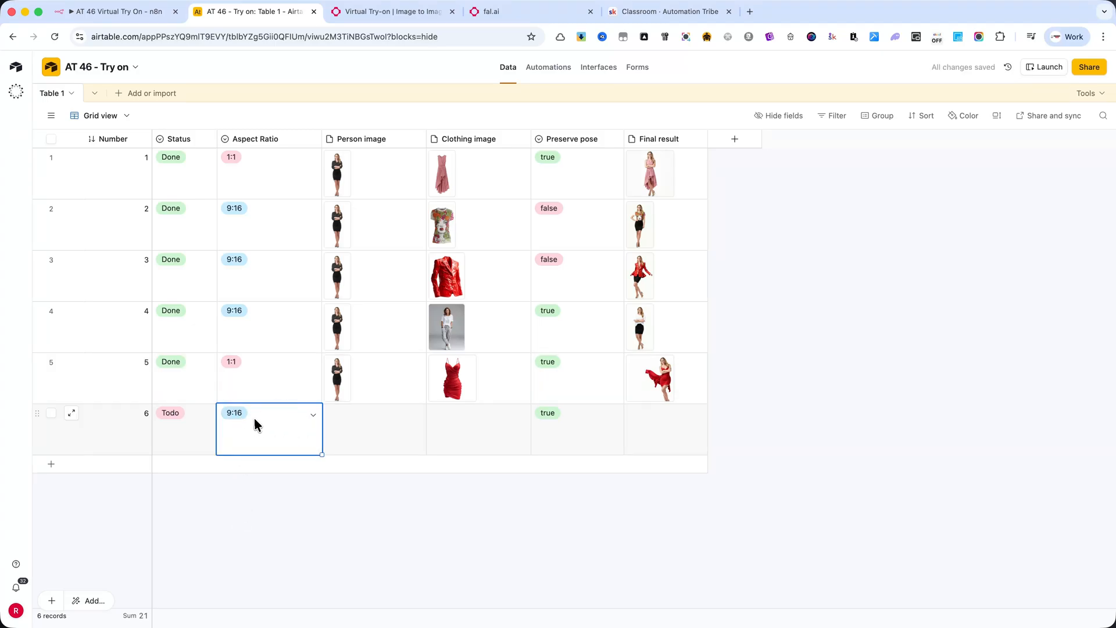
right_click(337, 377)
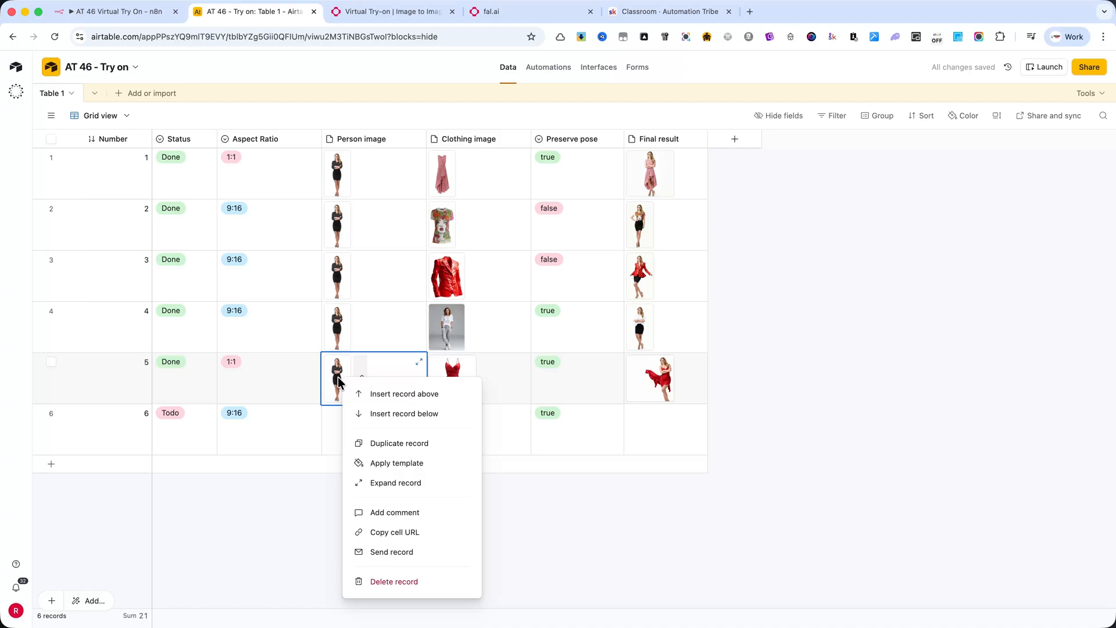
mouse_move(394, 539)
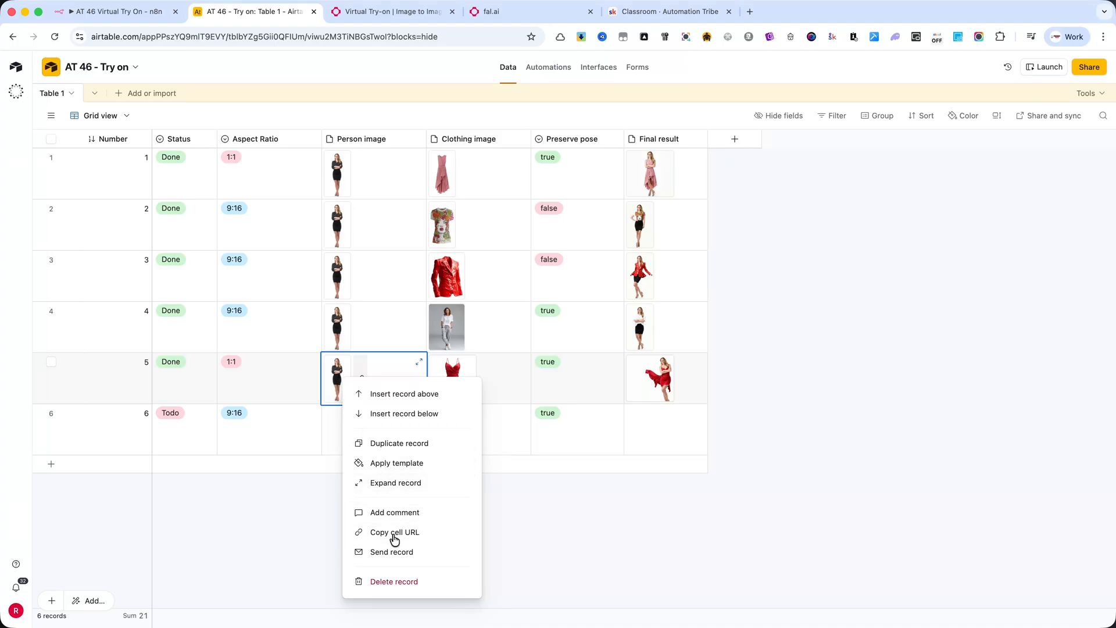
click(394, 532)
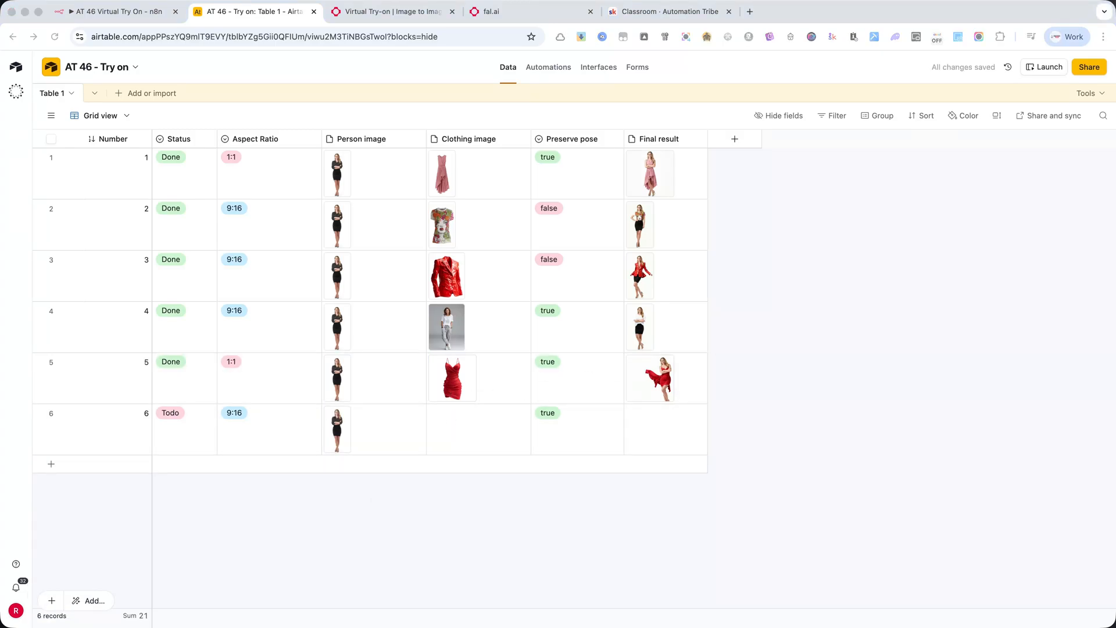
click(479, 430)
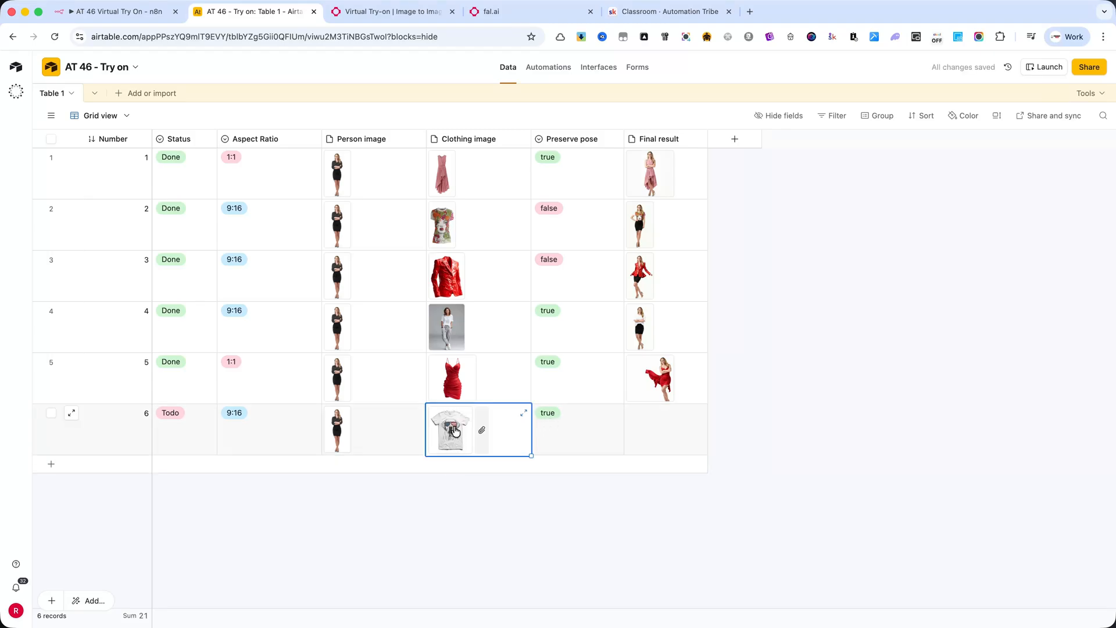
mouse_move(532, 338)
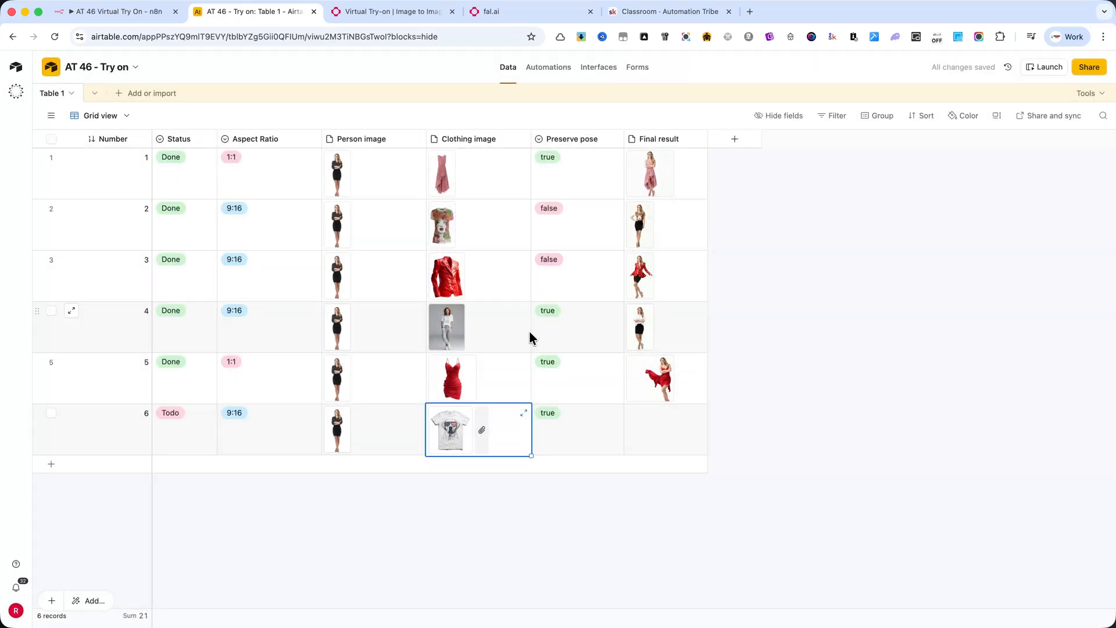
click(664, 429)
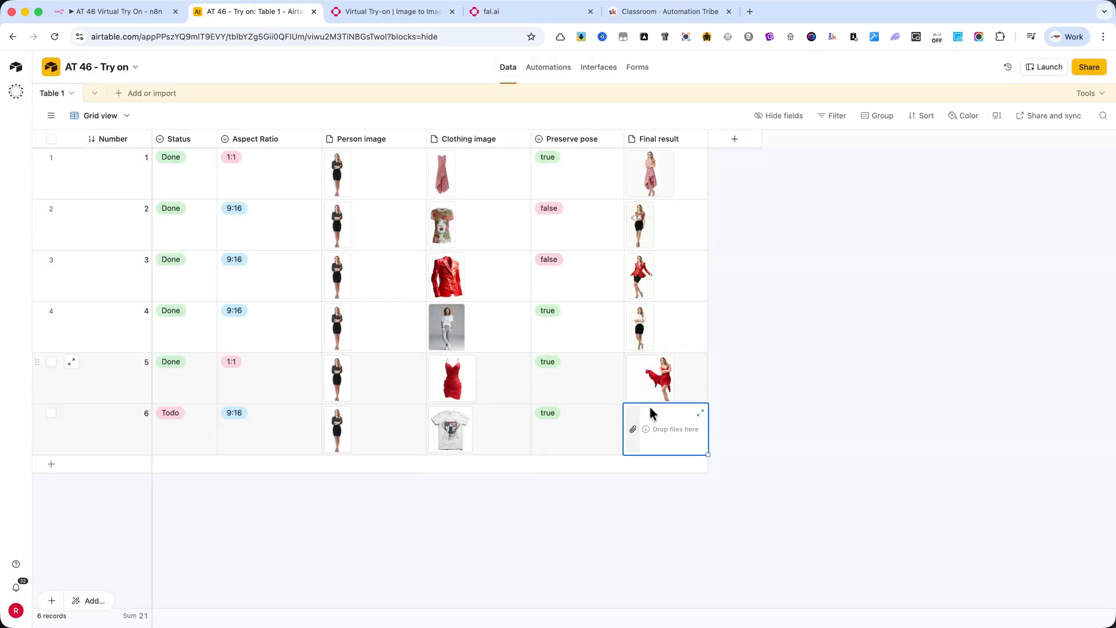
- Execute the n8n try-on workflow up to its Wait step, then return to Airtable
click(117, 11)
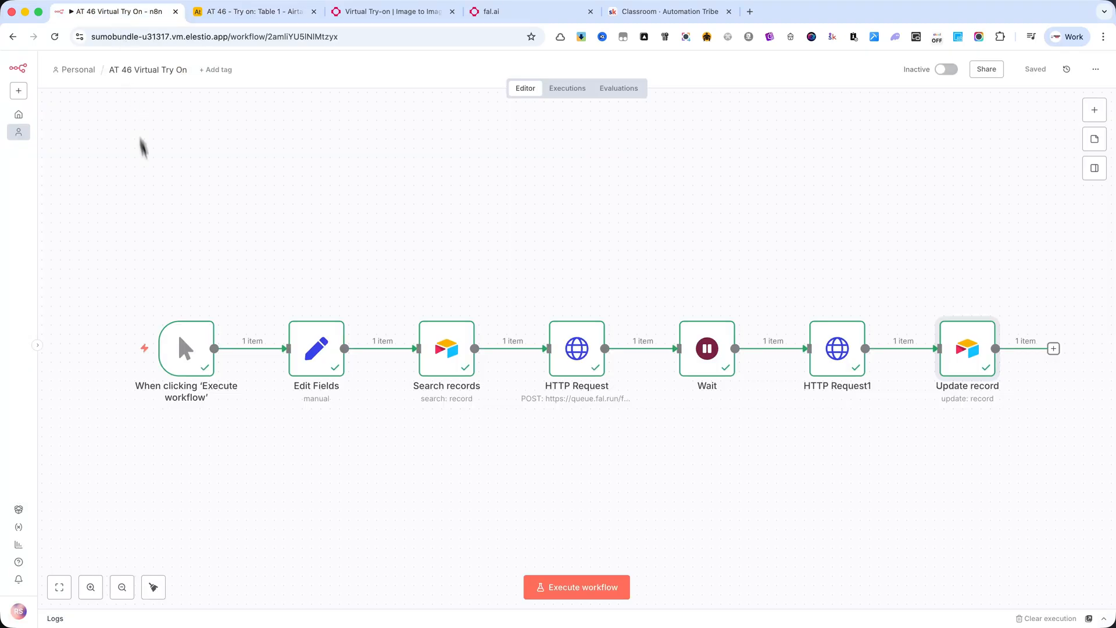
click(576, 586)
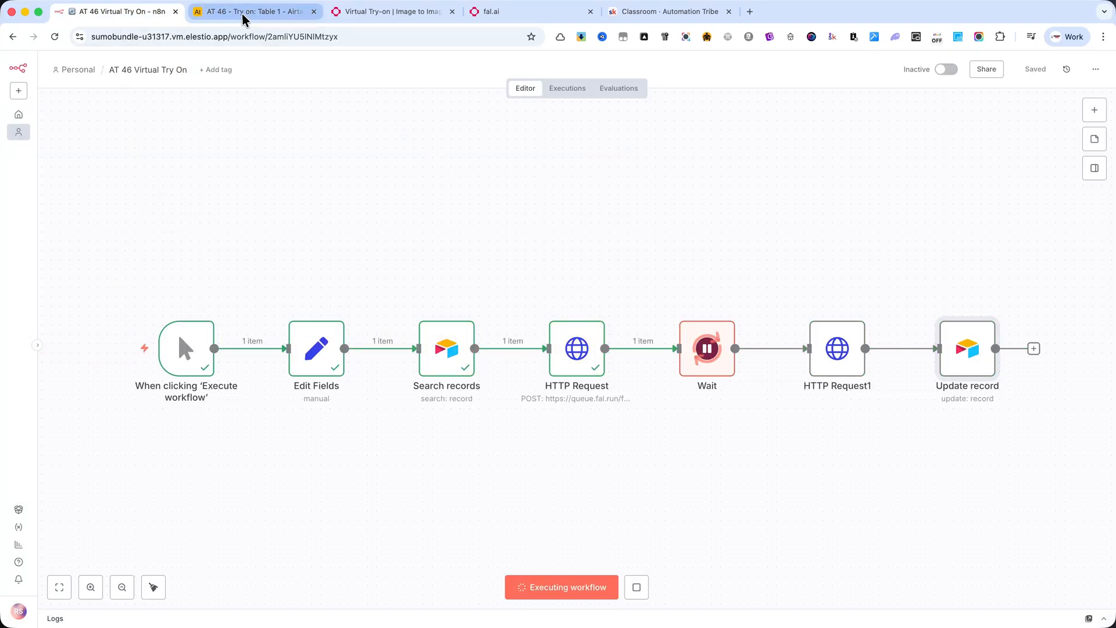
mouse_move(250, 12)
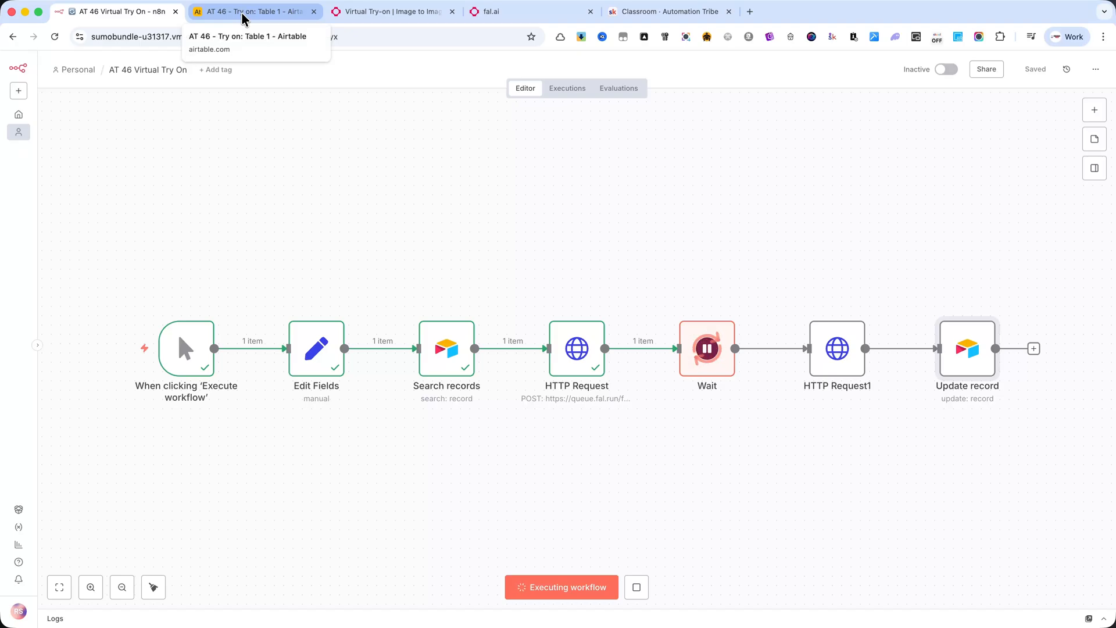
click(254, 11)
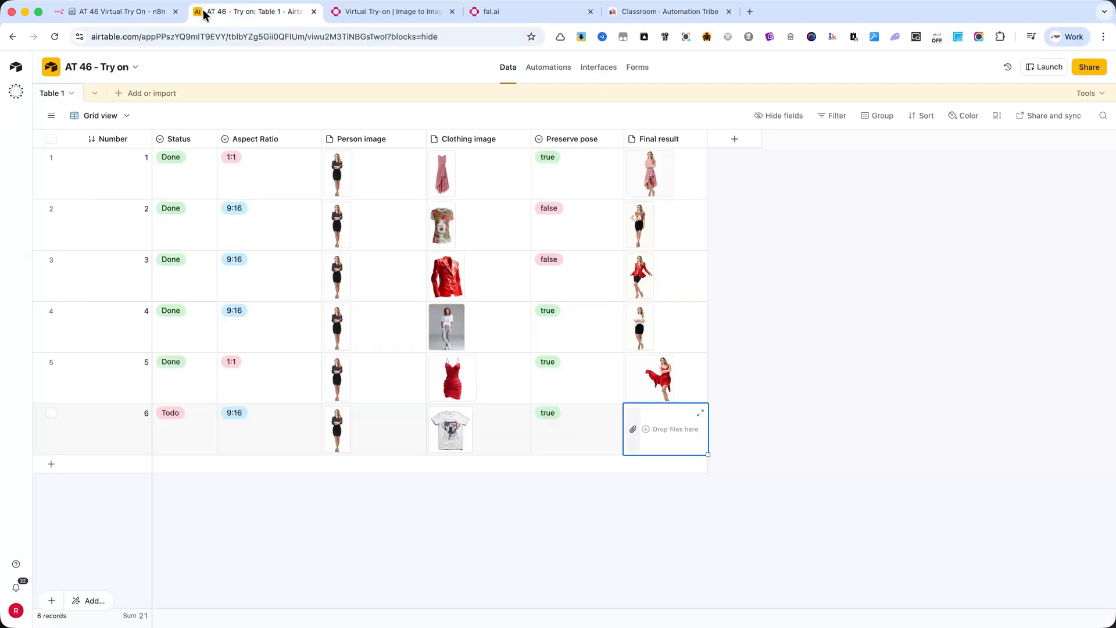
mouse_move(792, 346)
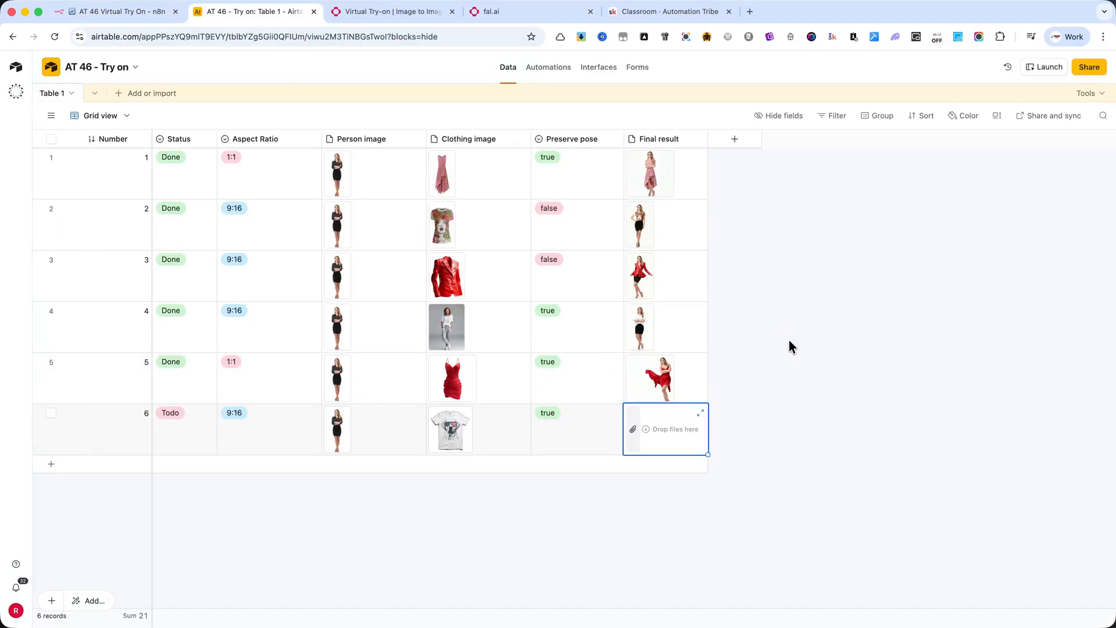
mouse_move(792, 256)
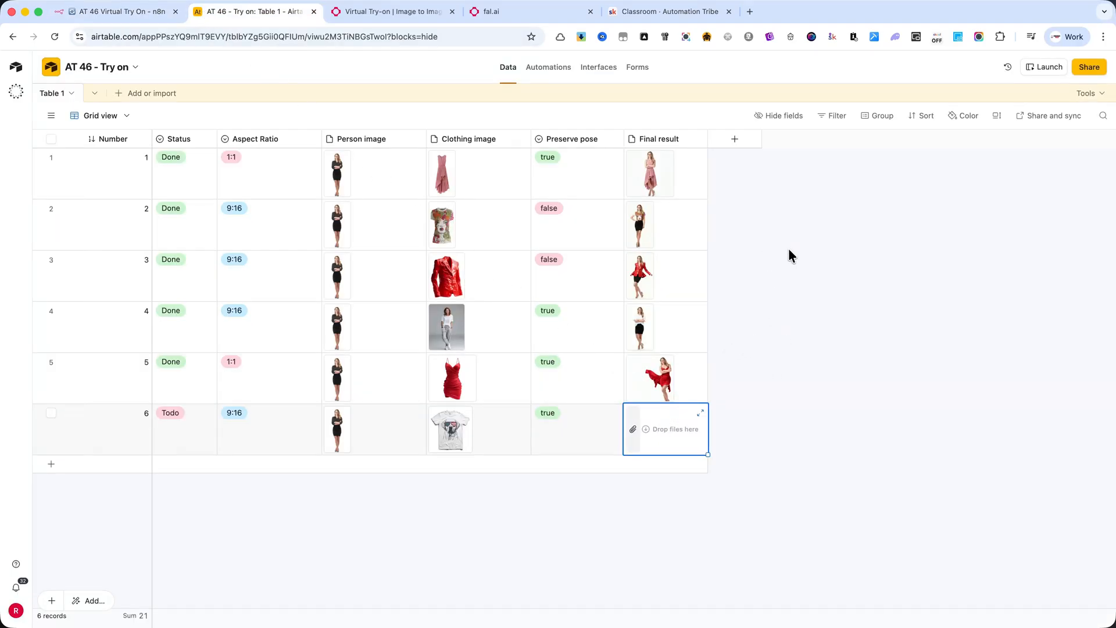
mouse_move(802, 256)
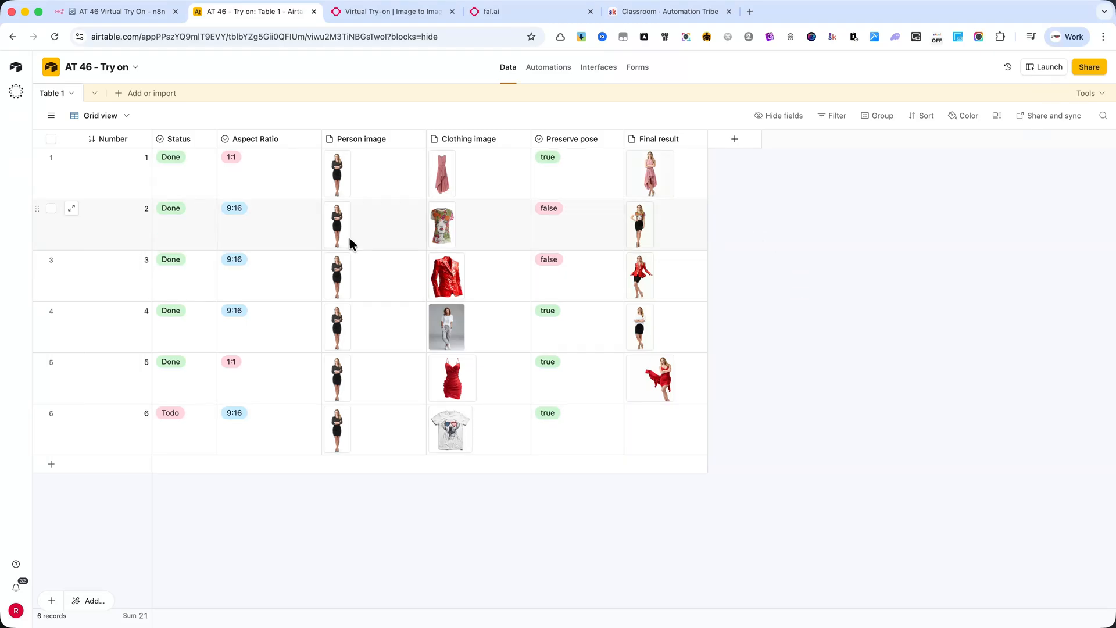
click(441, 174)
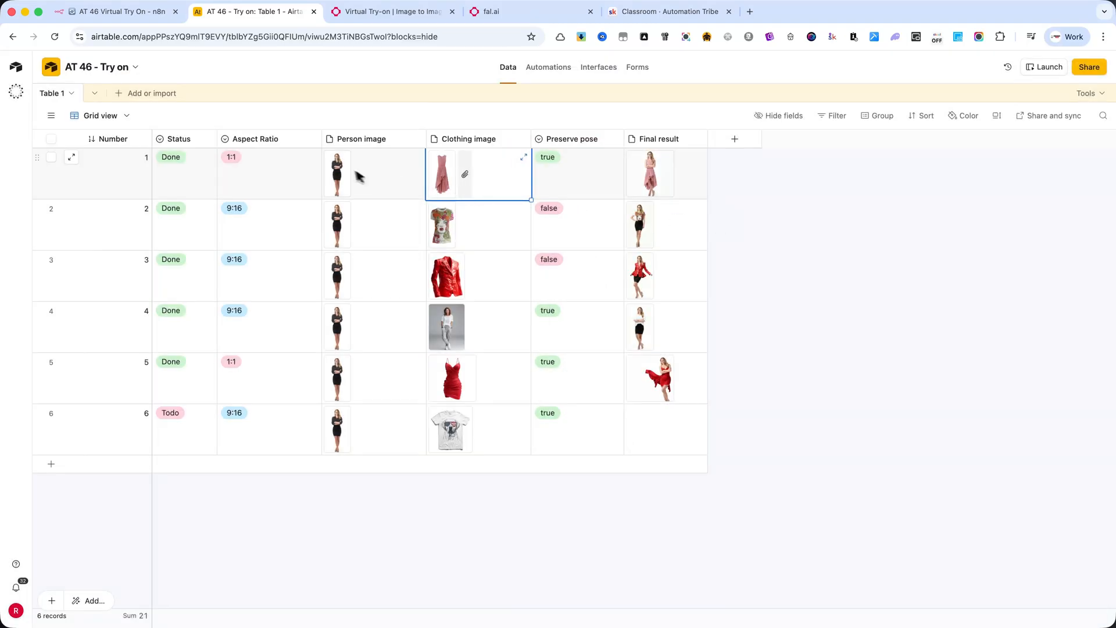
click(336, 173)
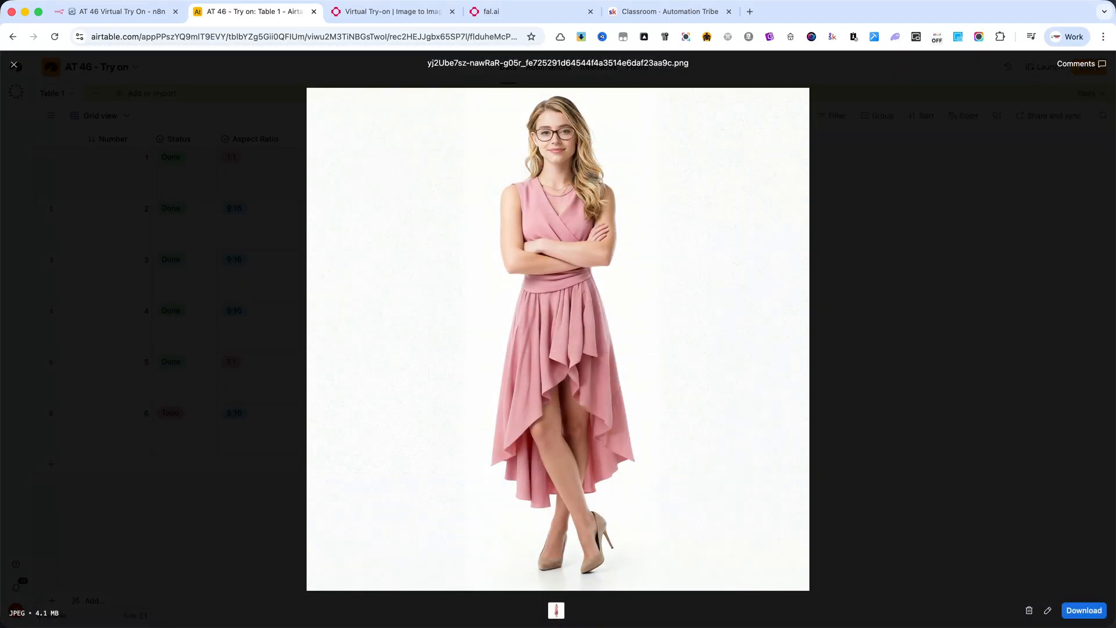
click(13, 64)
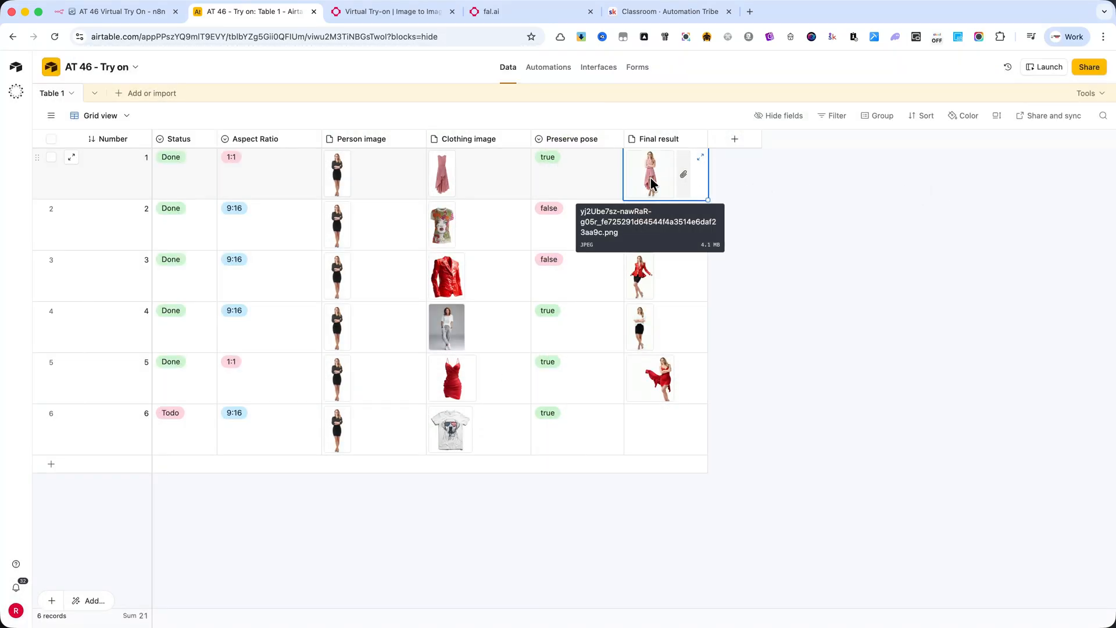
mouse_move(345, 238)
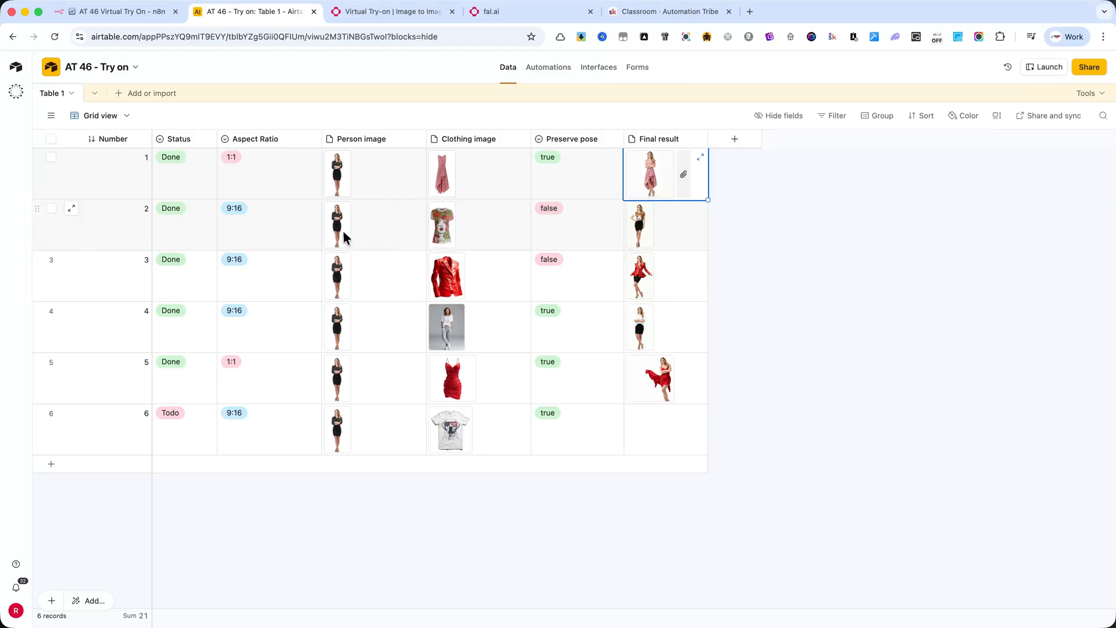
click(373, 225)
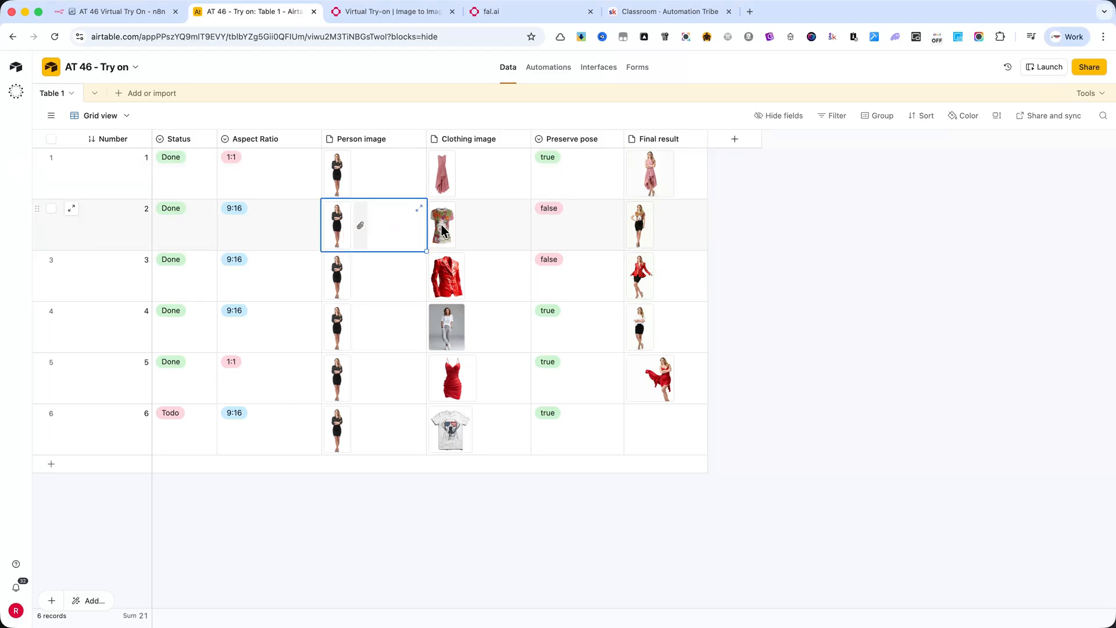
click(449, 429)
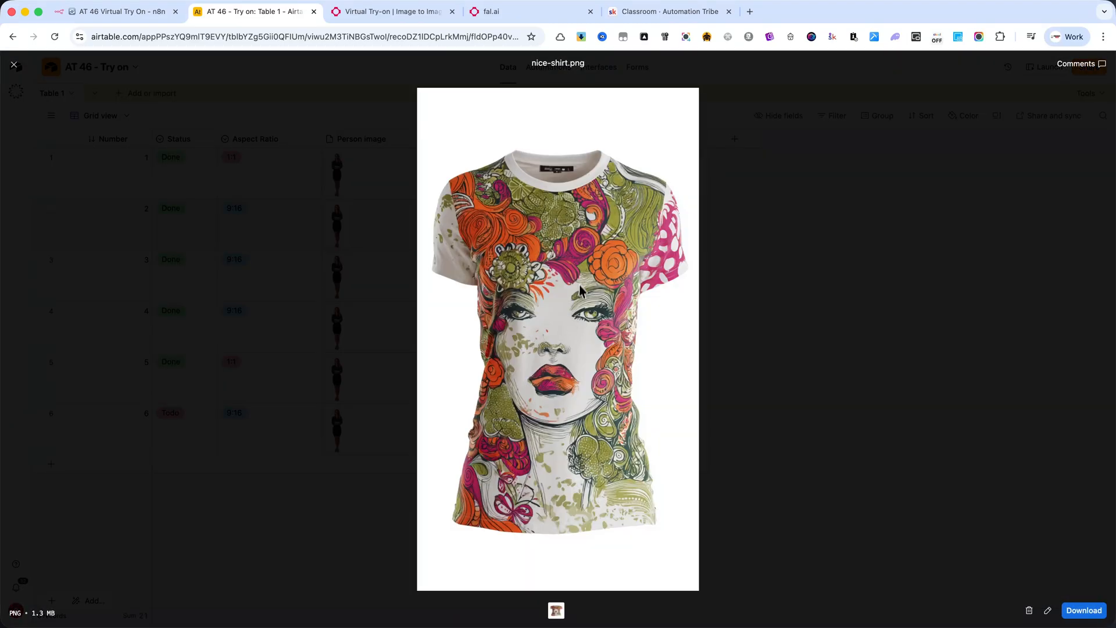
click(13, 65)
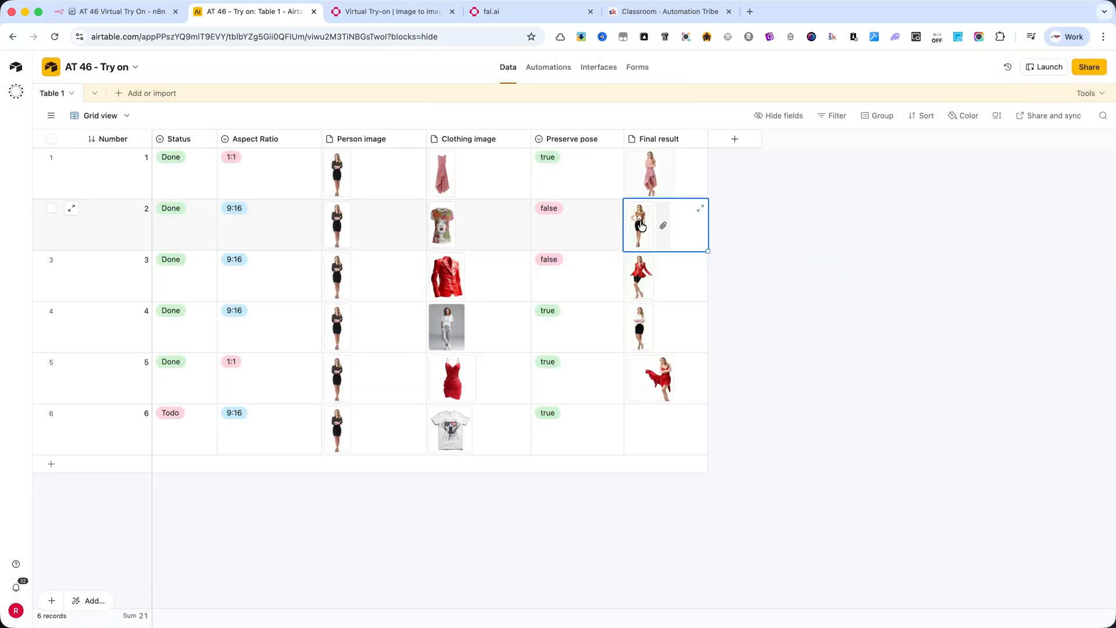
click(638, 225)
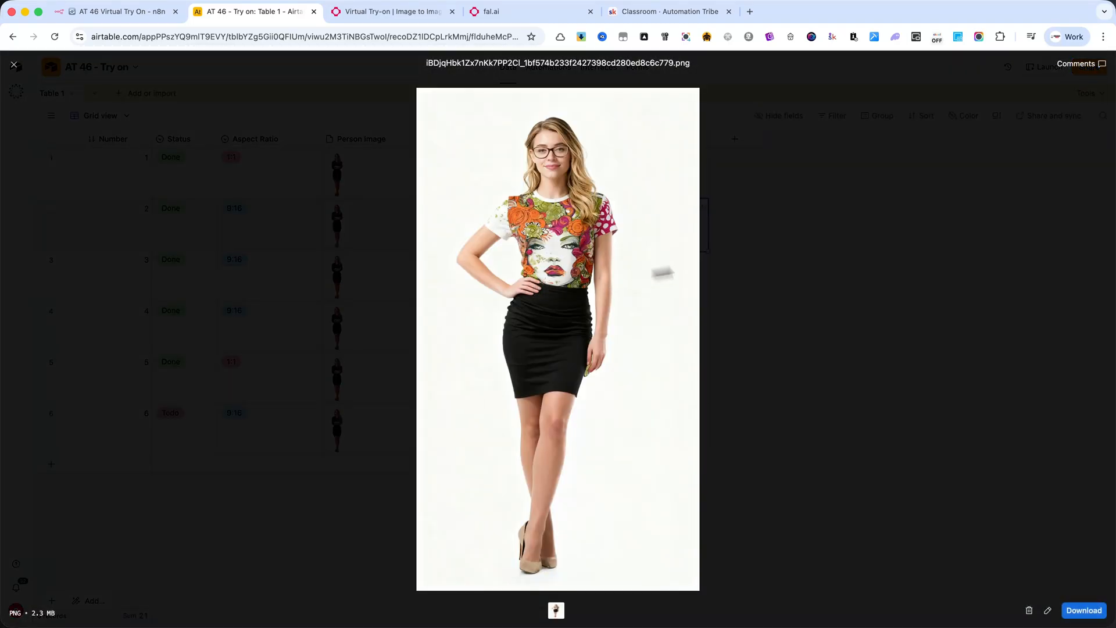
click(13, 65)
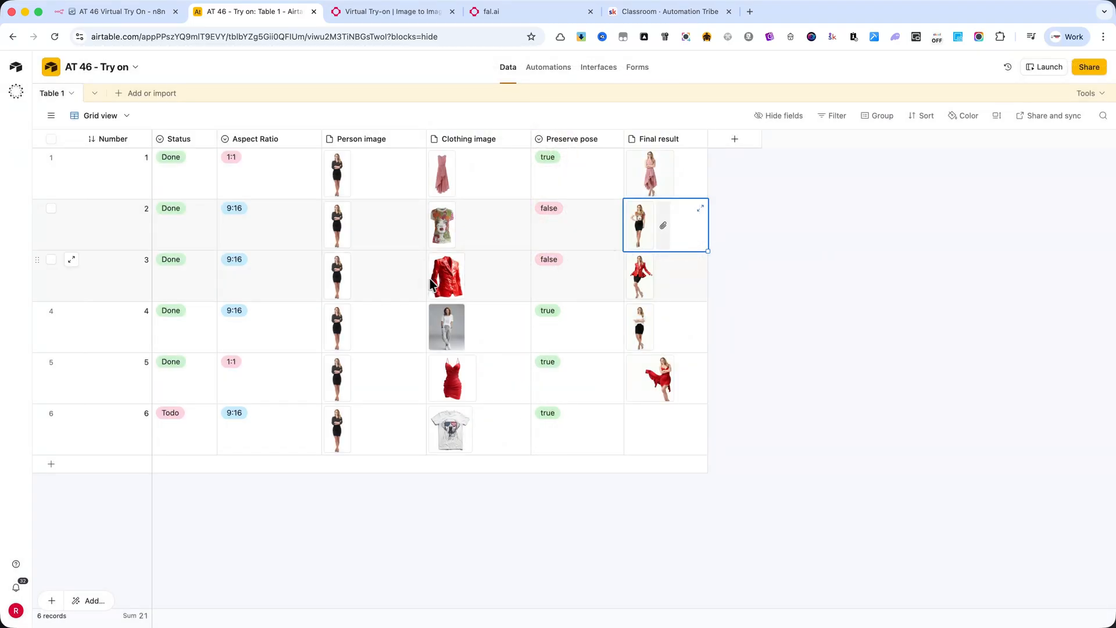
click(446, 276)
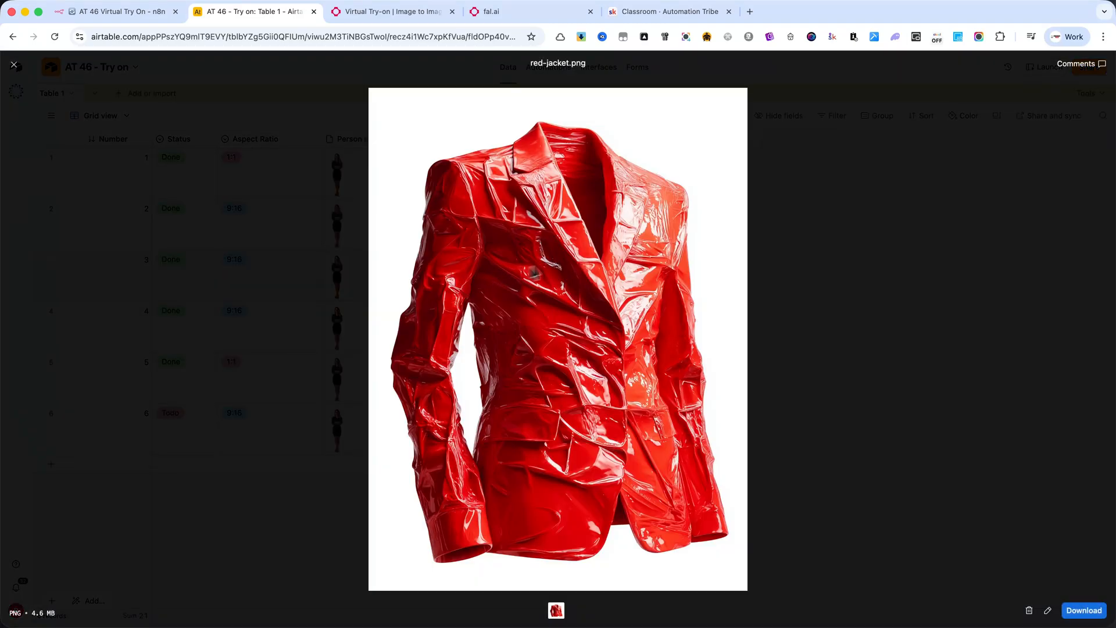
mouse_move(881, 250)
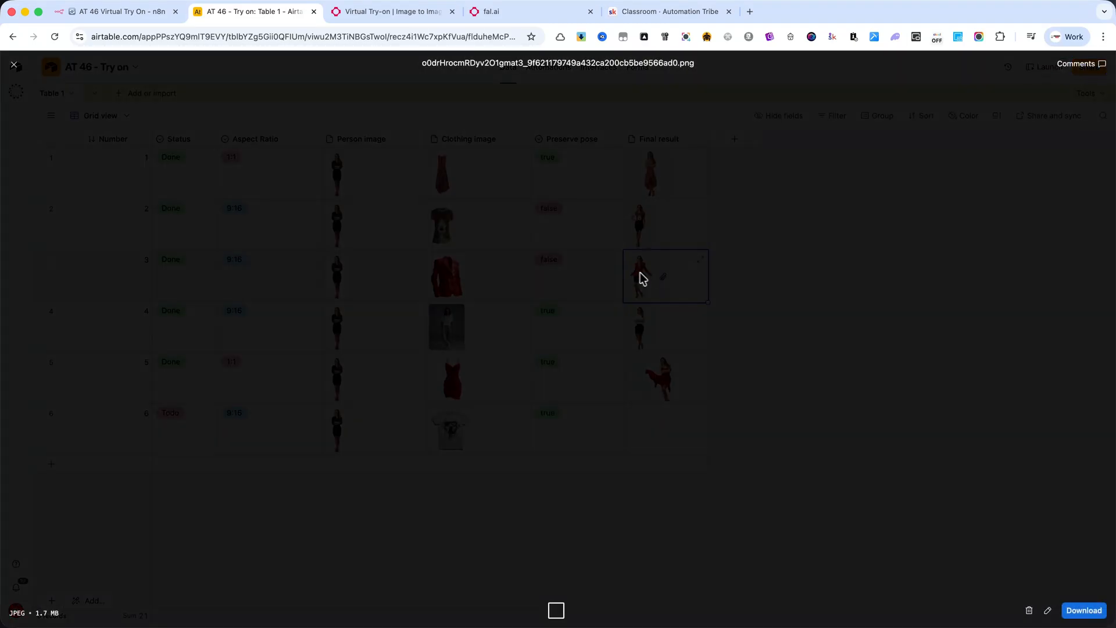
click(12, 65)
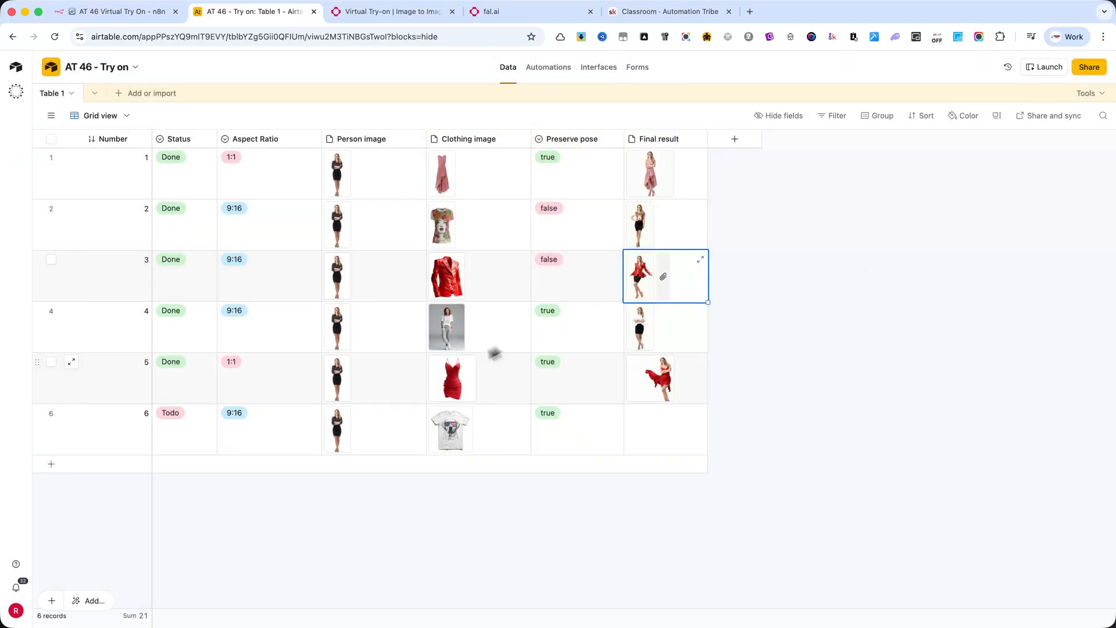
click(452, 378)
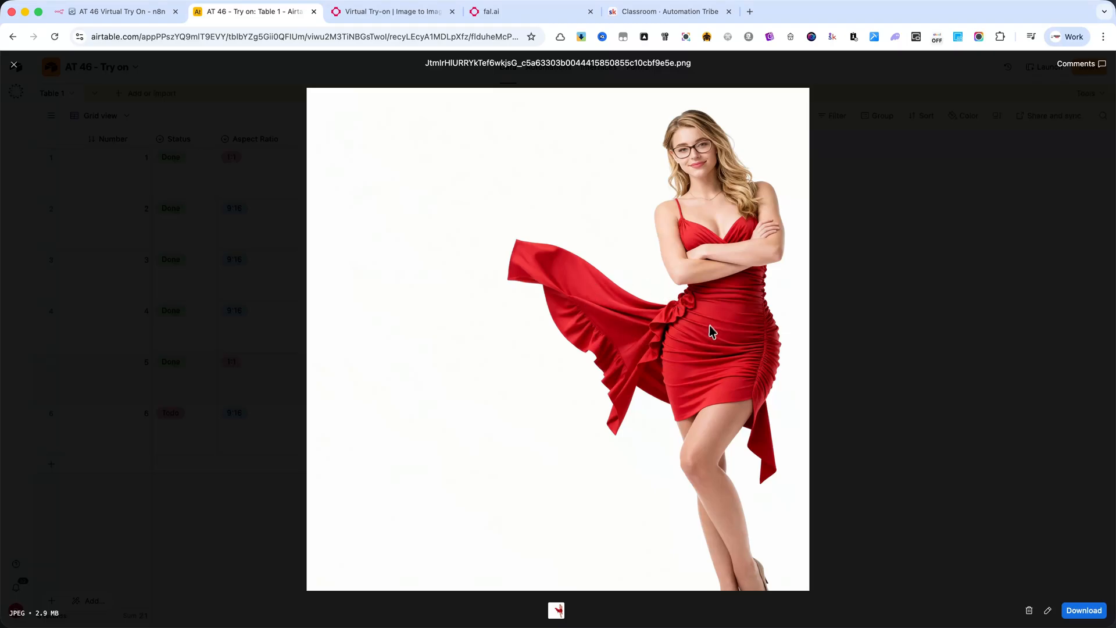
click(12, 64)
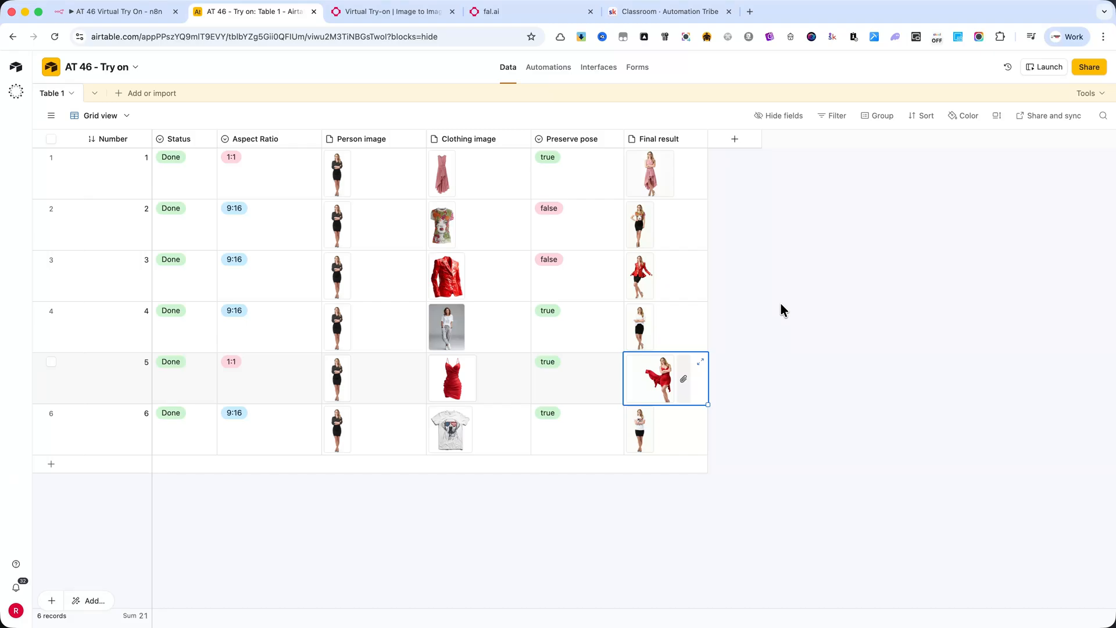
- Check row 6's Done status and final result image, then move to the Skool classroom
click(699, 361)
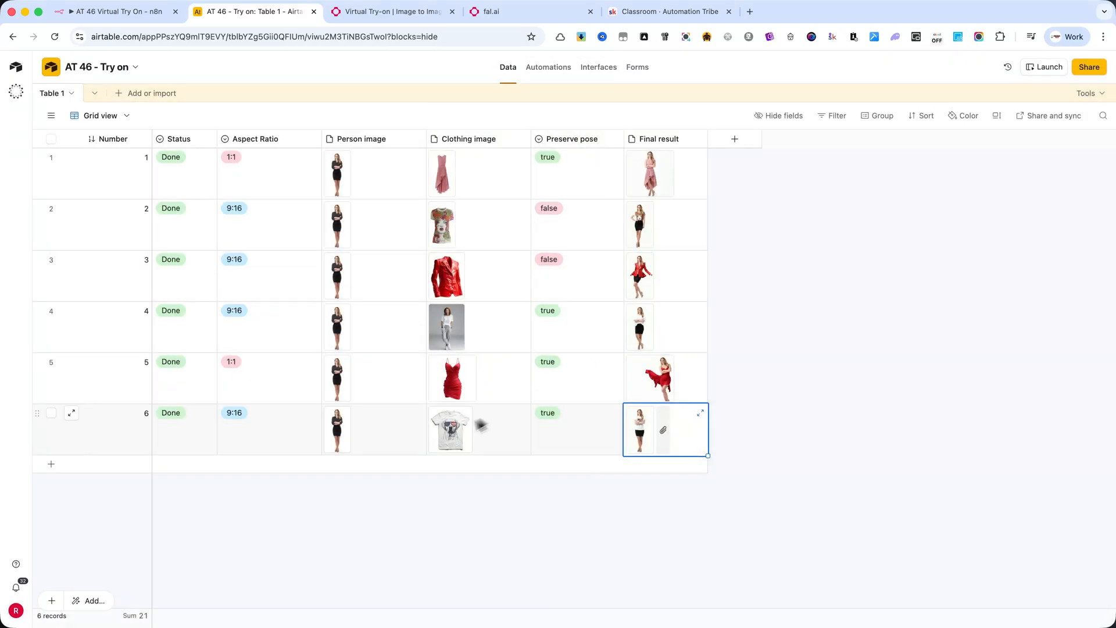
click(450, 429)
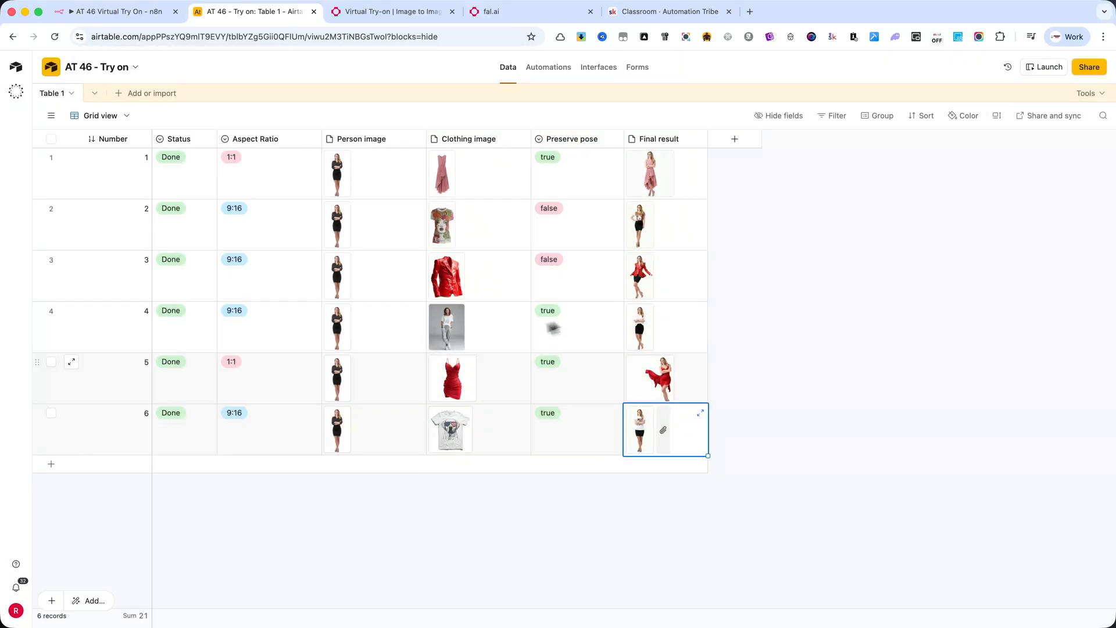
mouse_move(475, 321)
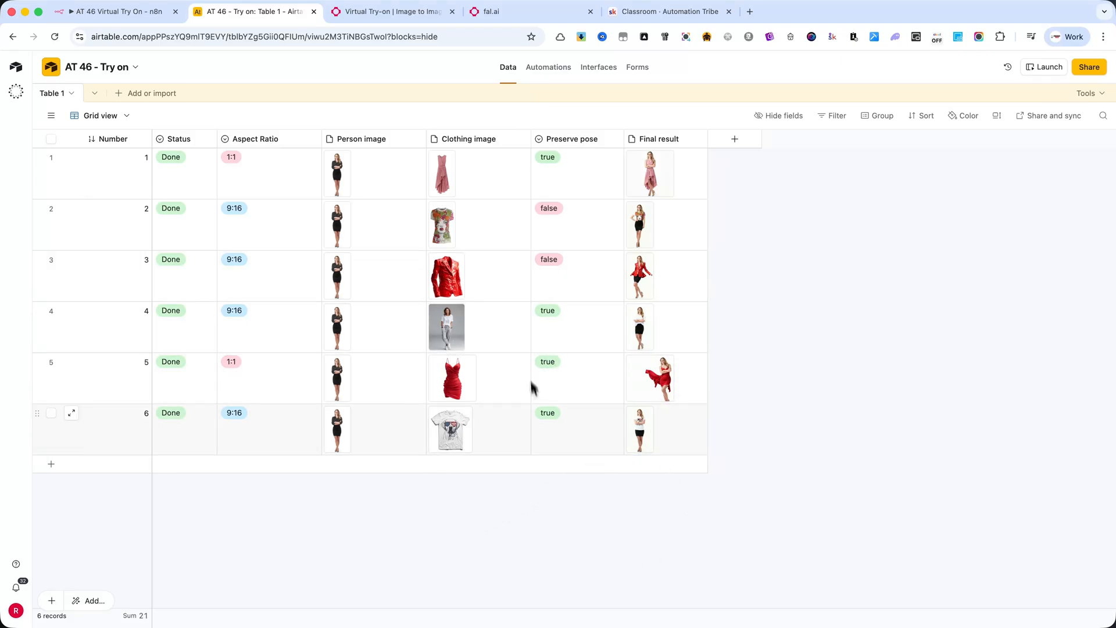
click(668, 12)
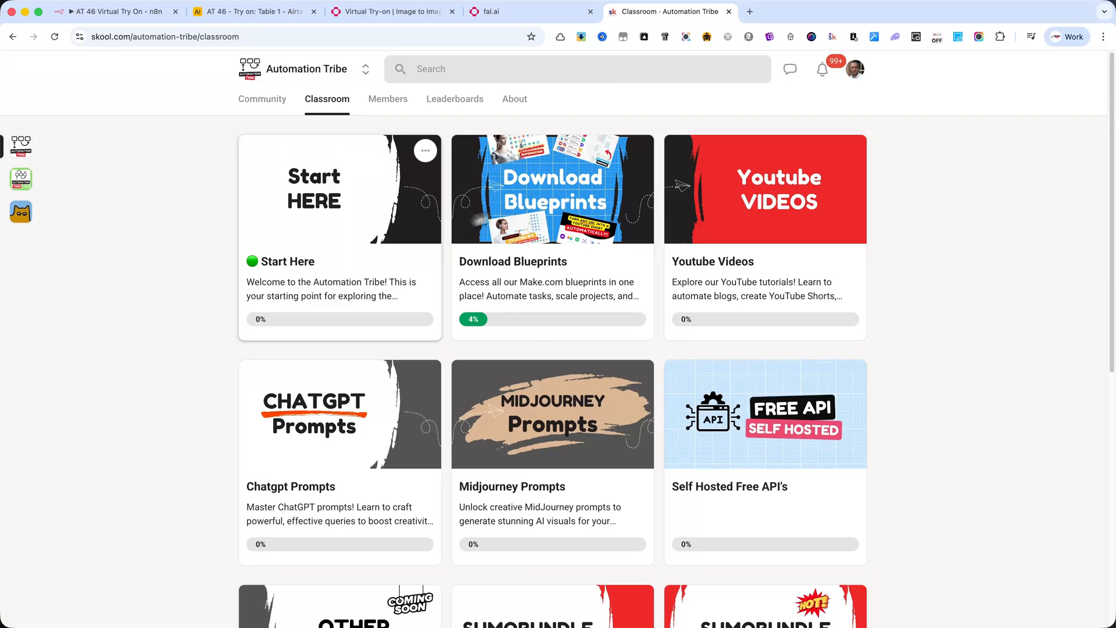
- Browse Download Blueprints lessons, ending on the consistent AI characters interface, then return to n8n
click(552, 188)
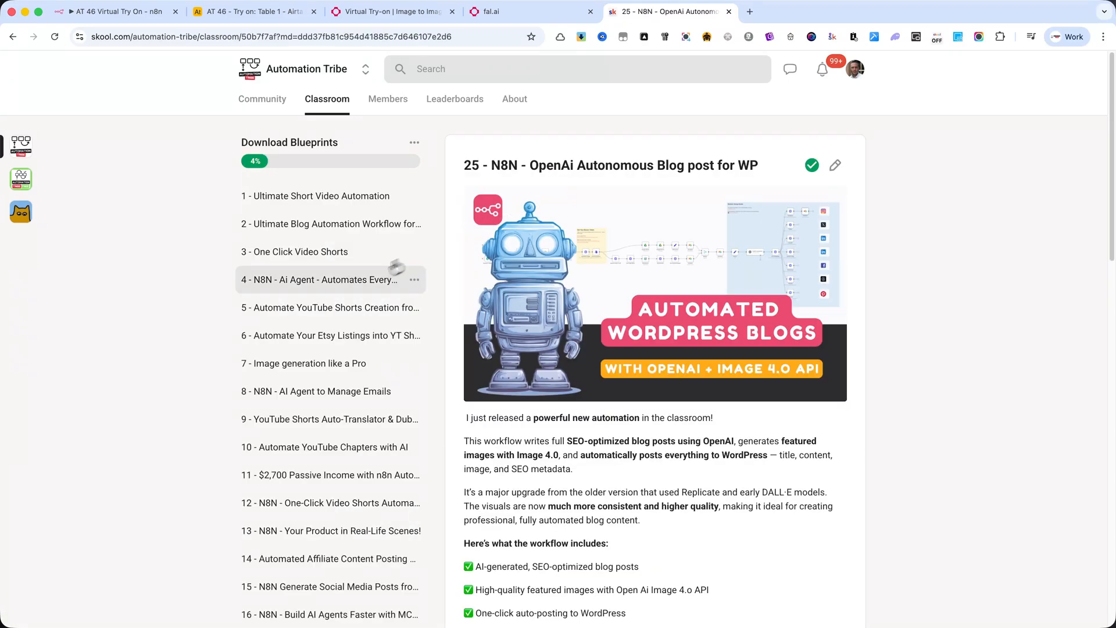
scroll(down, 3)
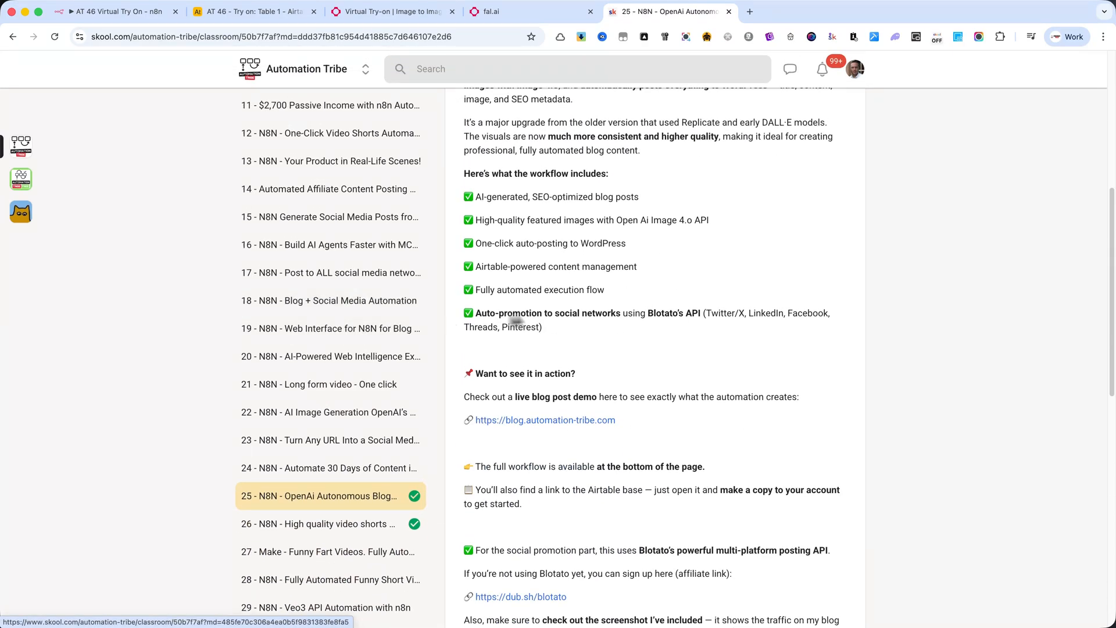
click(330, 327)
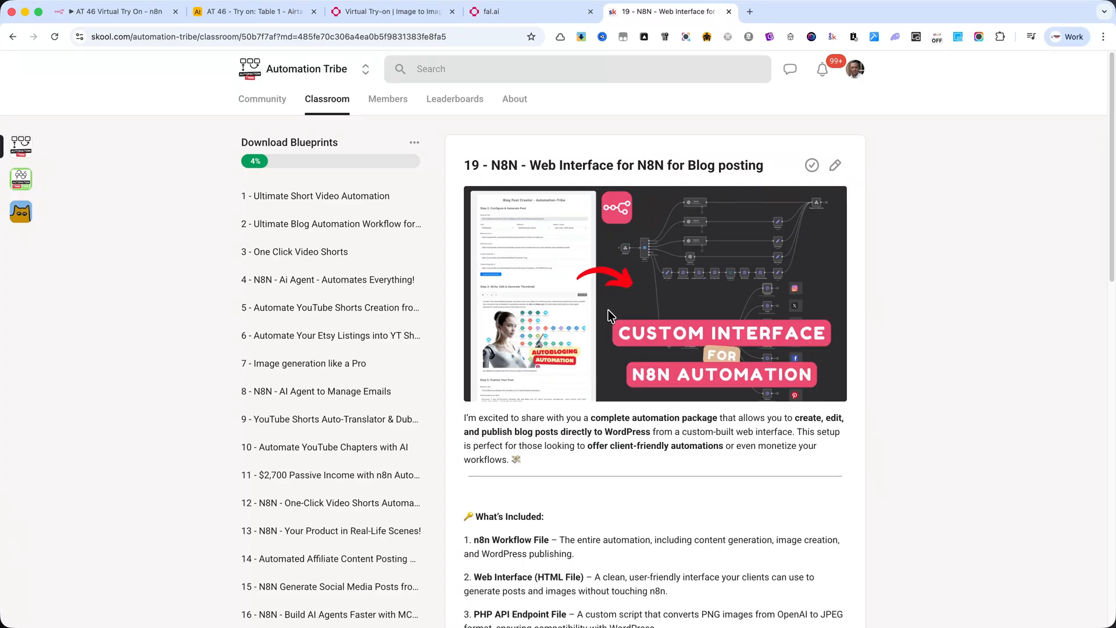
scroll(down, 3)
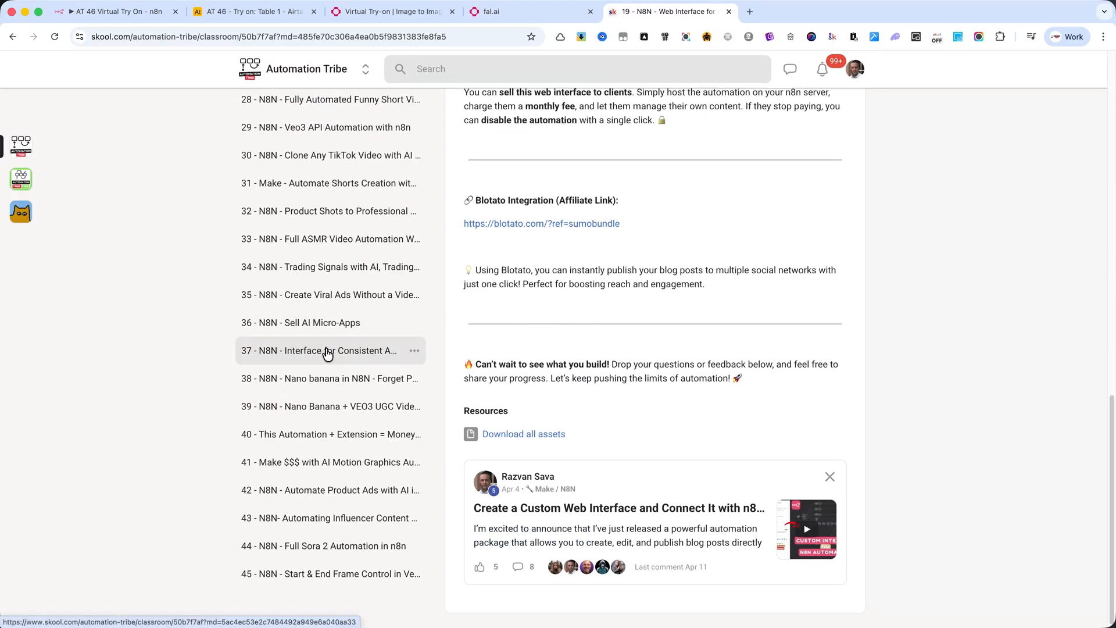
click(318, 350)
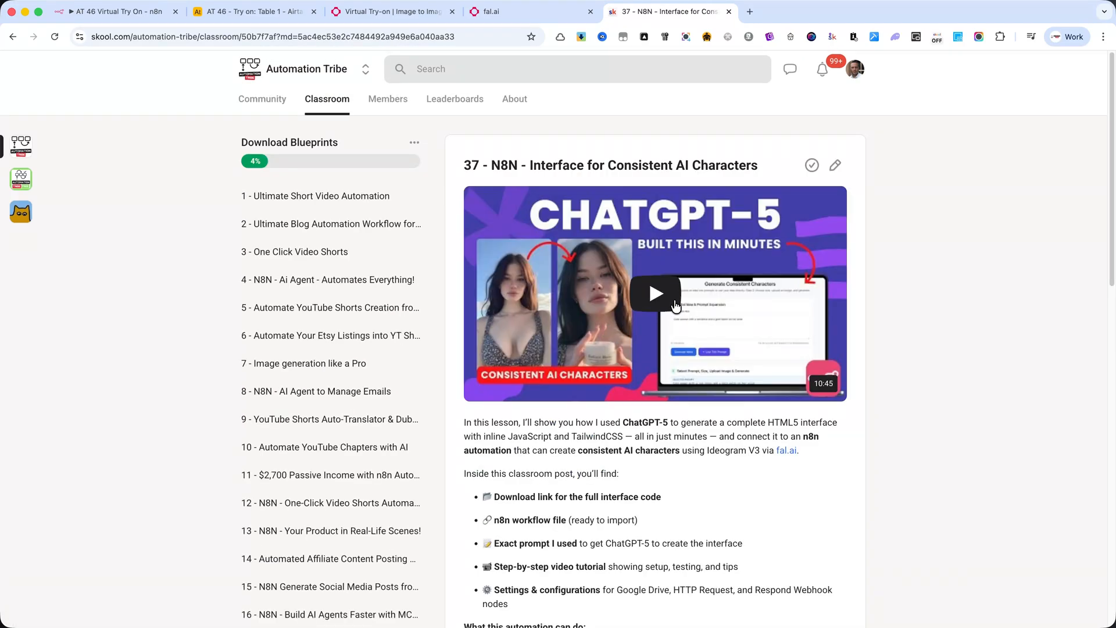
scroll(down, 3)
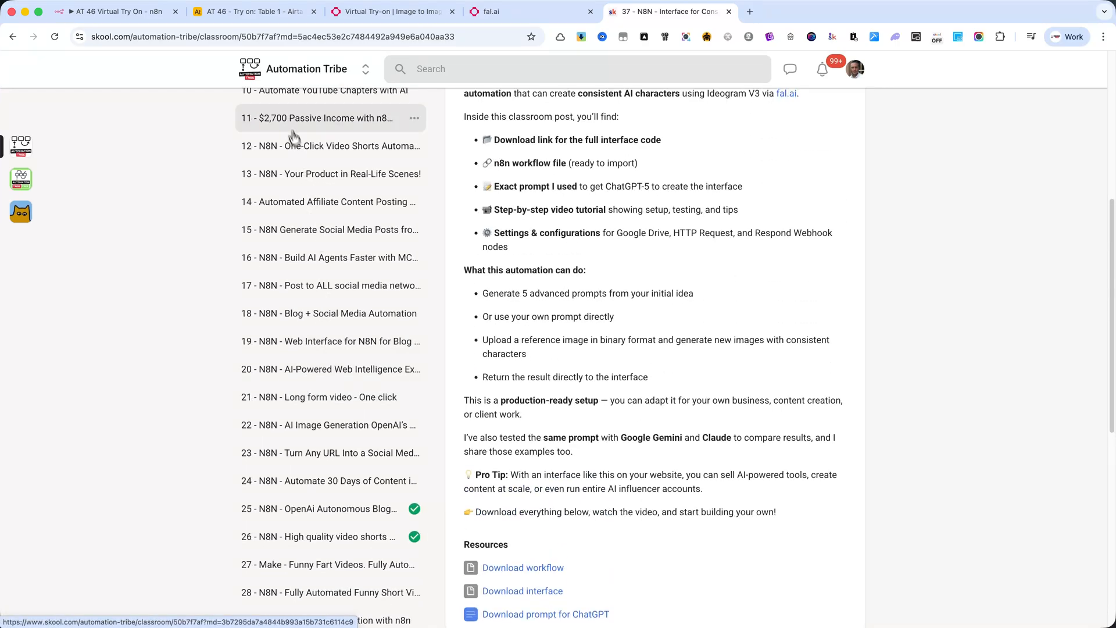
click(114, 11)
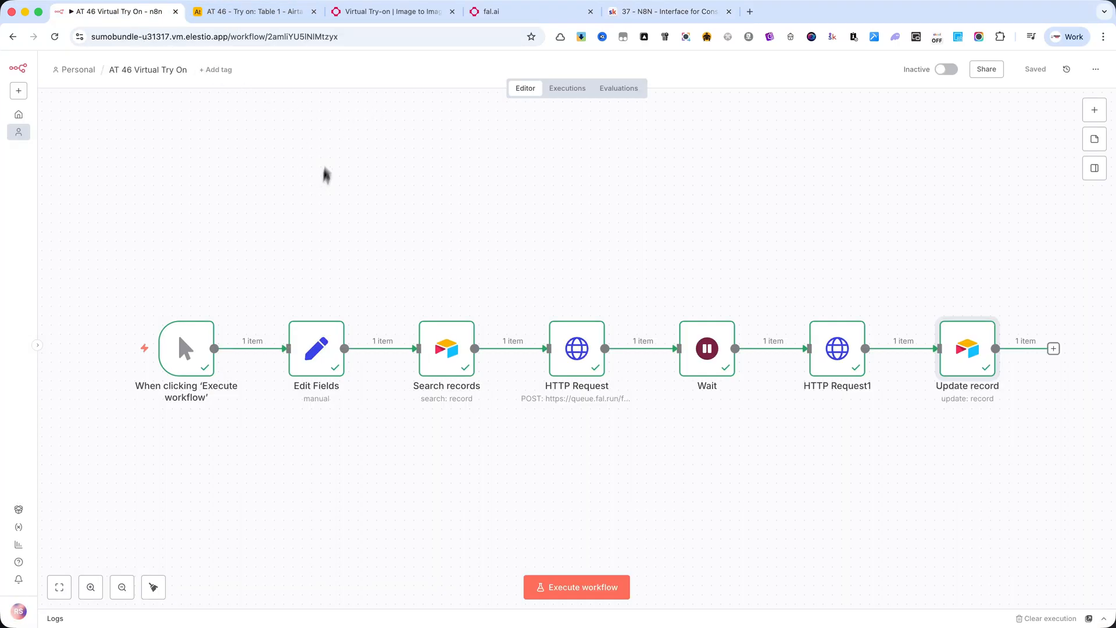
- Return to the AT 46 - Try on grid view in Airtable
click(253, 11)
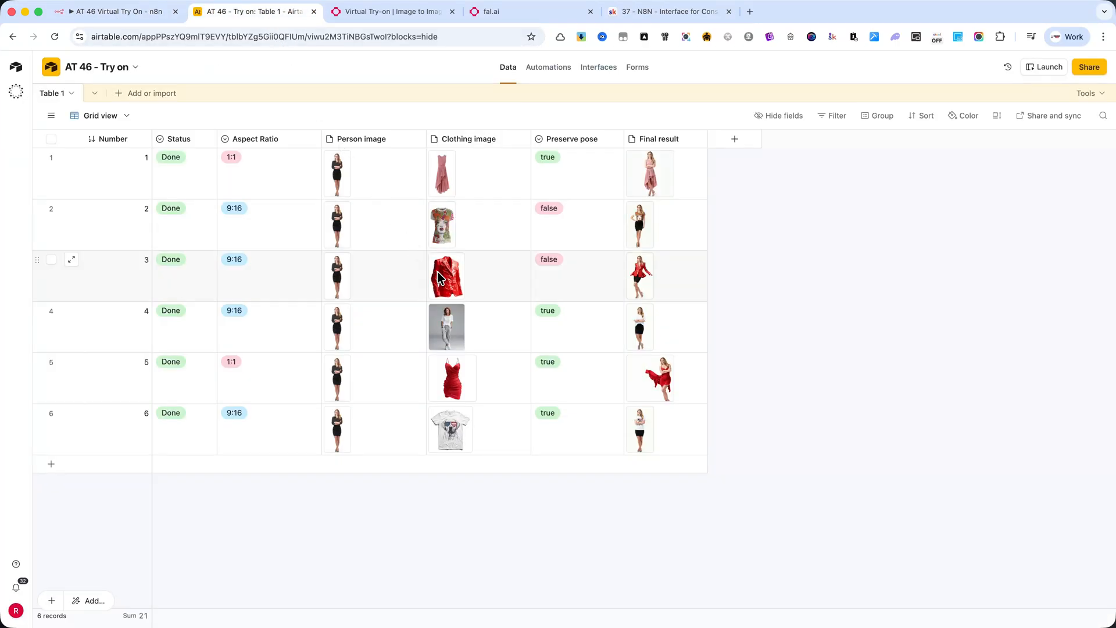
mouse_move(517, 244)
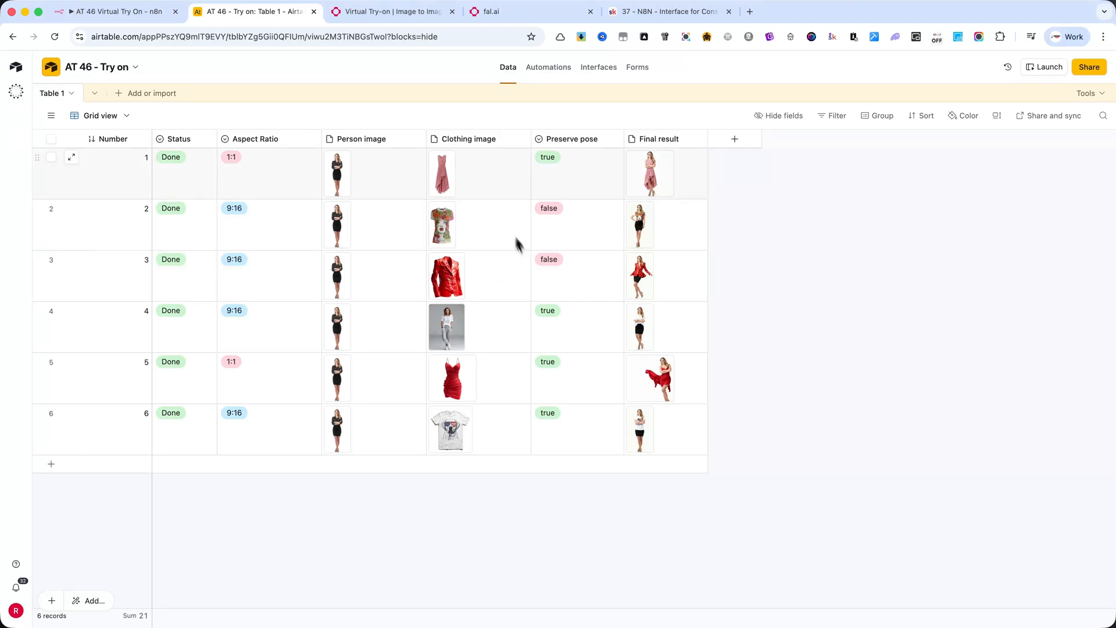